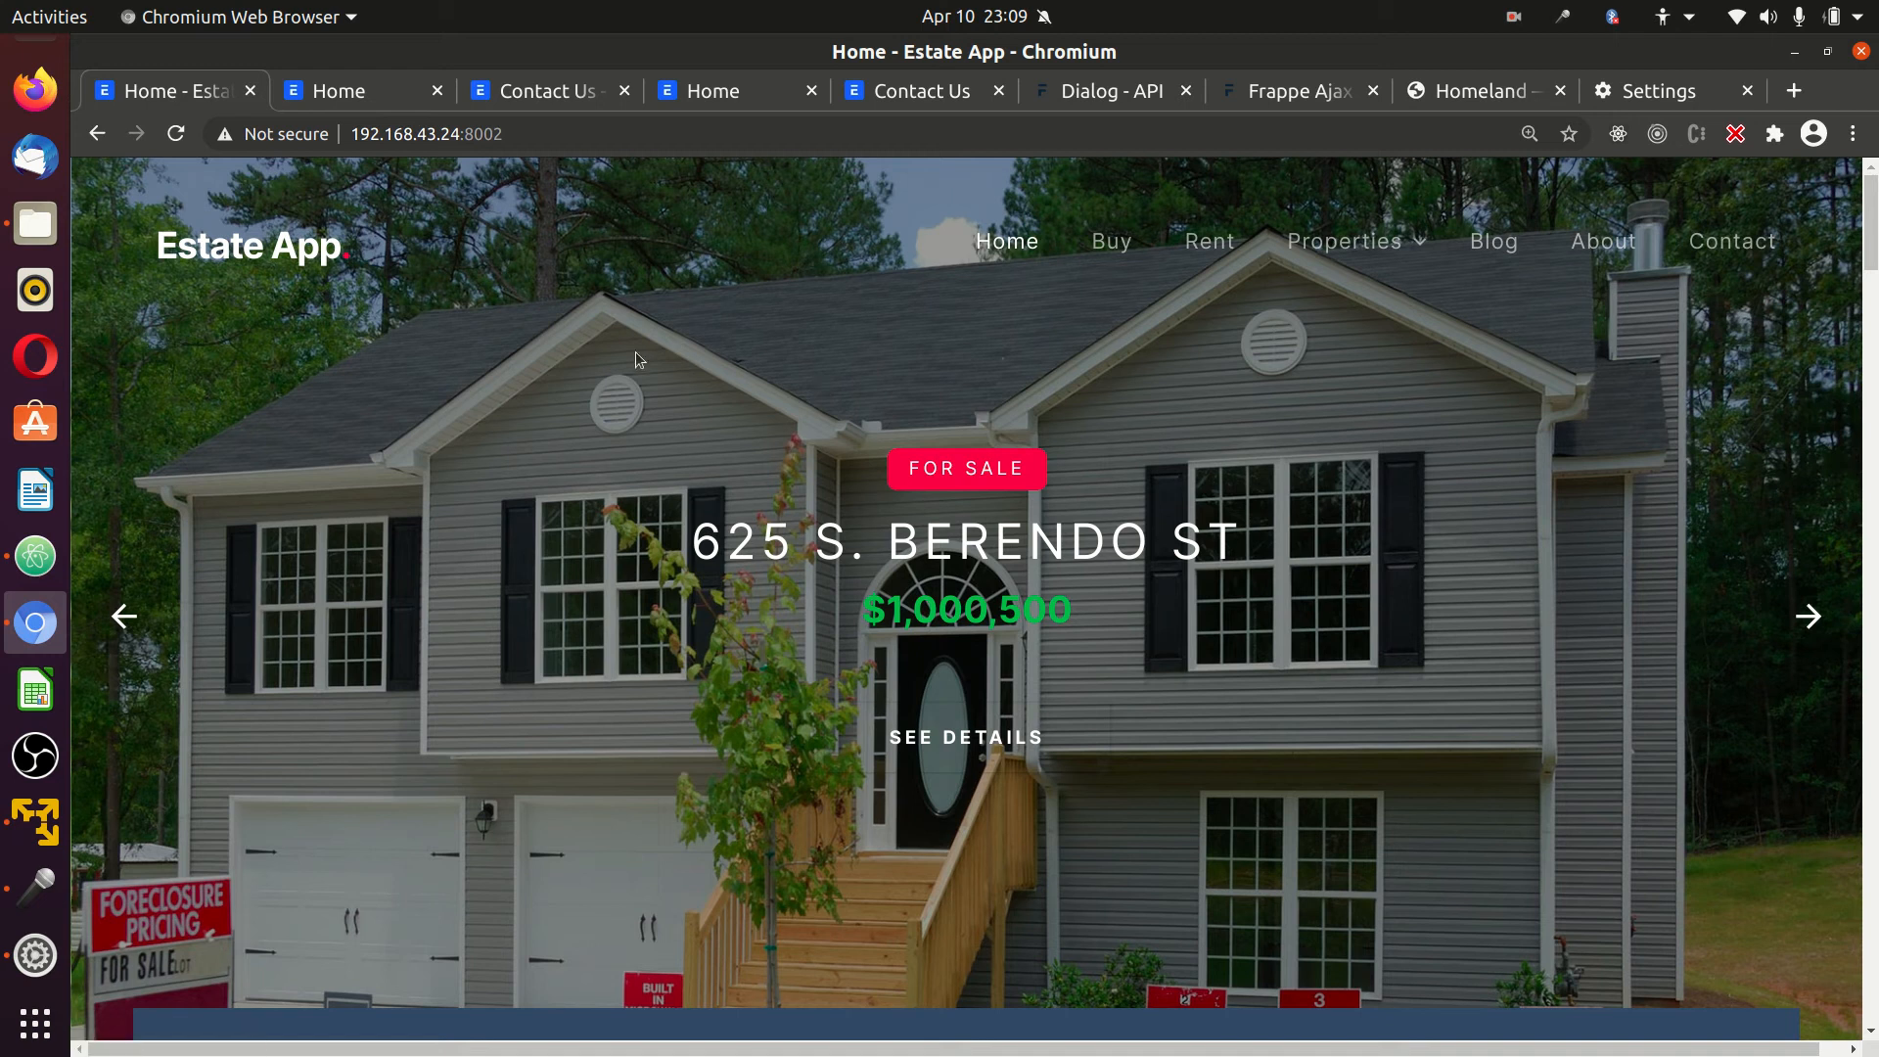
pyautogui.moveTo(603, 355)
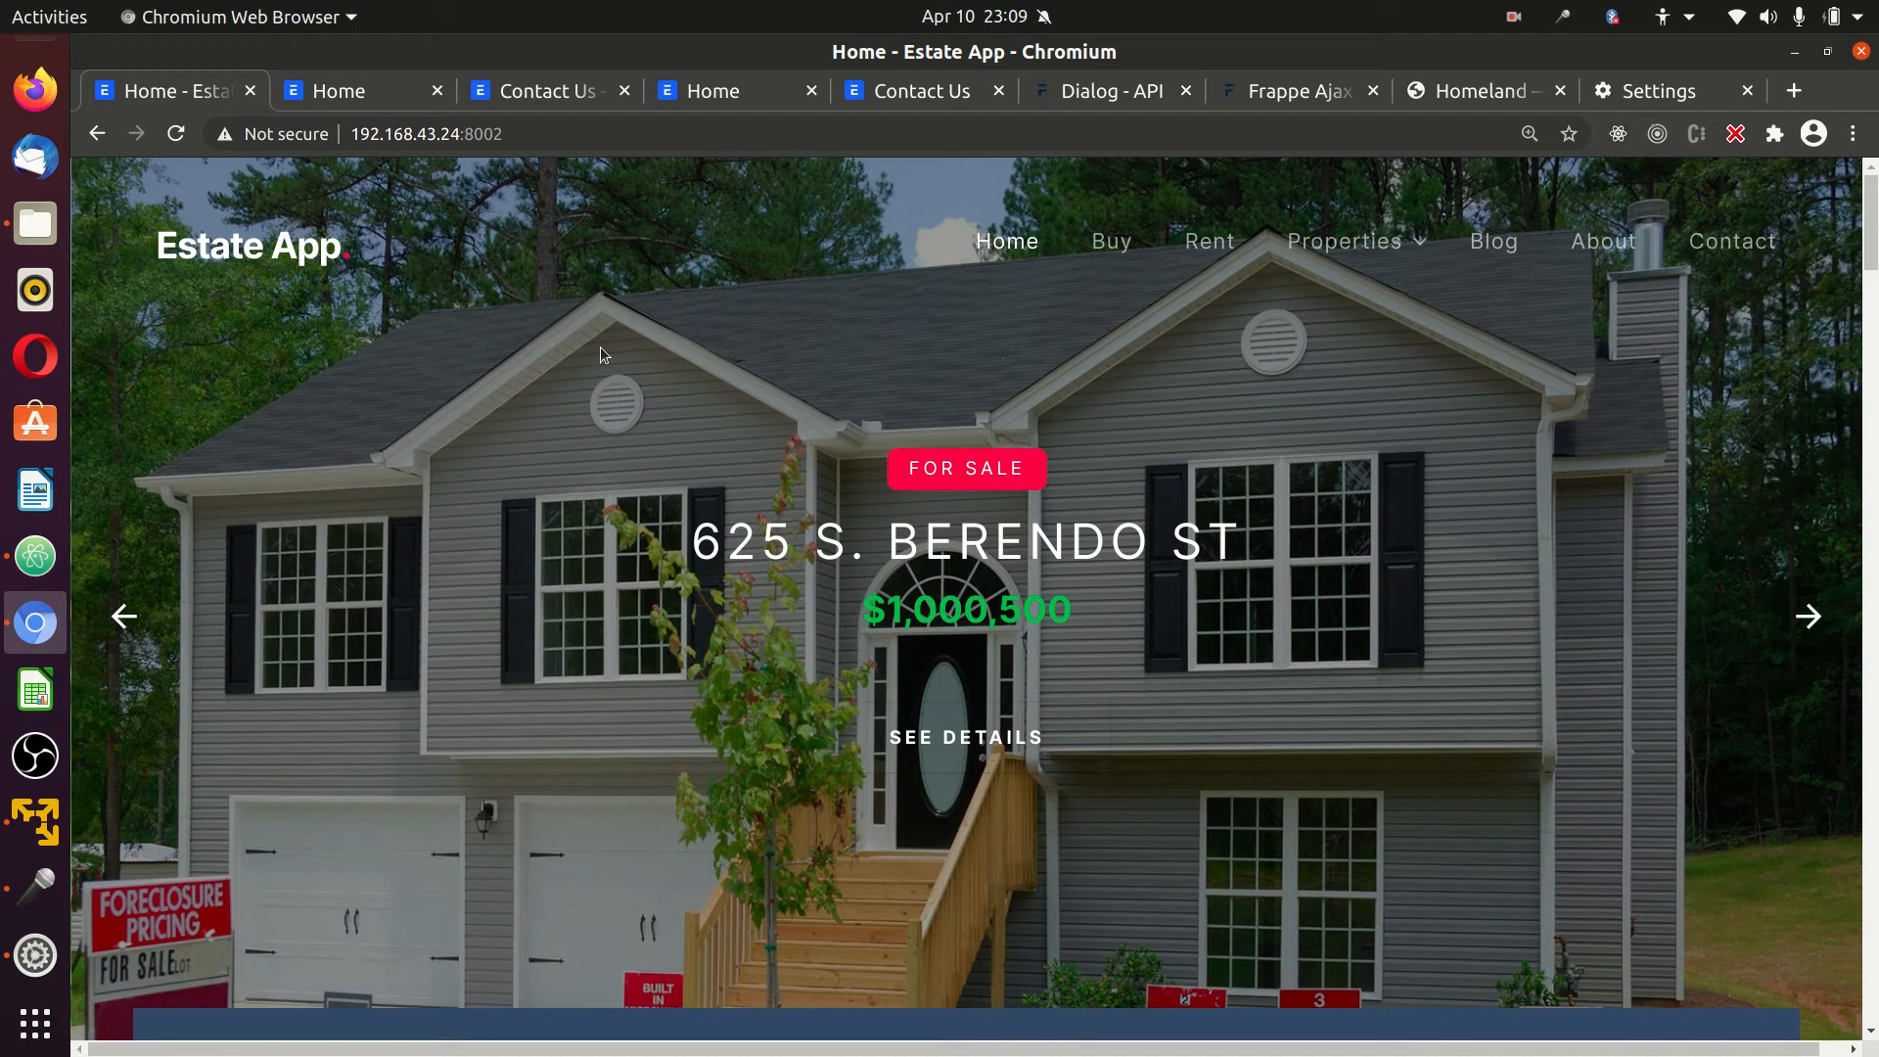
# Copy the frappe.call snippet from the Ajax Call docs and return to the Estate App tab.
pyautogui.click(1292, 92)
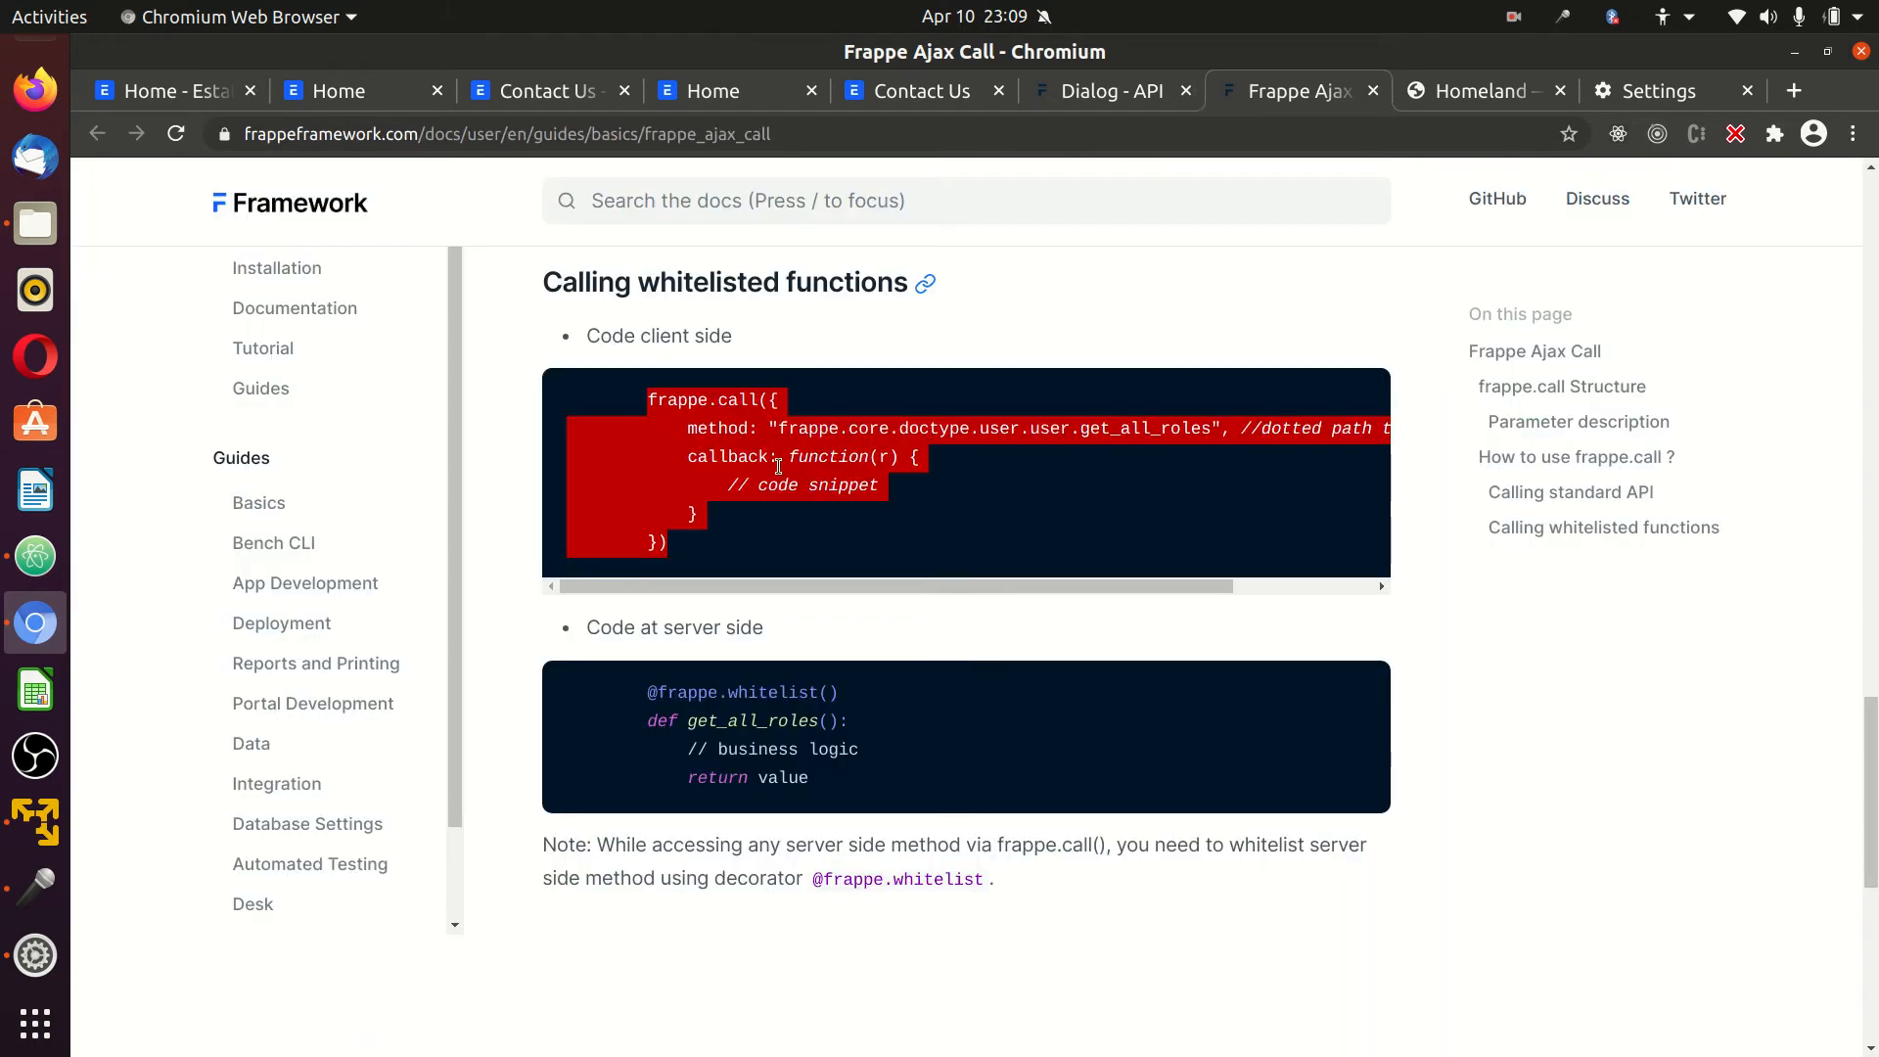
pyautogui.click(157, 92)
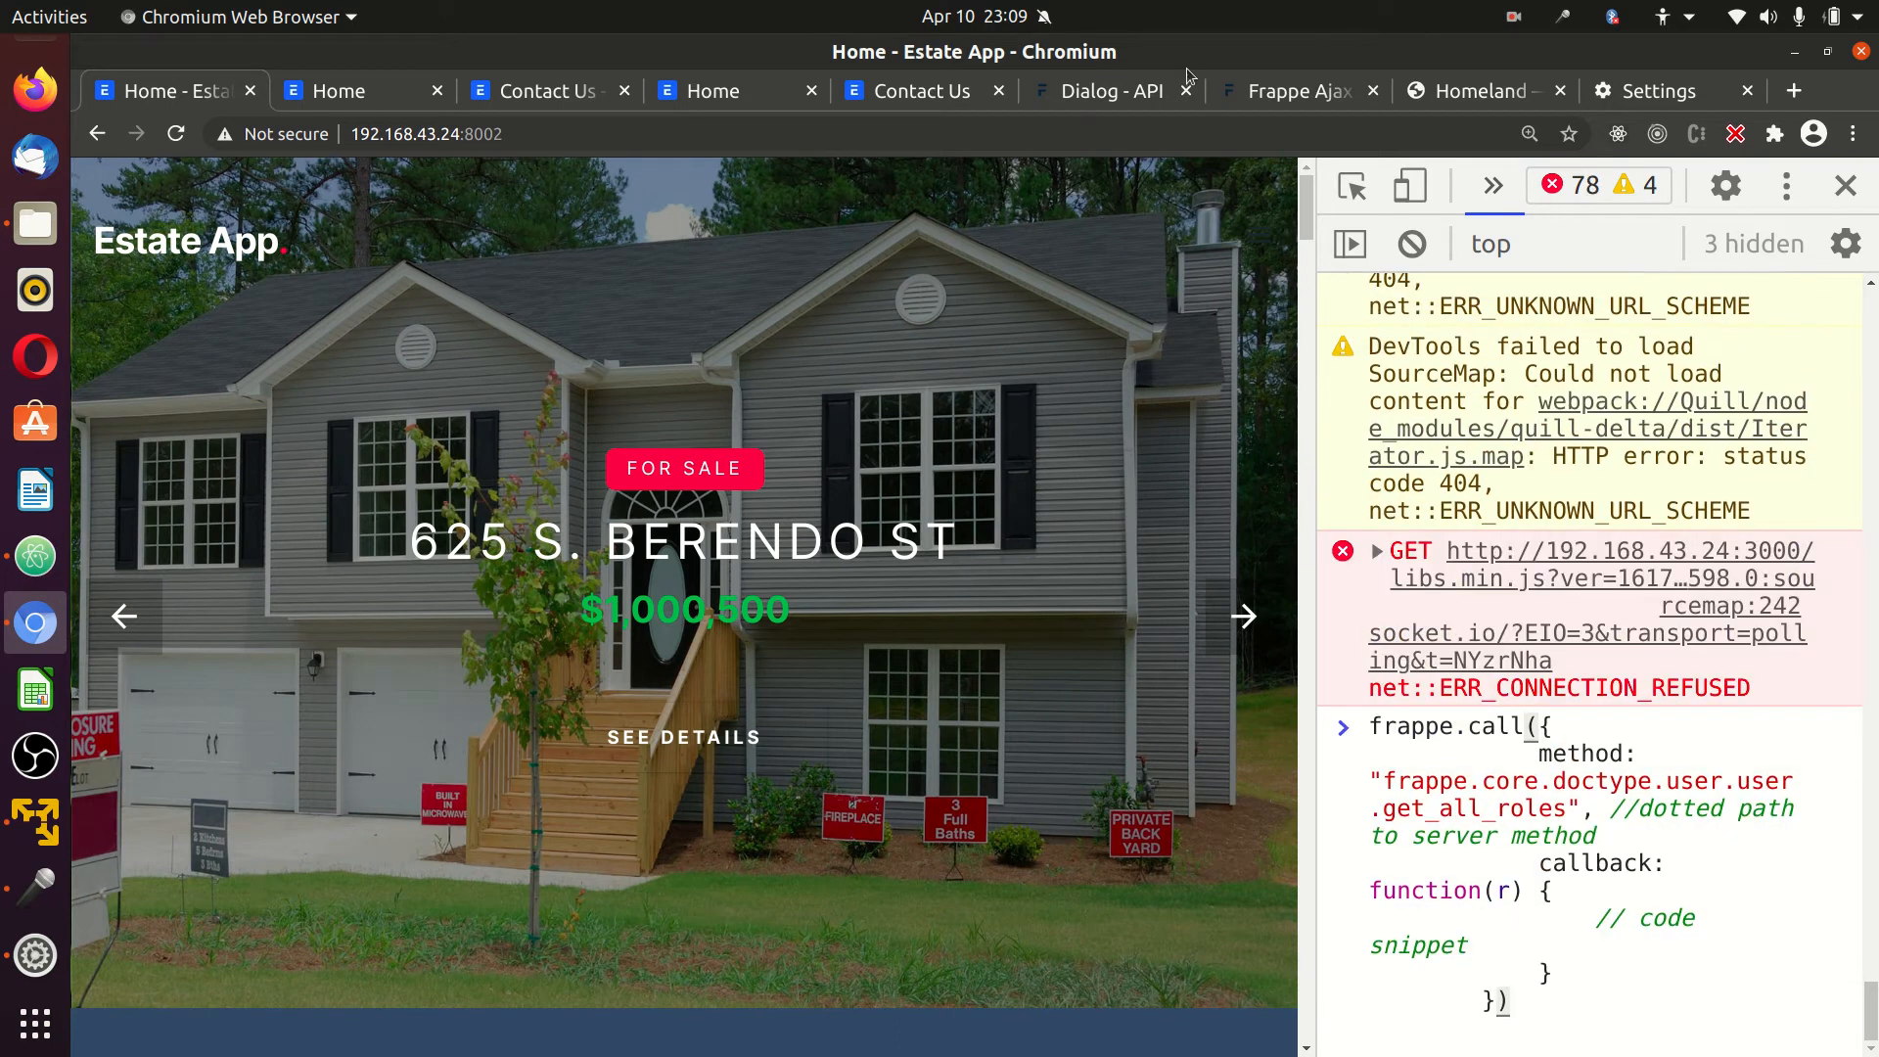
# Check frappe.msgprint in the Dialog API docs, then run the call on the Estate App page, getting Invalid Request.
pyautogui.click(1108, 92)
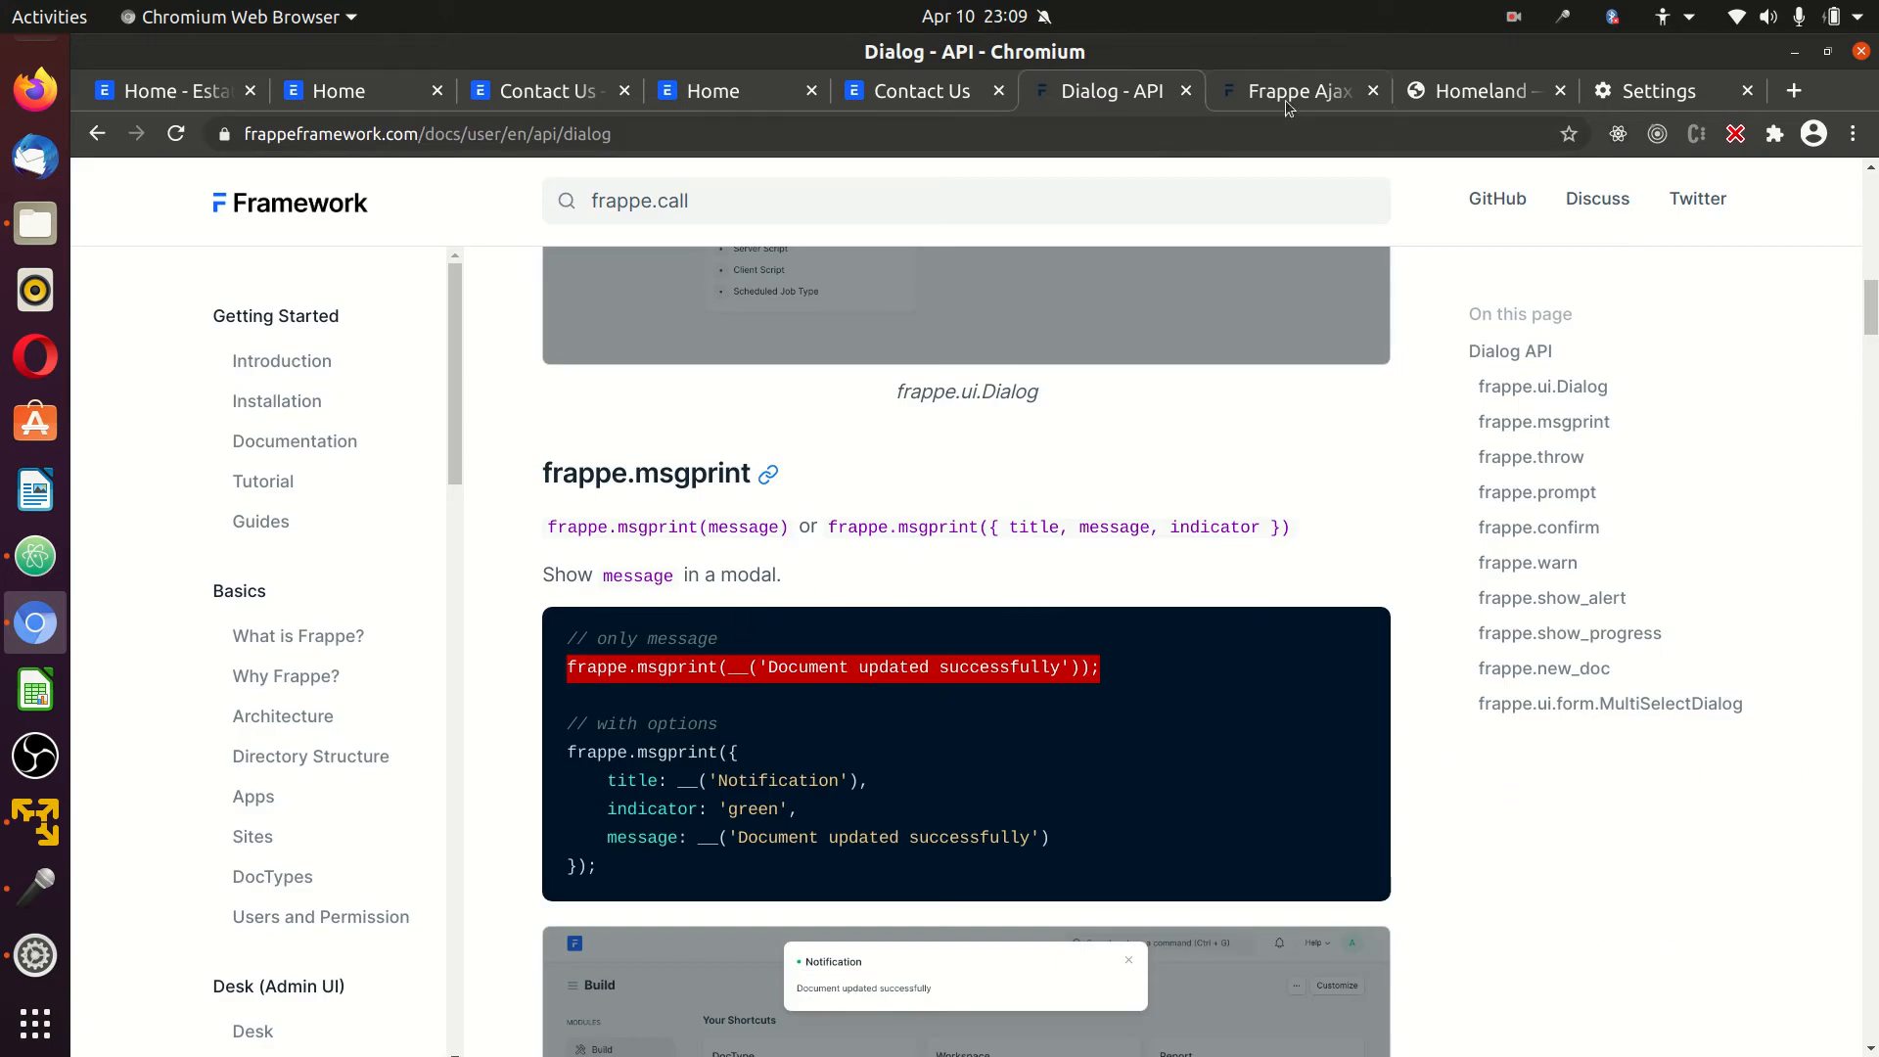
pyautogui.click(157, 90)
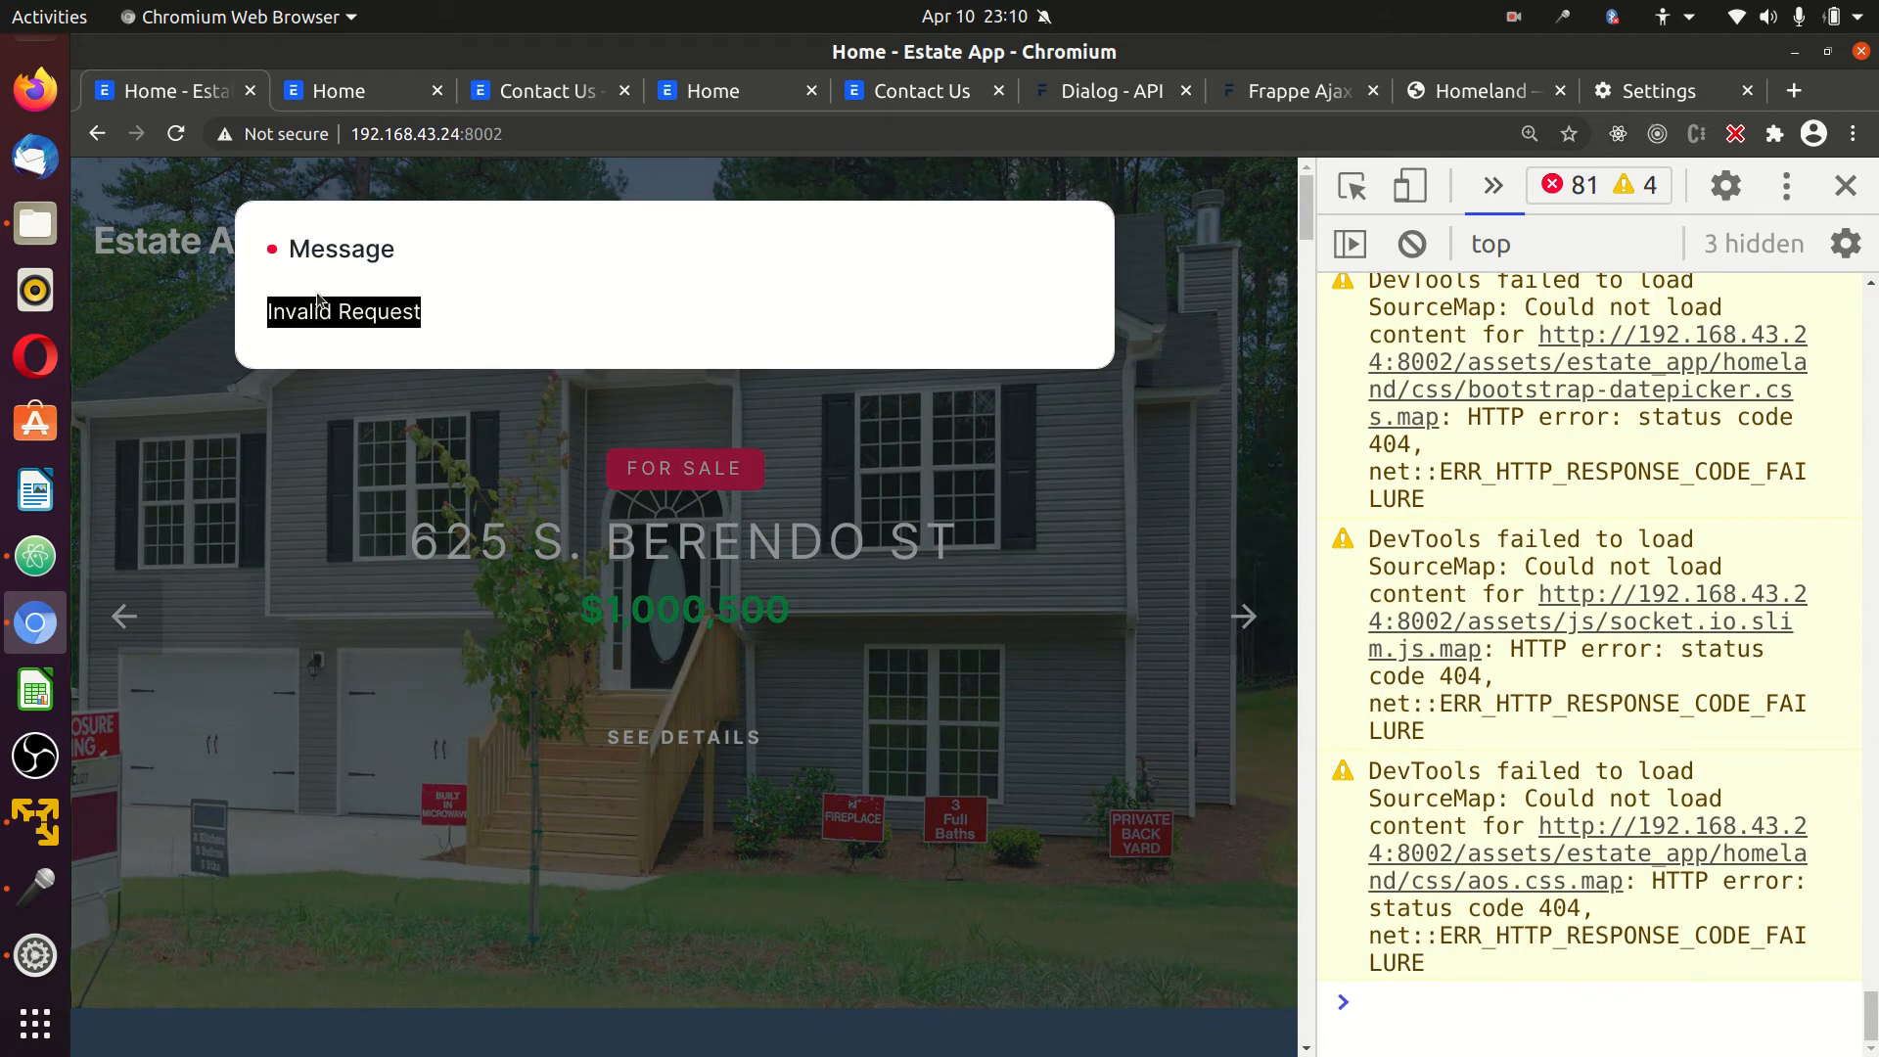
pyautogui.moveTo(1067, 280)
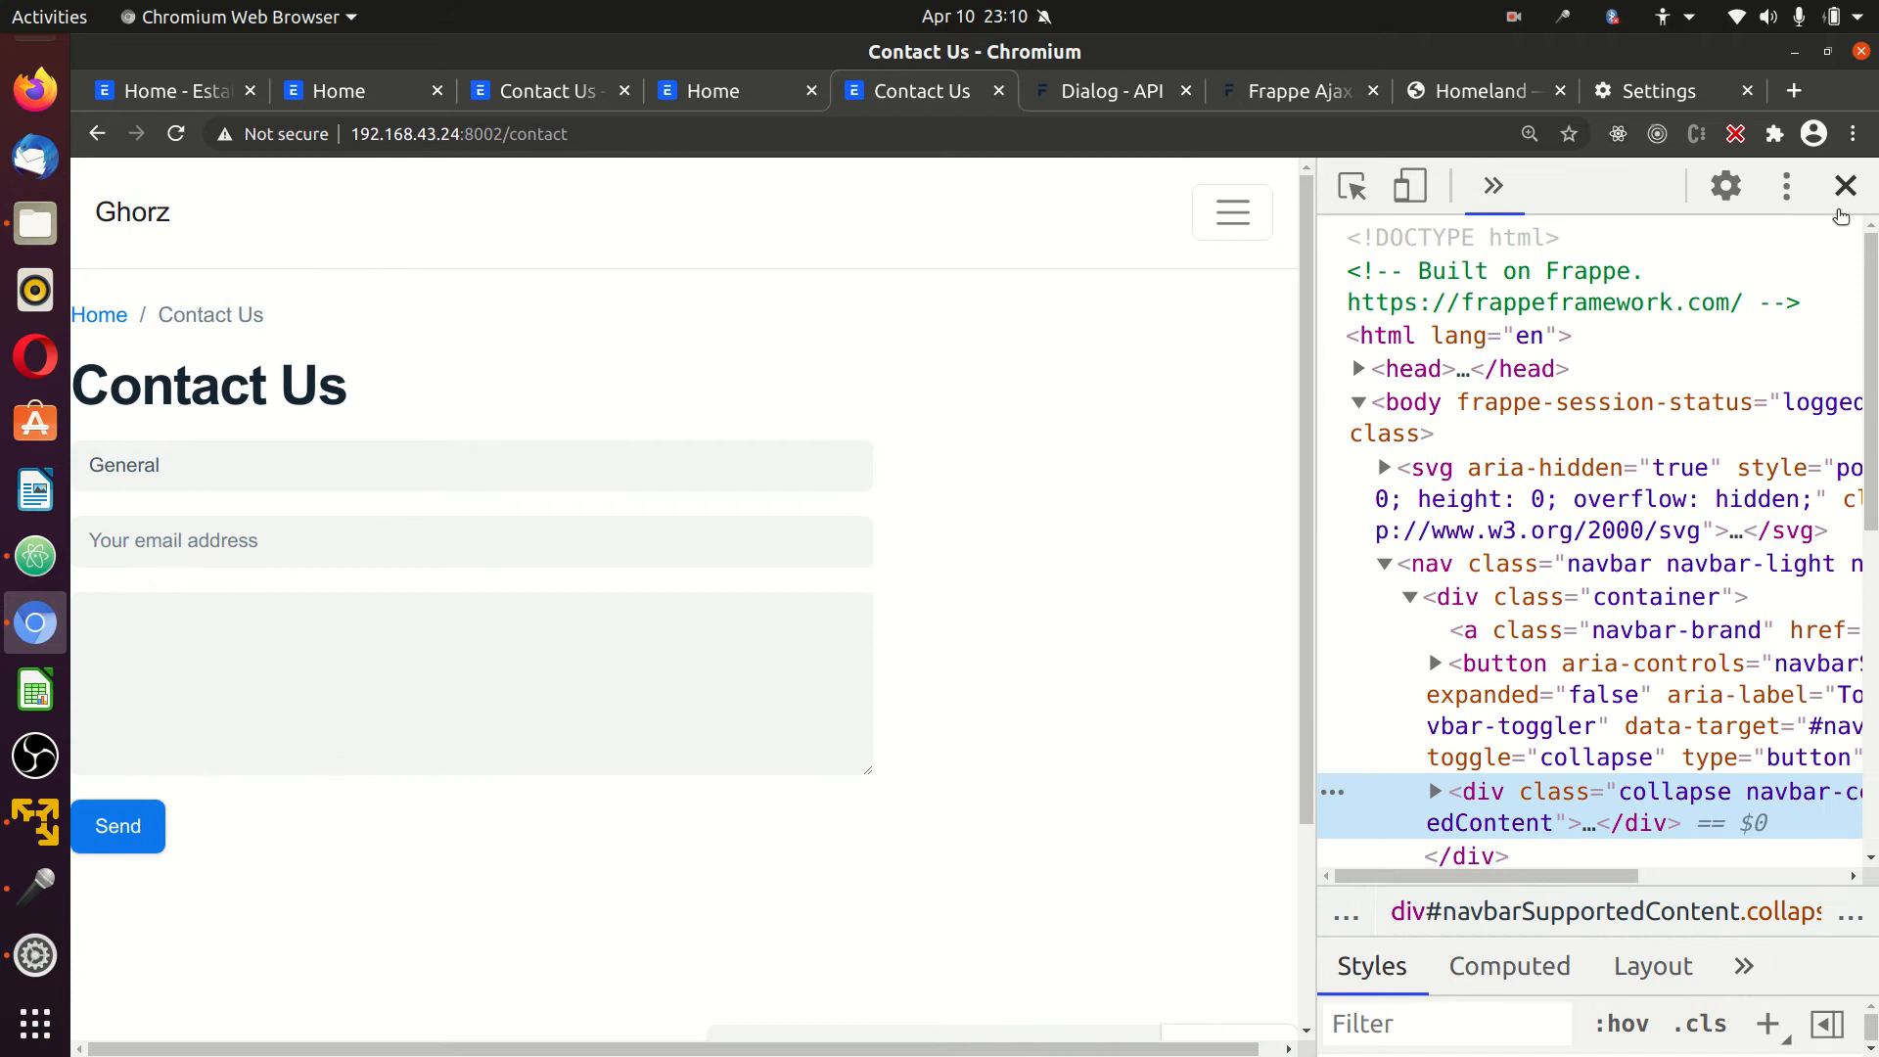
# View the Contact Us page source and locate the frappe.csrf_token script line near the end.
pyautogui.rightClick(773, 362)
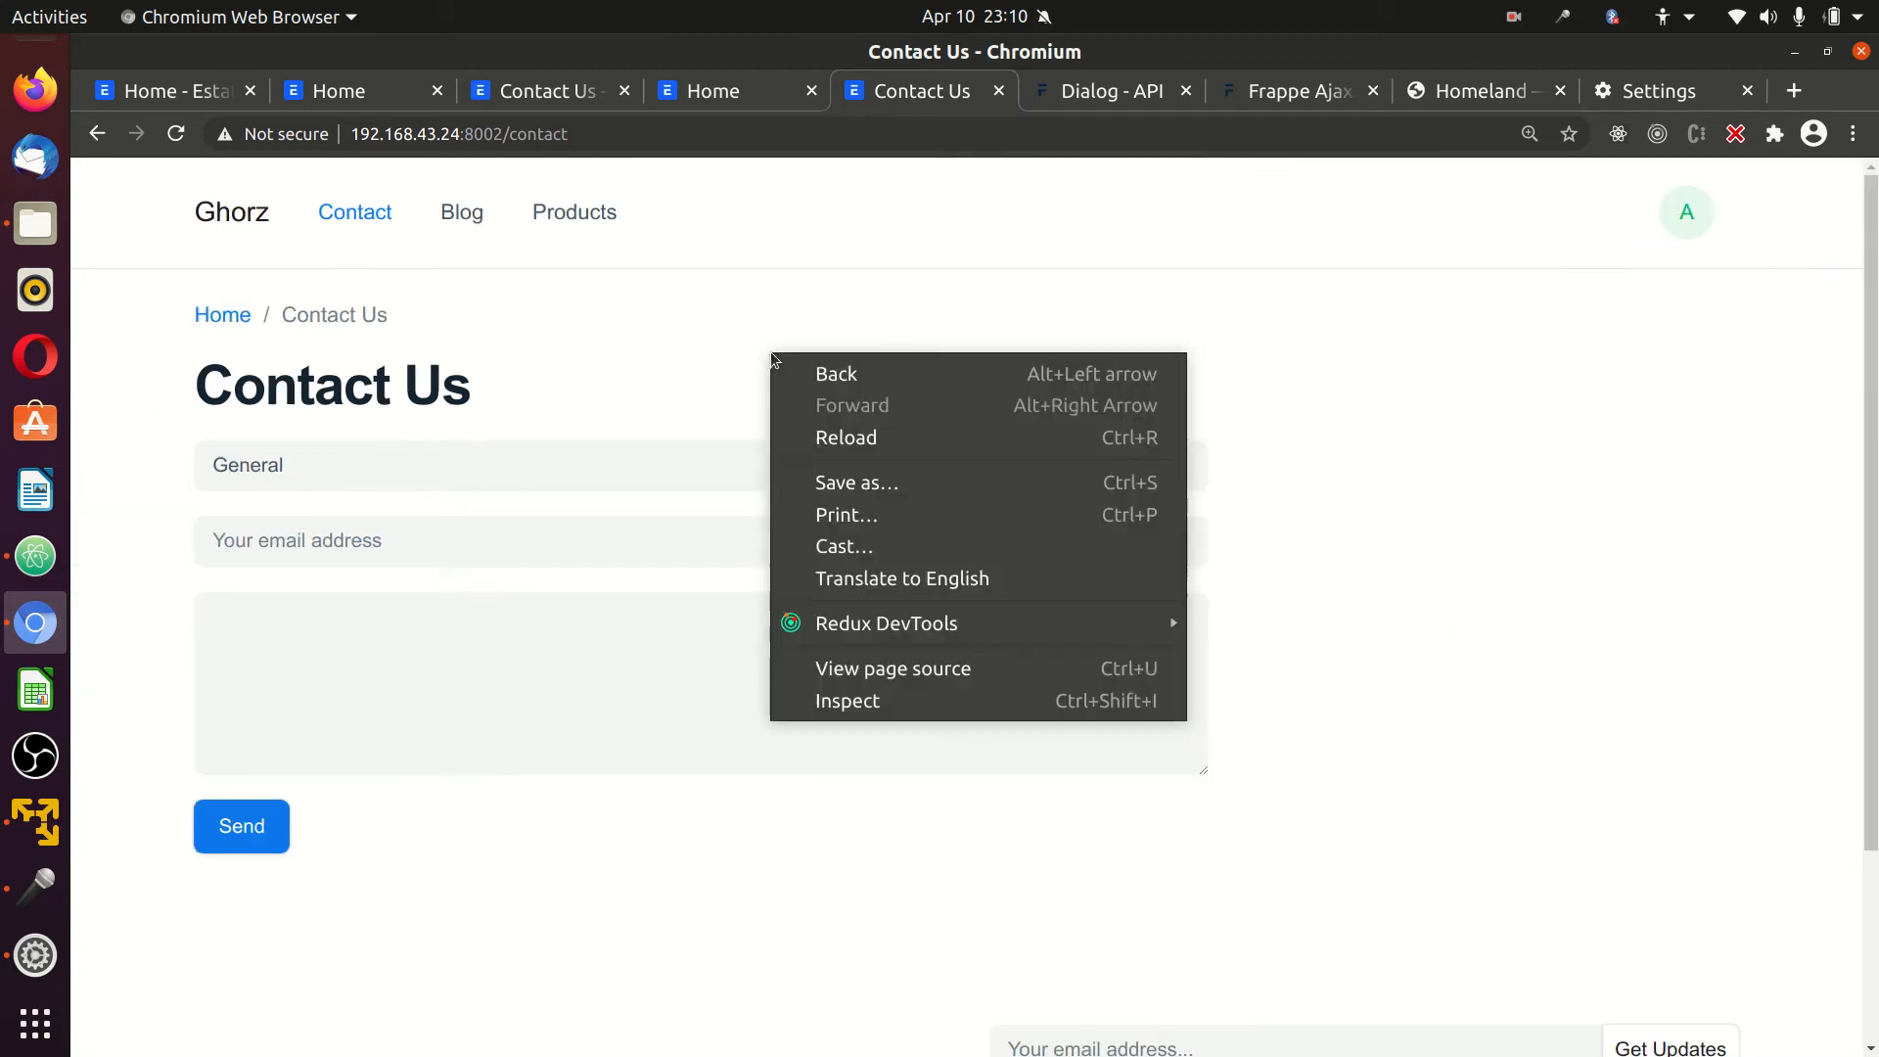
pyautogui.click(893, 667)
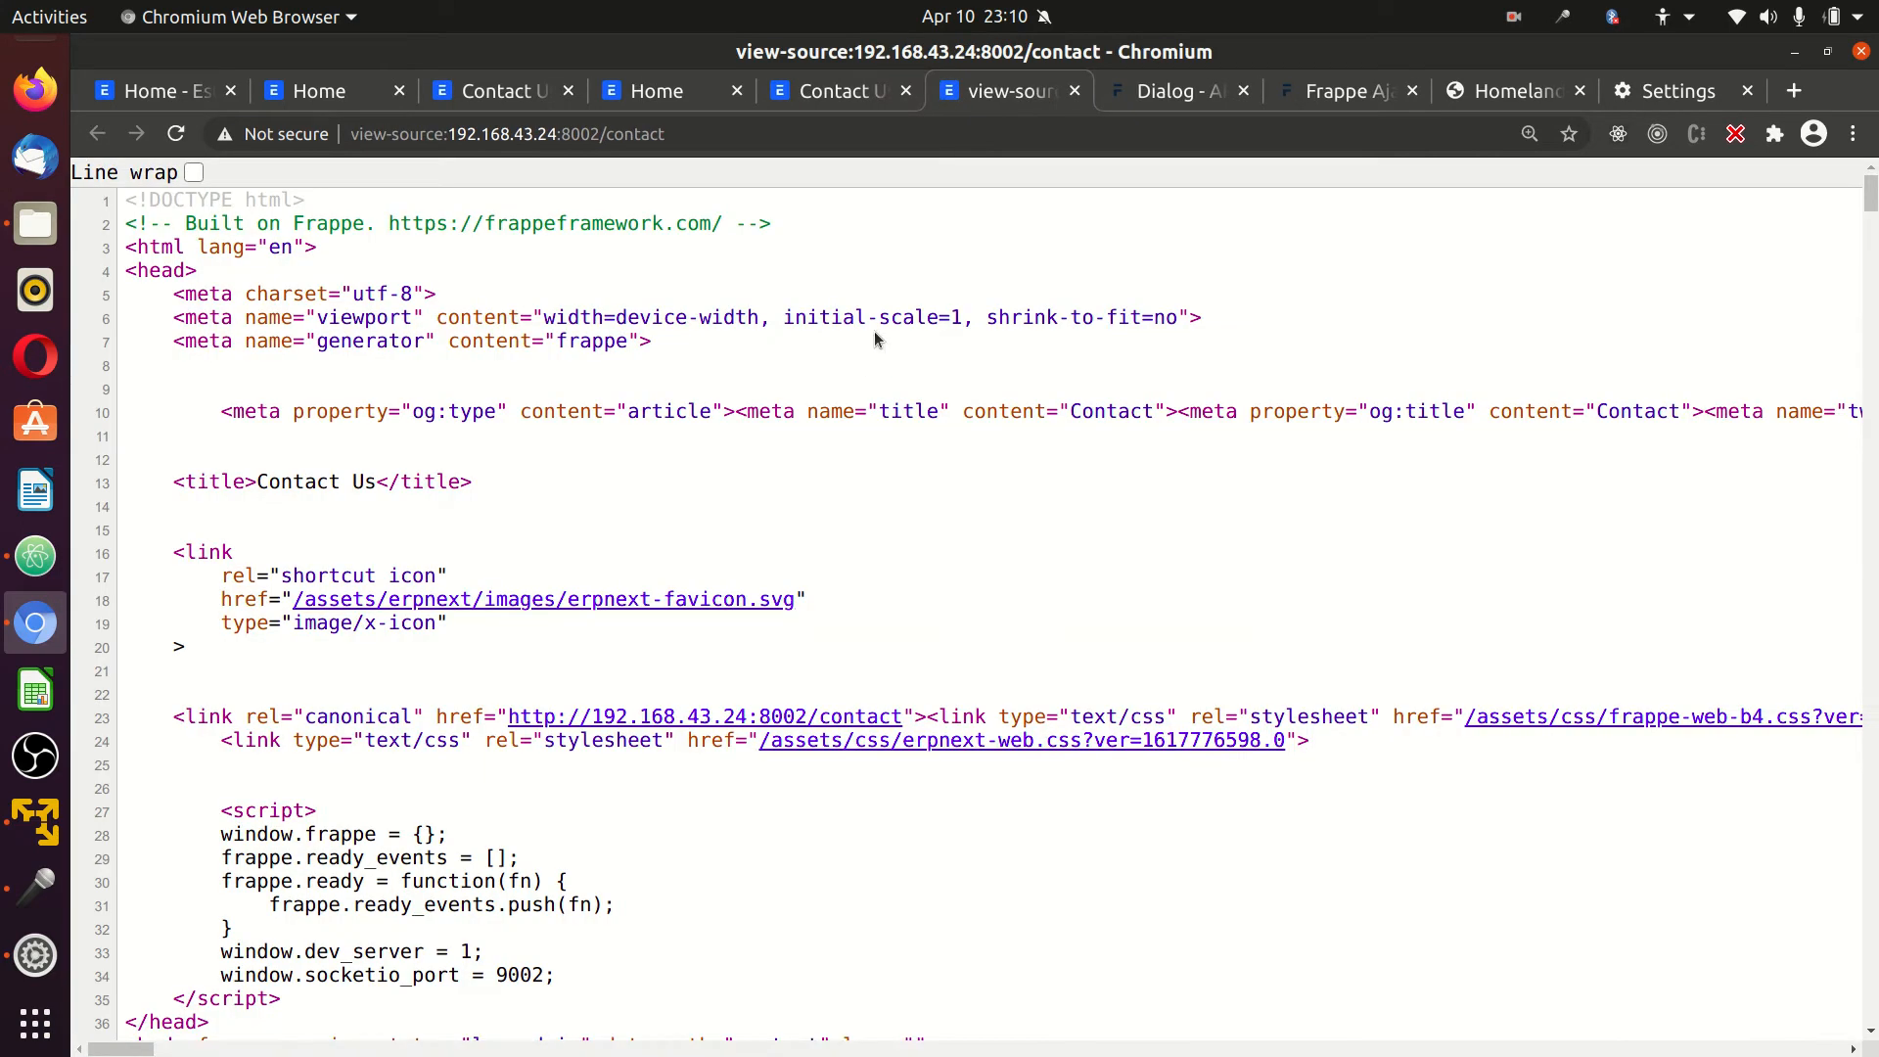
pyautogui.scroll(-3)
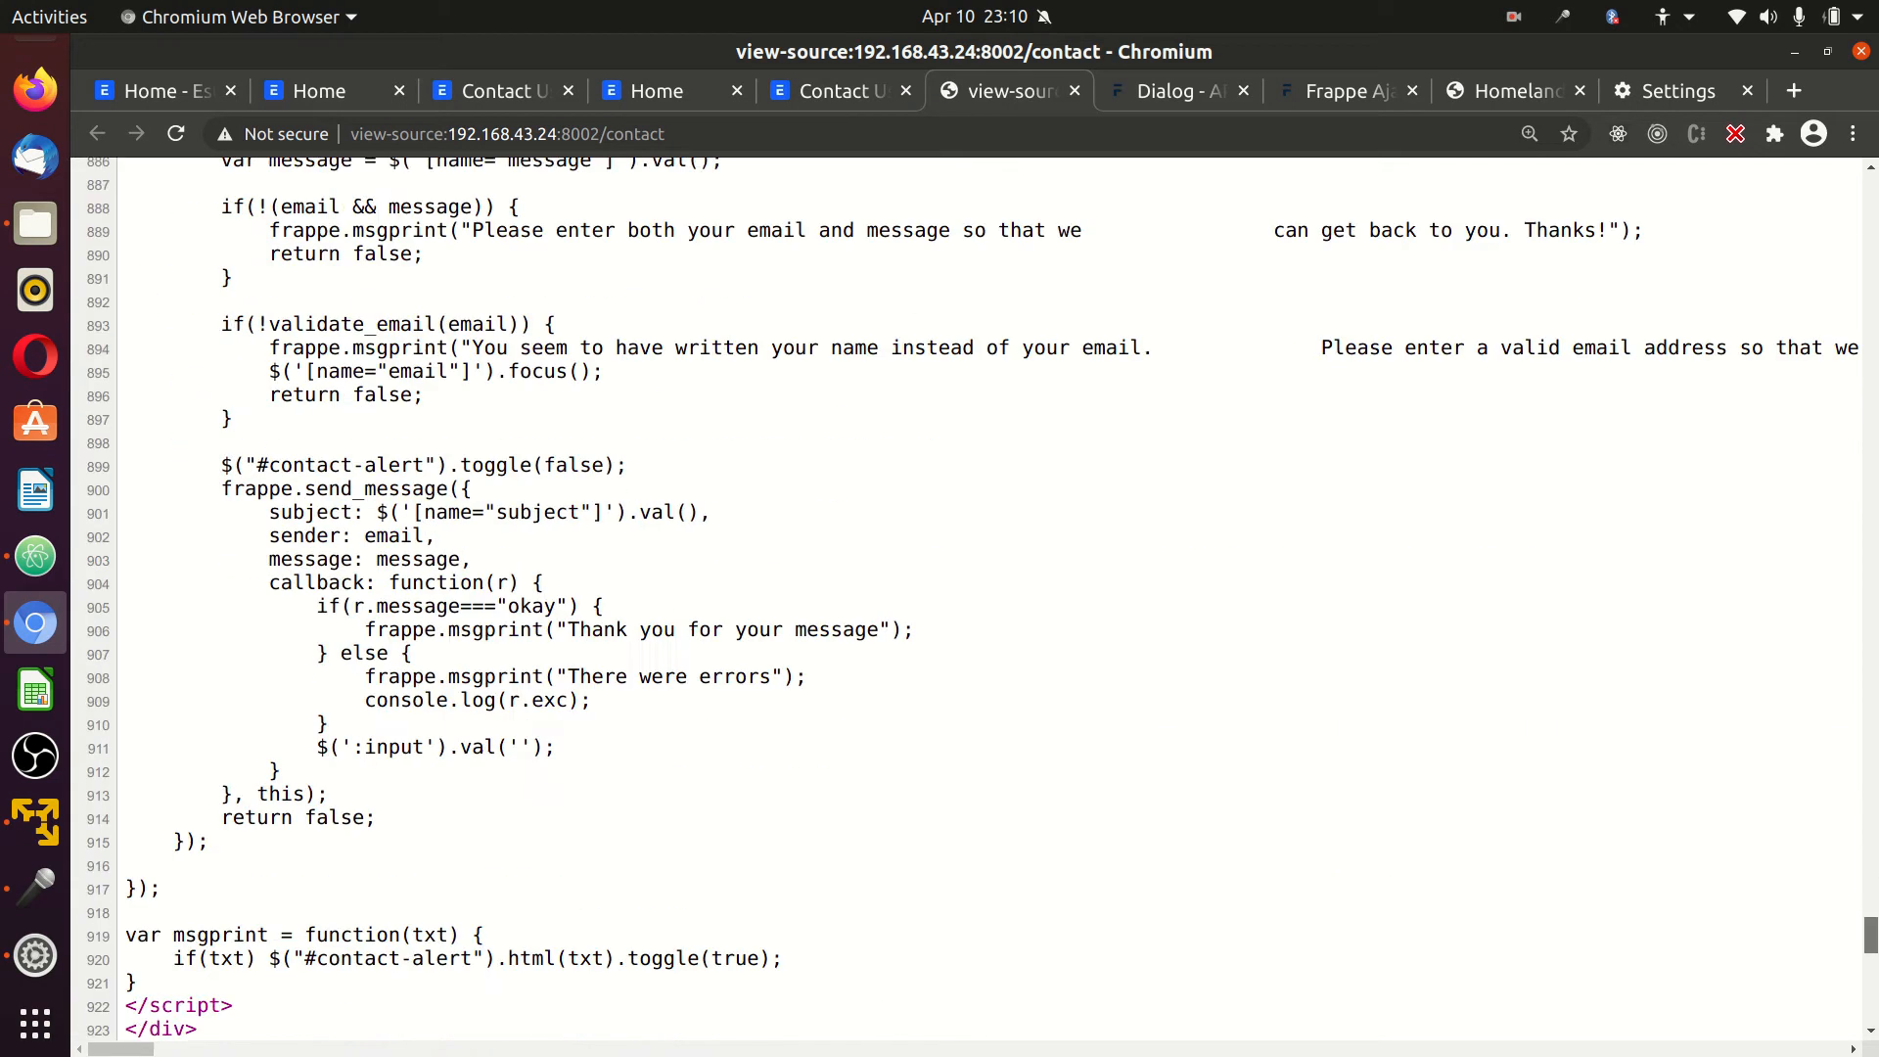
pyautogui.scroll(-3)
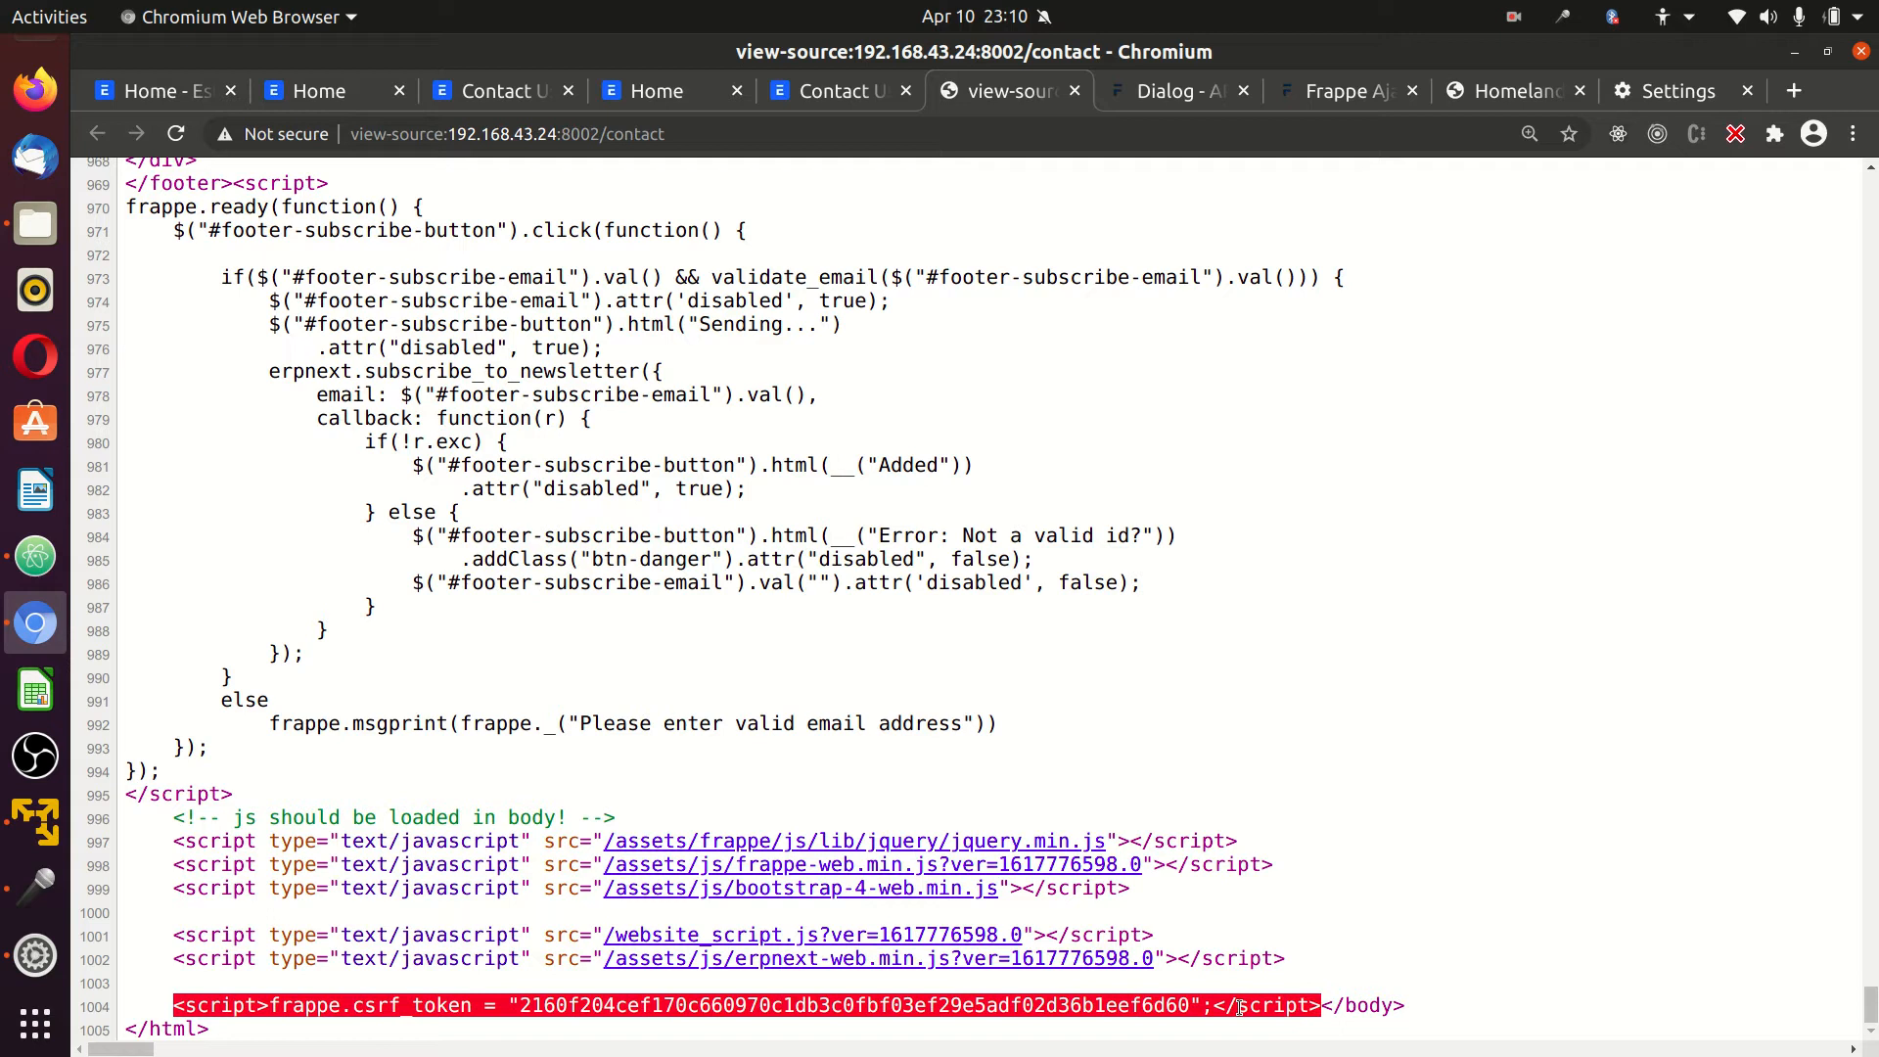
pyautogui.moveTo(141, 718)
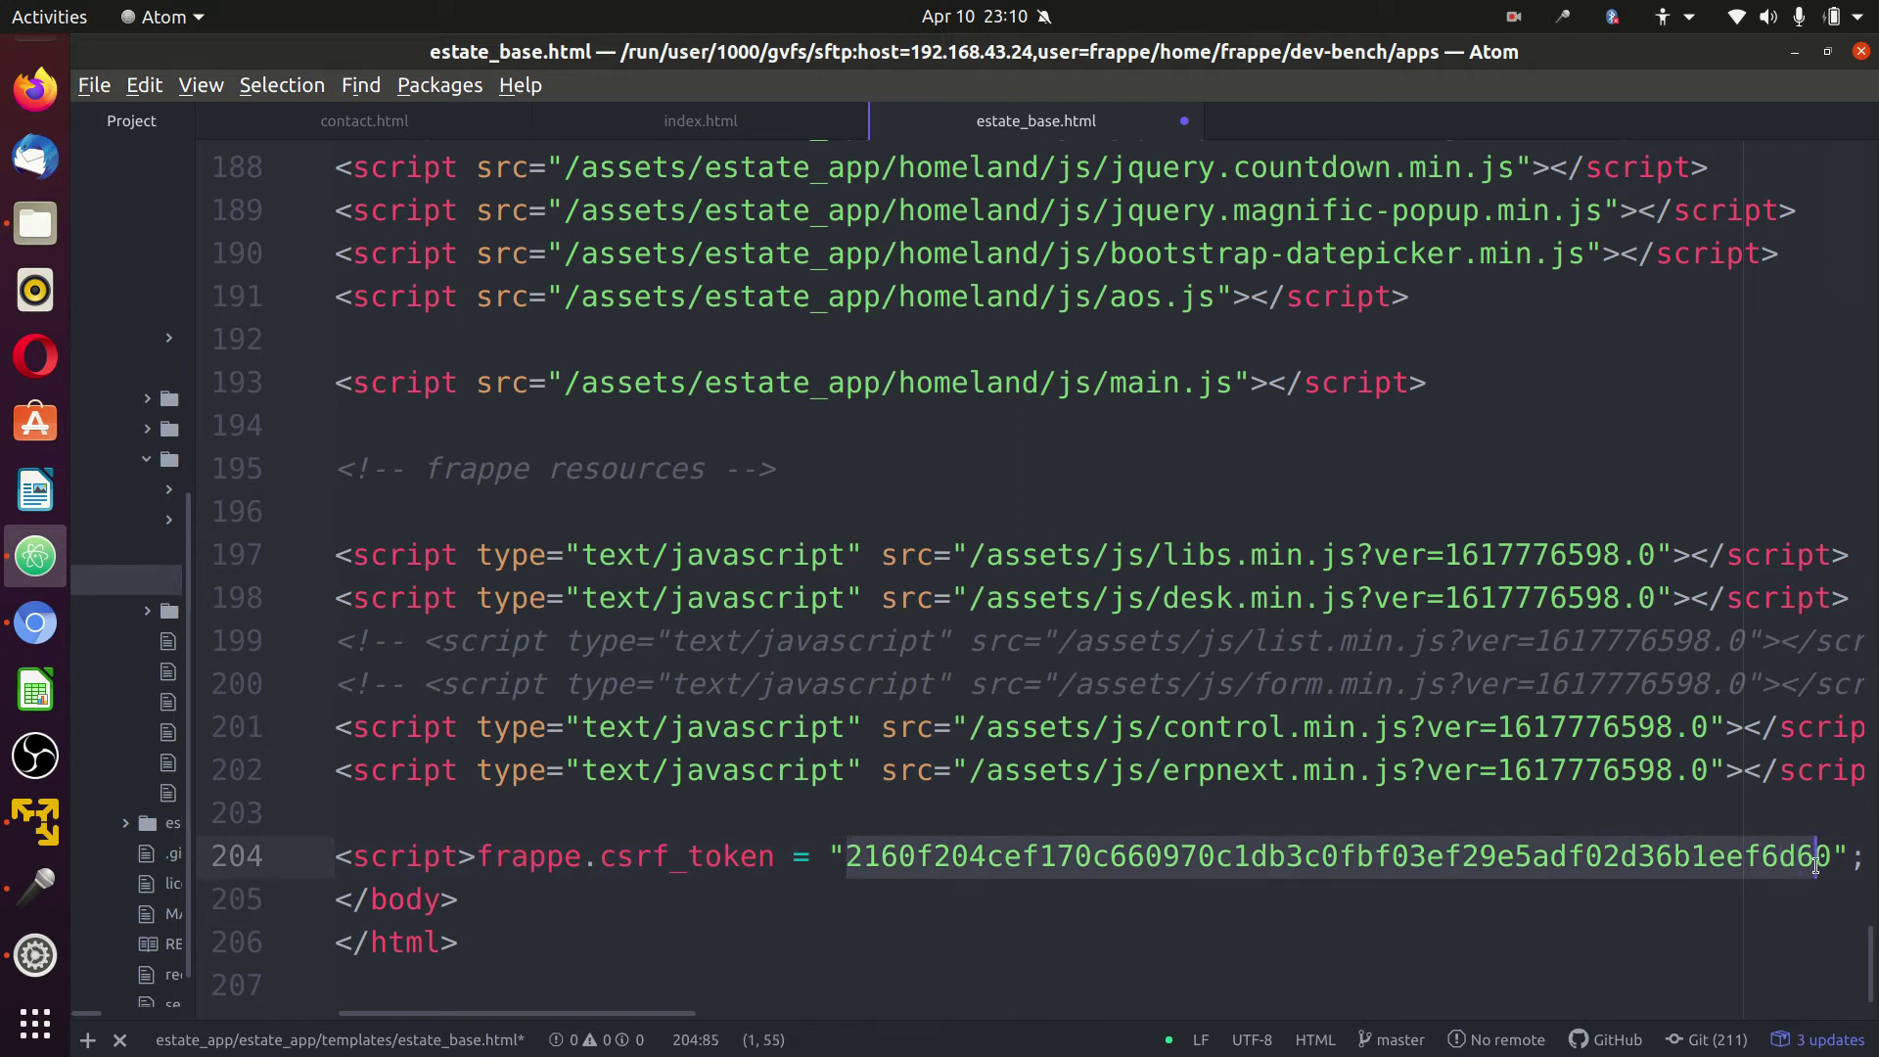
# Adjust the pasted frappe.csrf_token script line in estate_base.html before </body>.
pyautogui.press('Delete')
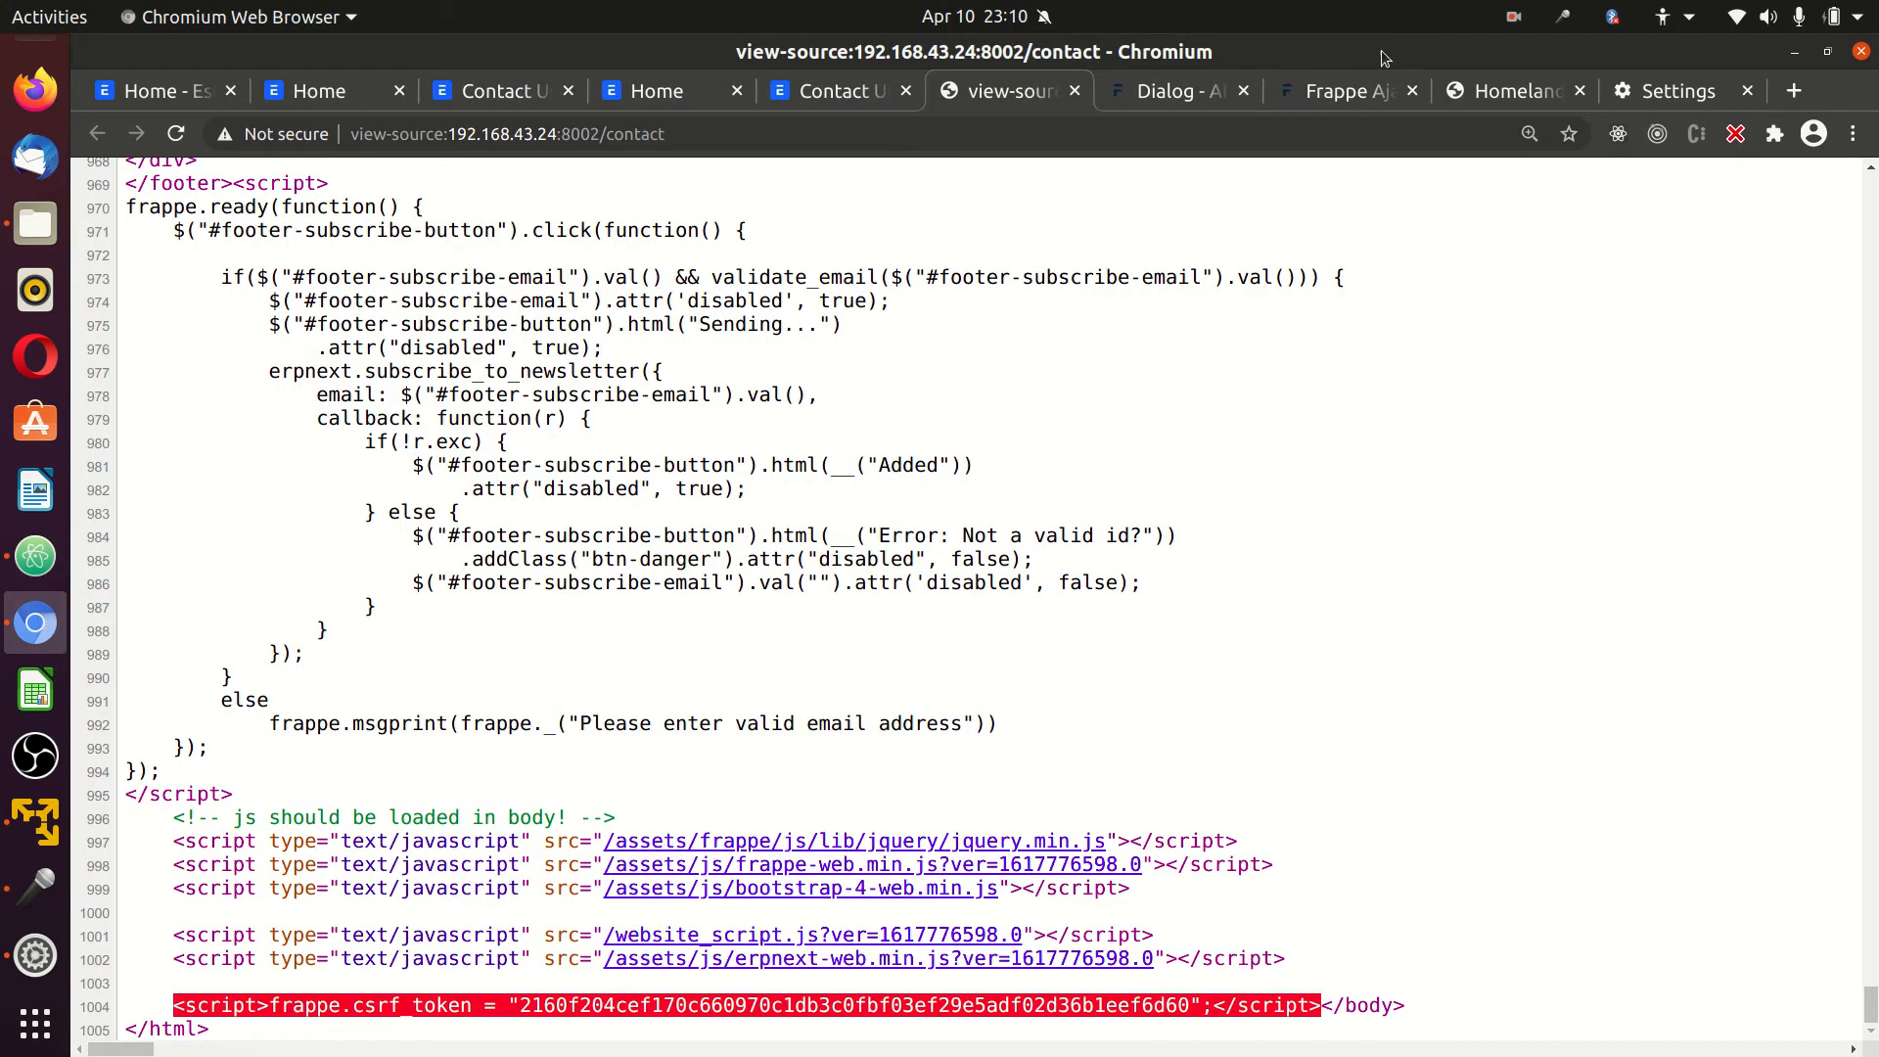
pyautogui.moveTo(1343, 92)
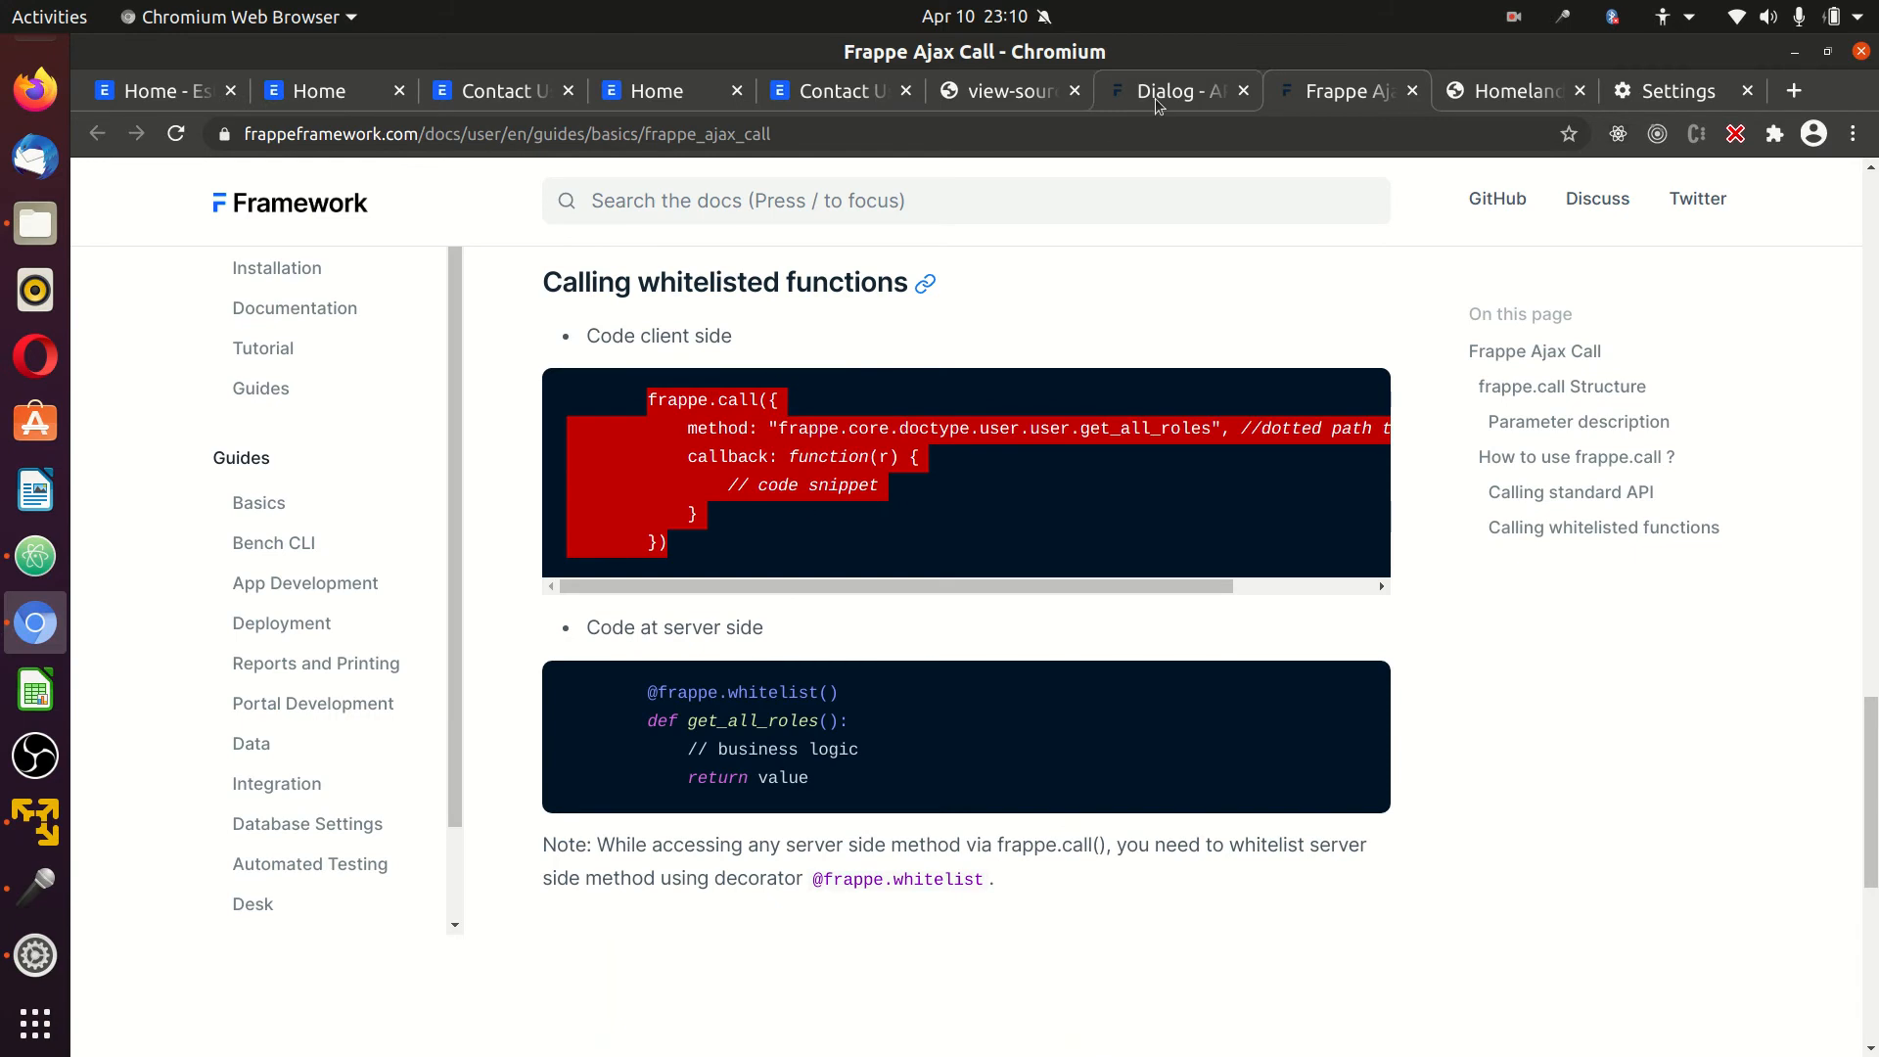
# Navigate from the Dialog API docs to the Jinja API's frappe.session.csrf_token entry.
pyautogui.click(1169, 92)
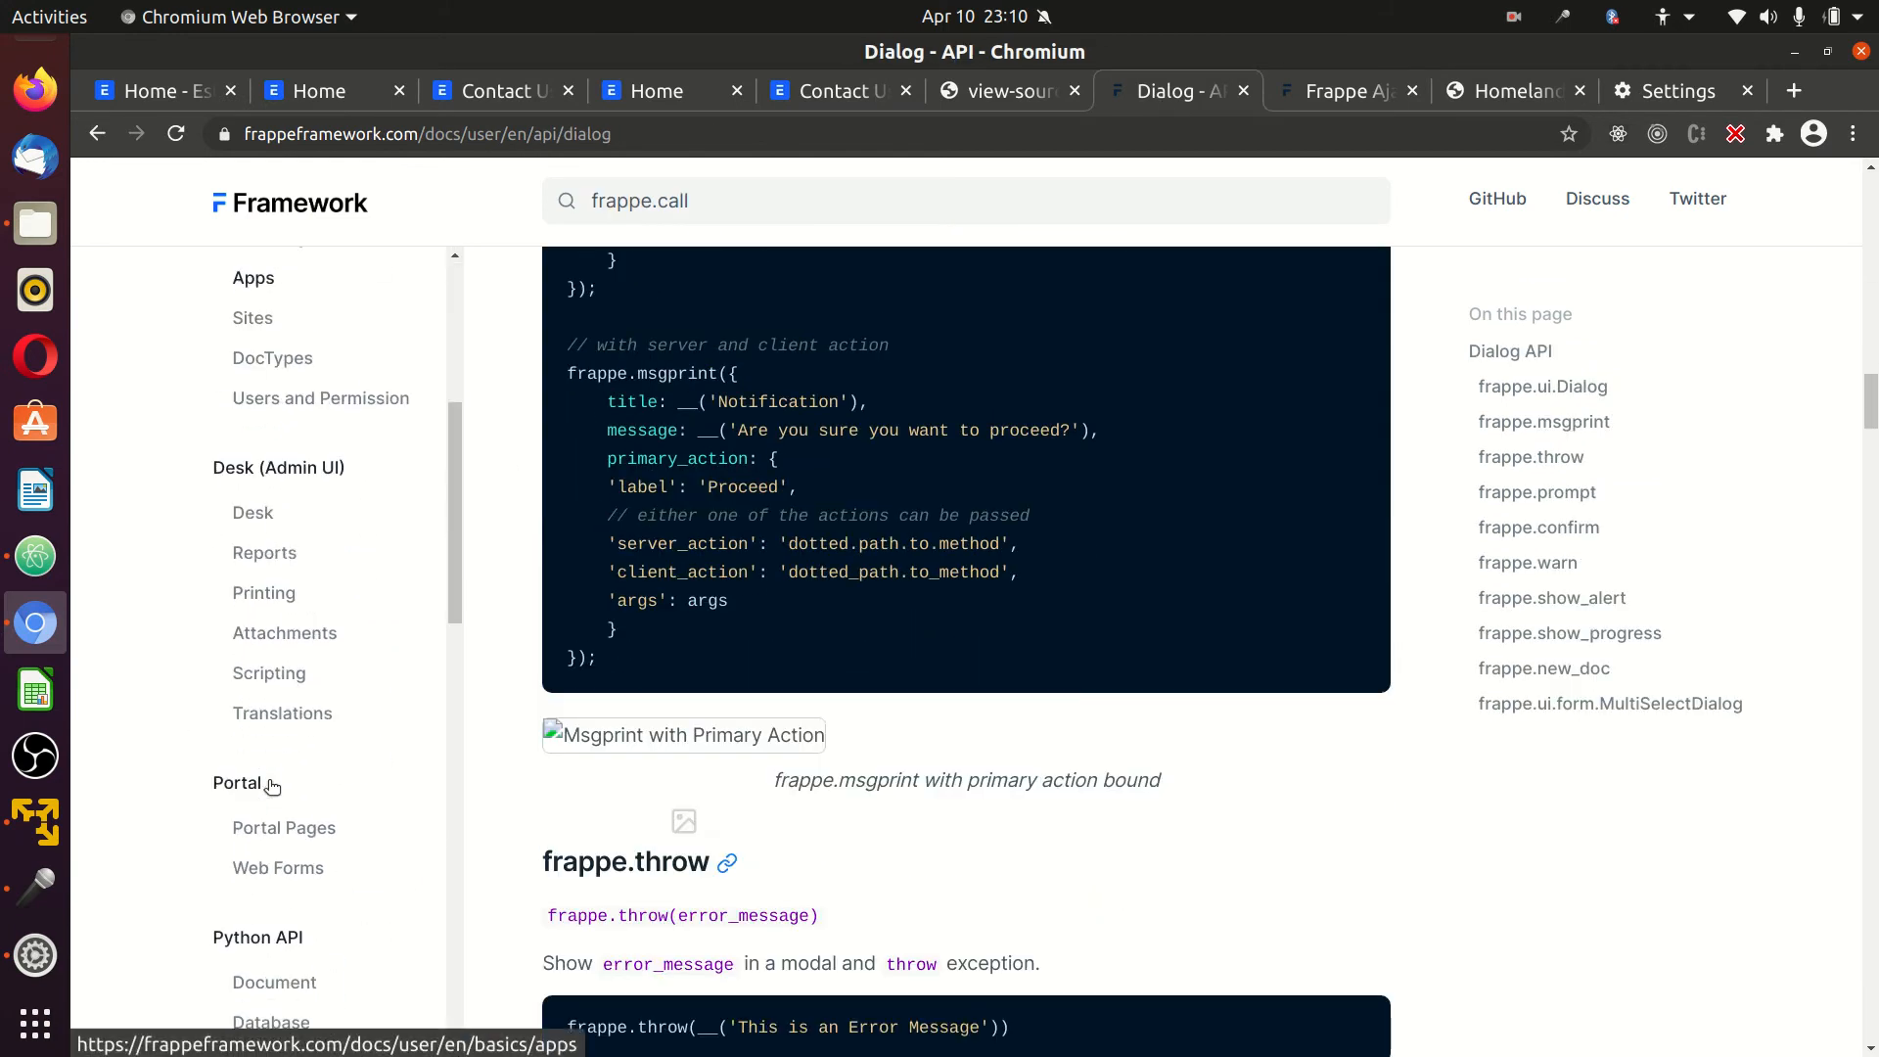
pyautogui.scroll(-3)
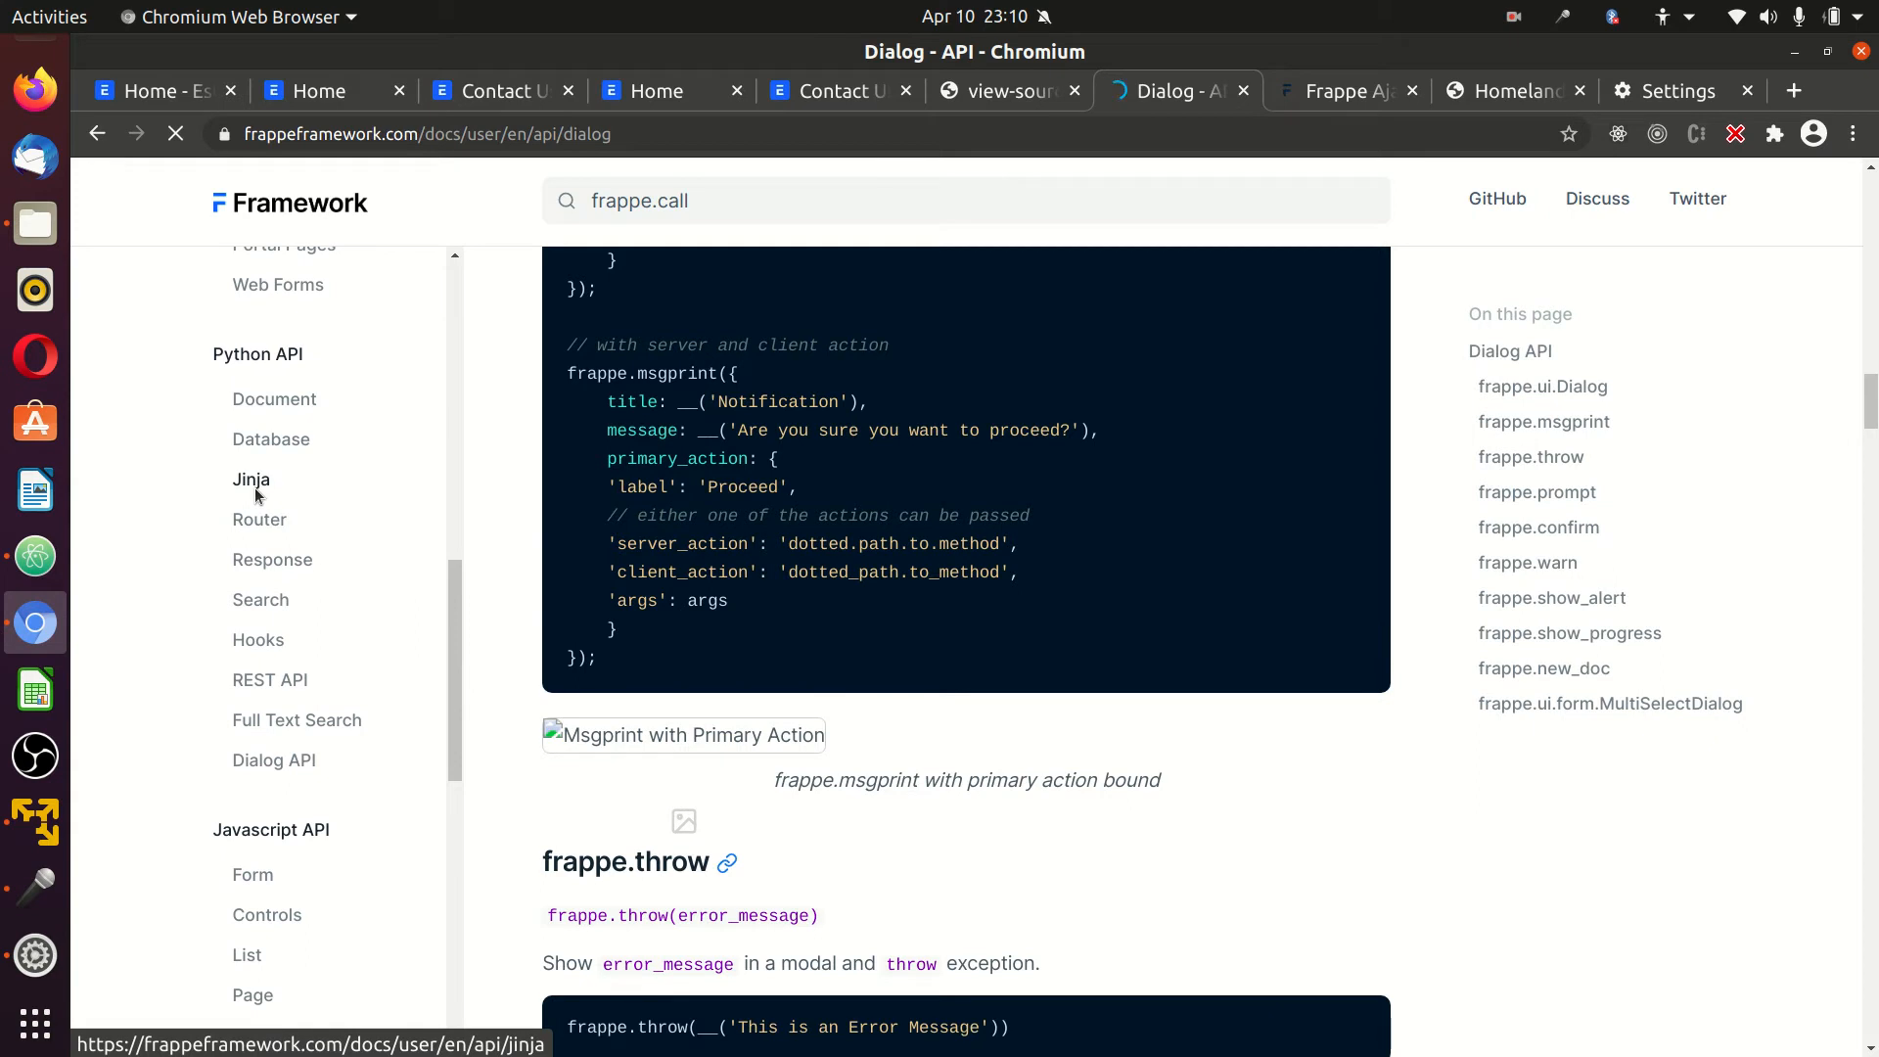
pyautogui.click(252, 477)
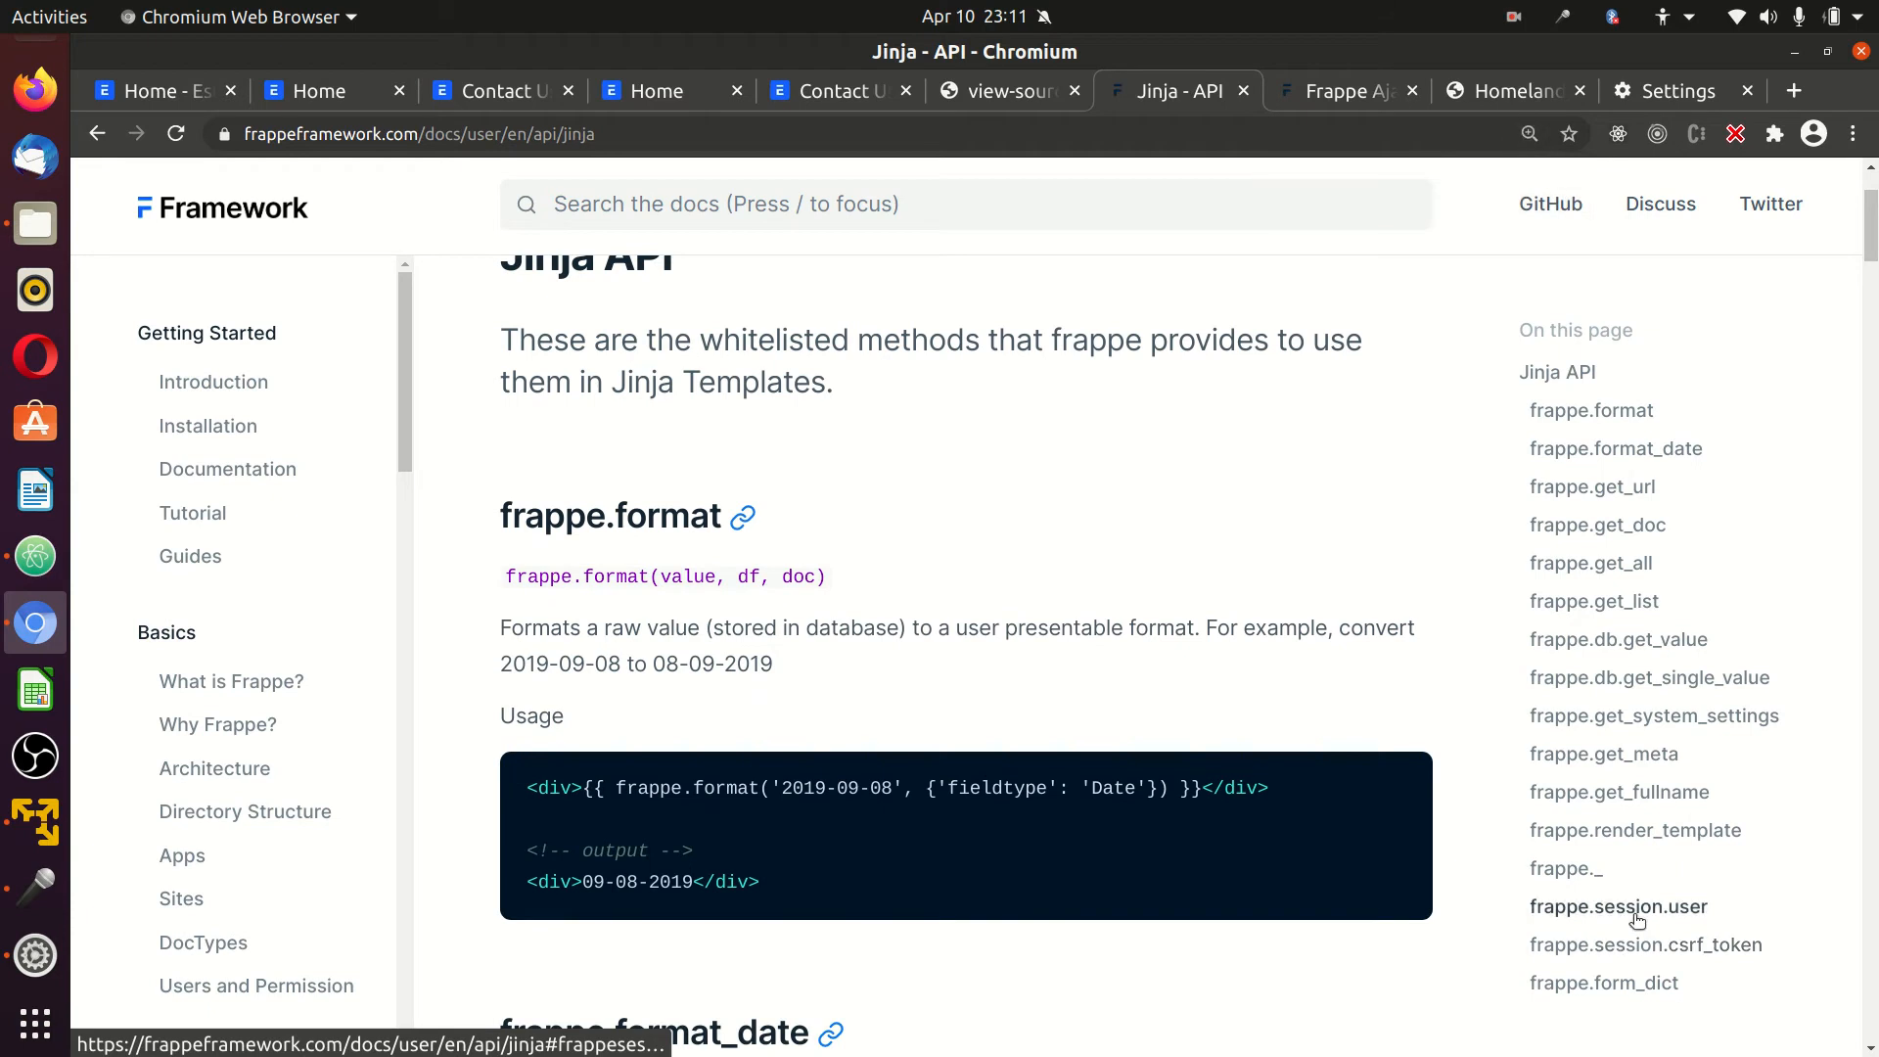
pyautogui.click(1647, 944)
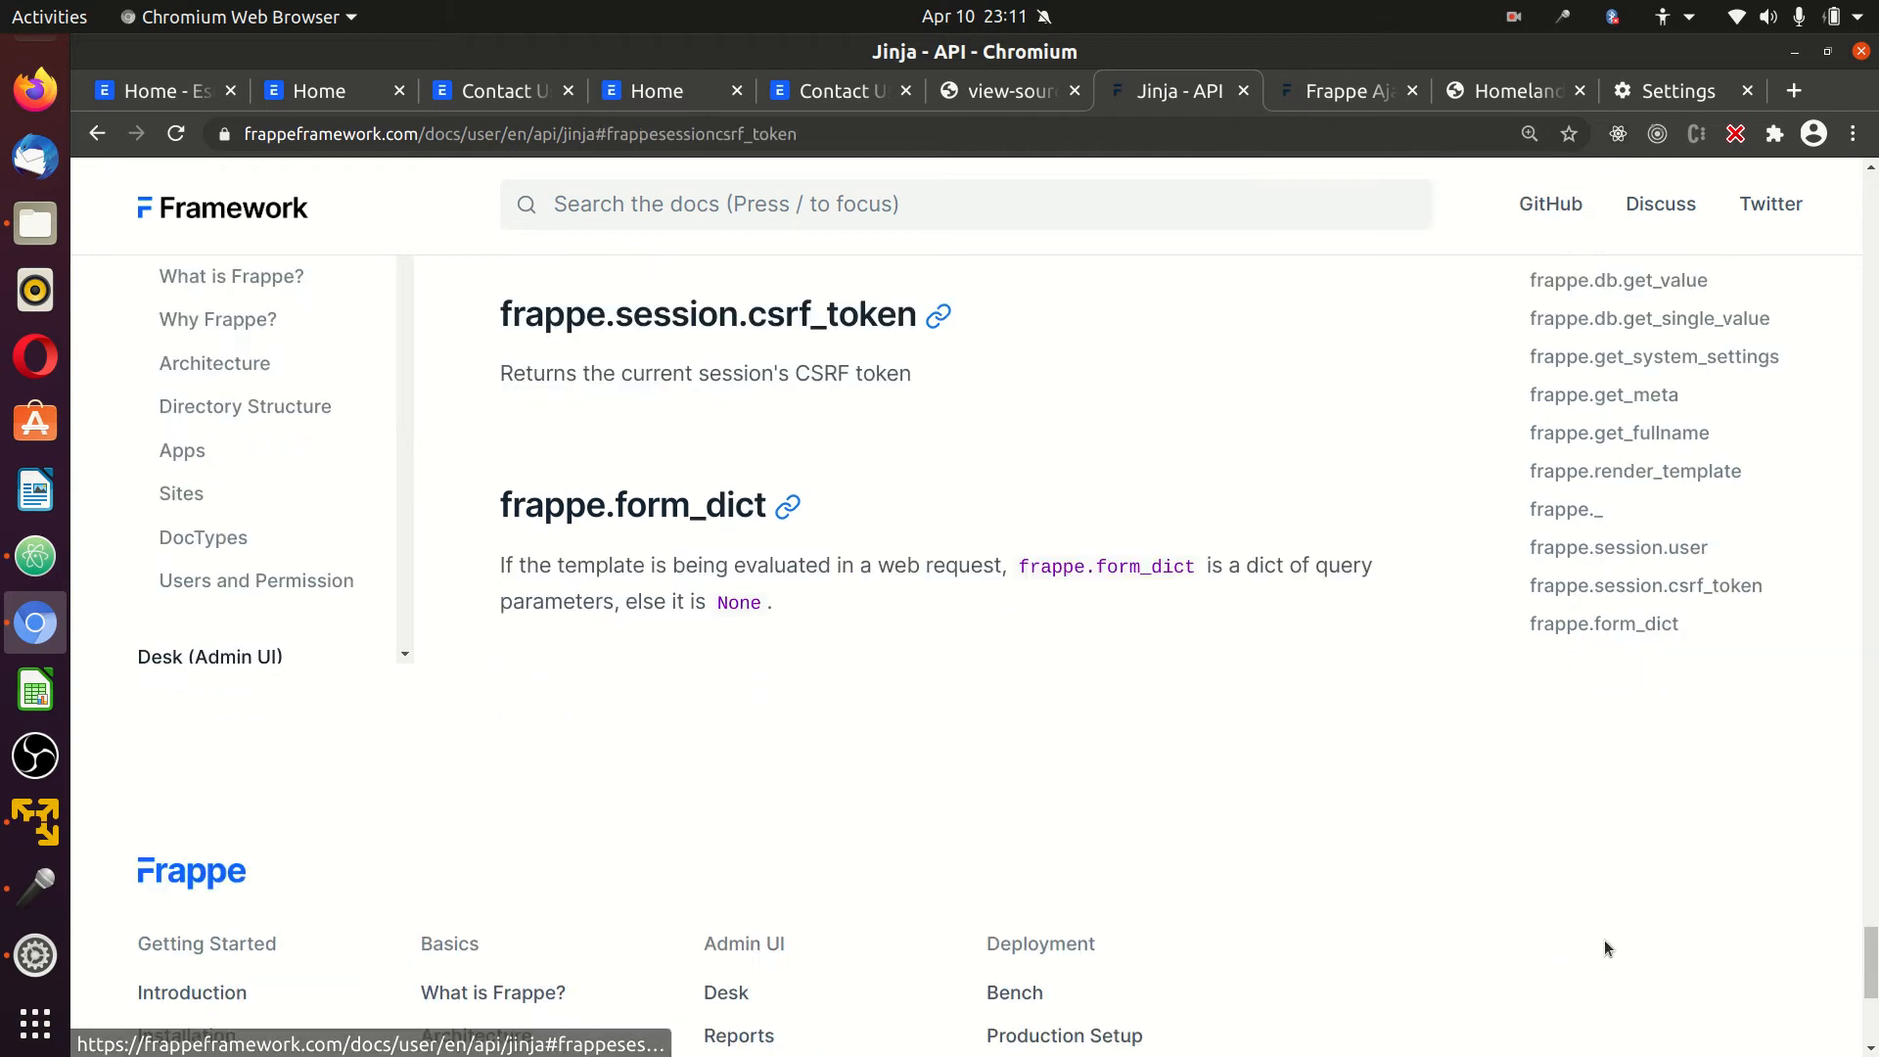
pyautogui.scroll(3)
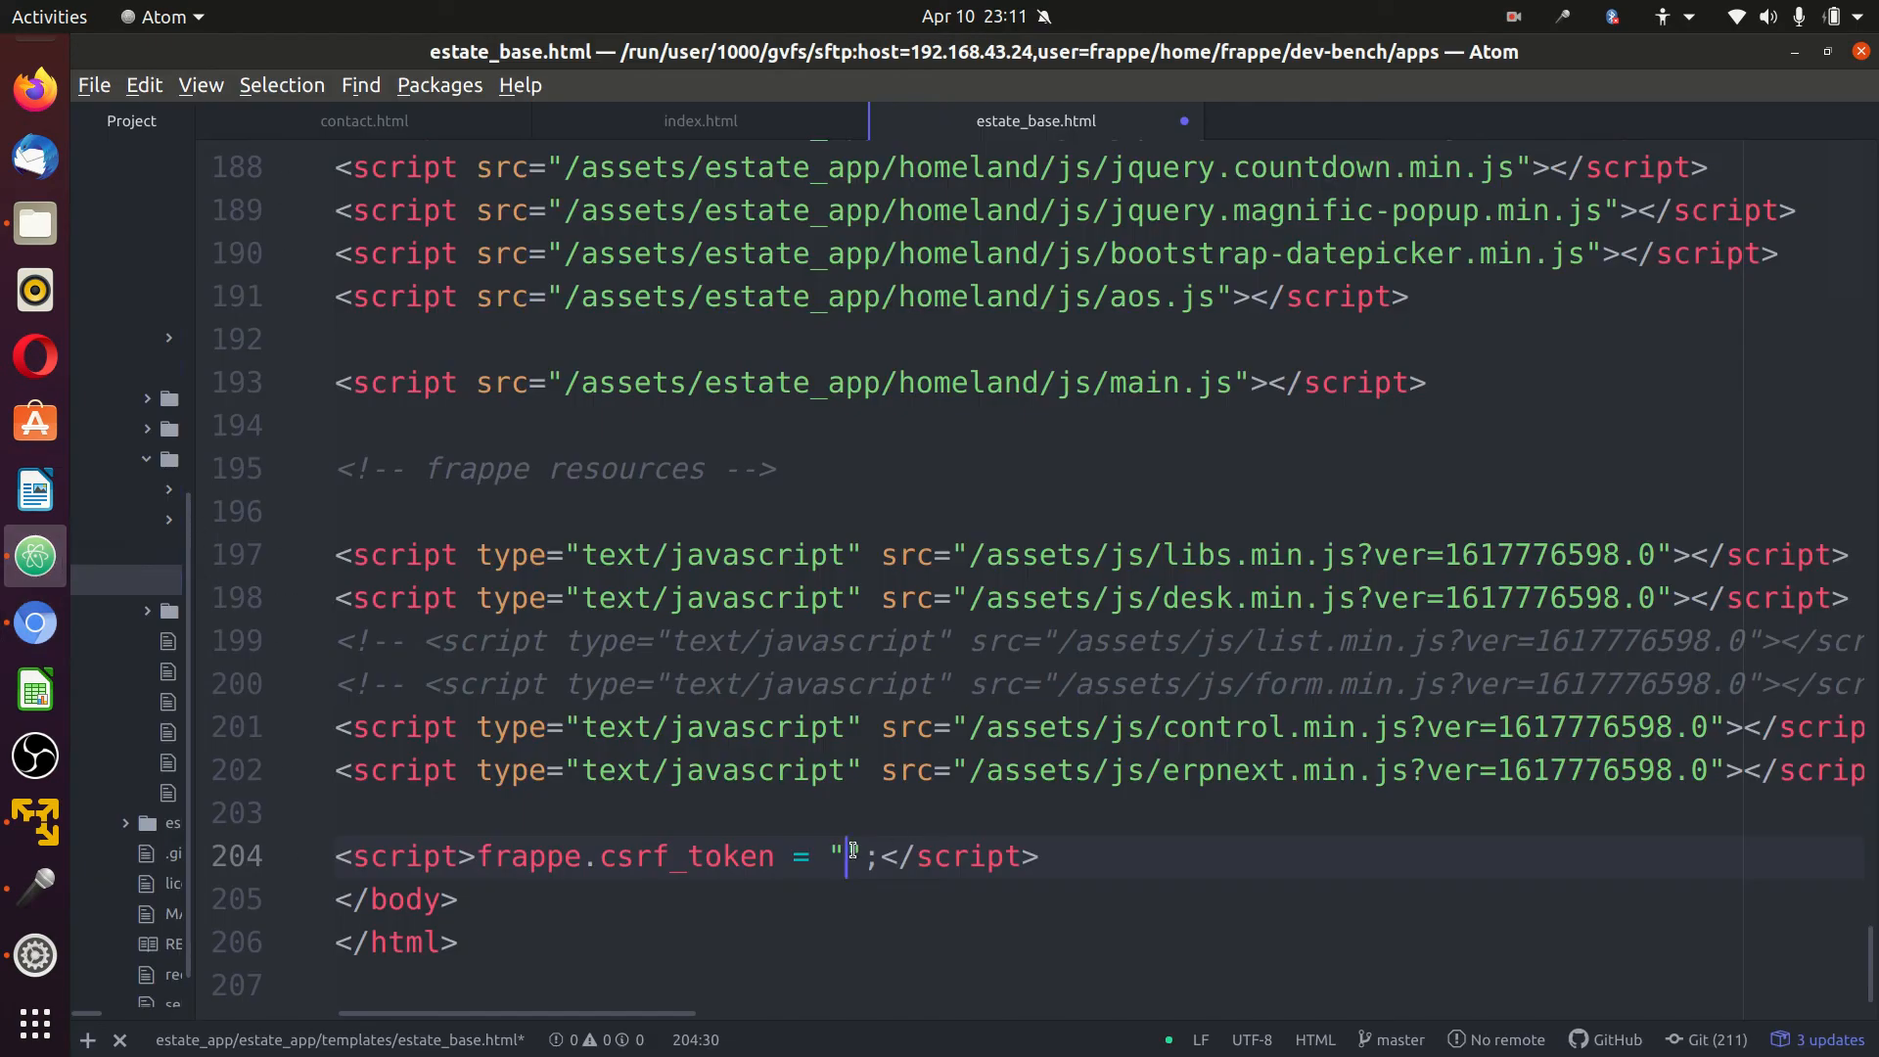
# Set frappe.csrf_token to {{frappe.session.csrf_token}} in estate_base.html and return to the browser.
pyautogui.write('{{}}')
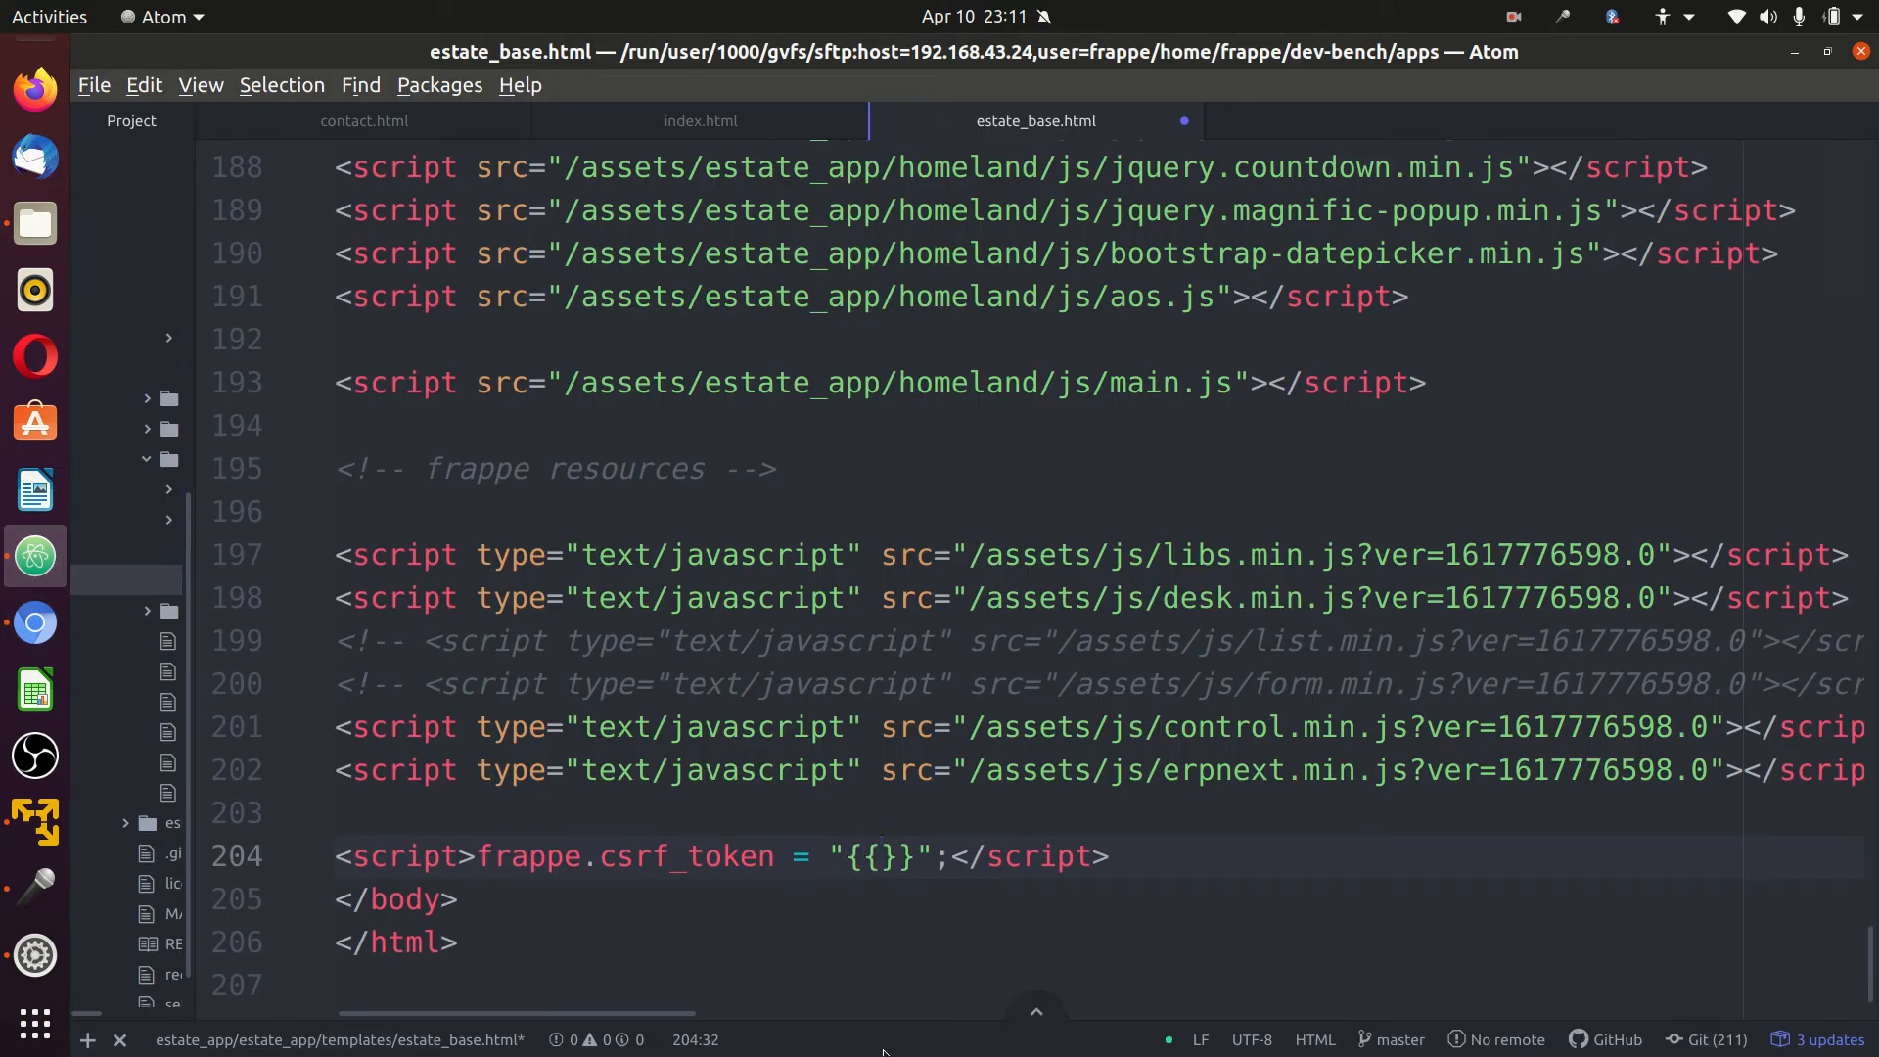
pyautogui.write('frappe.session.csrf_token')
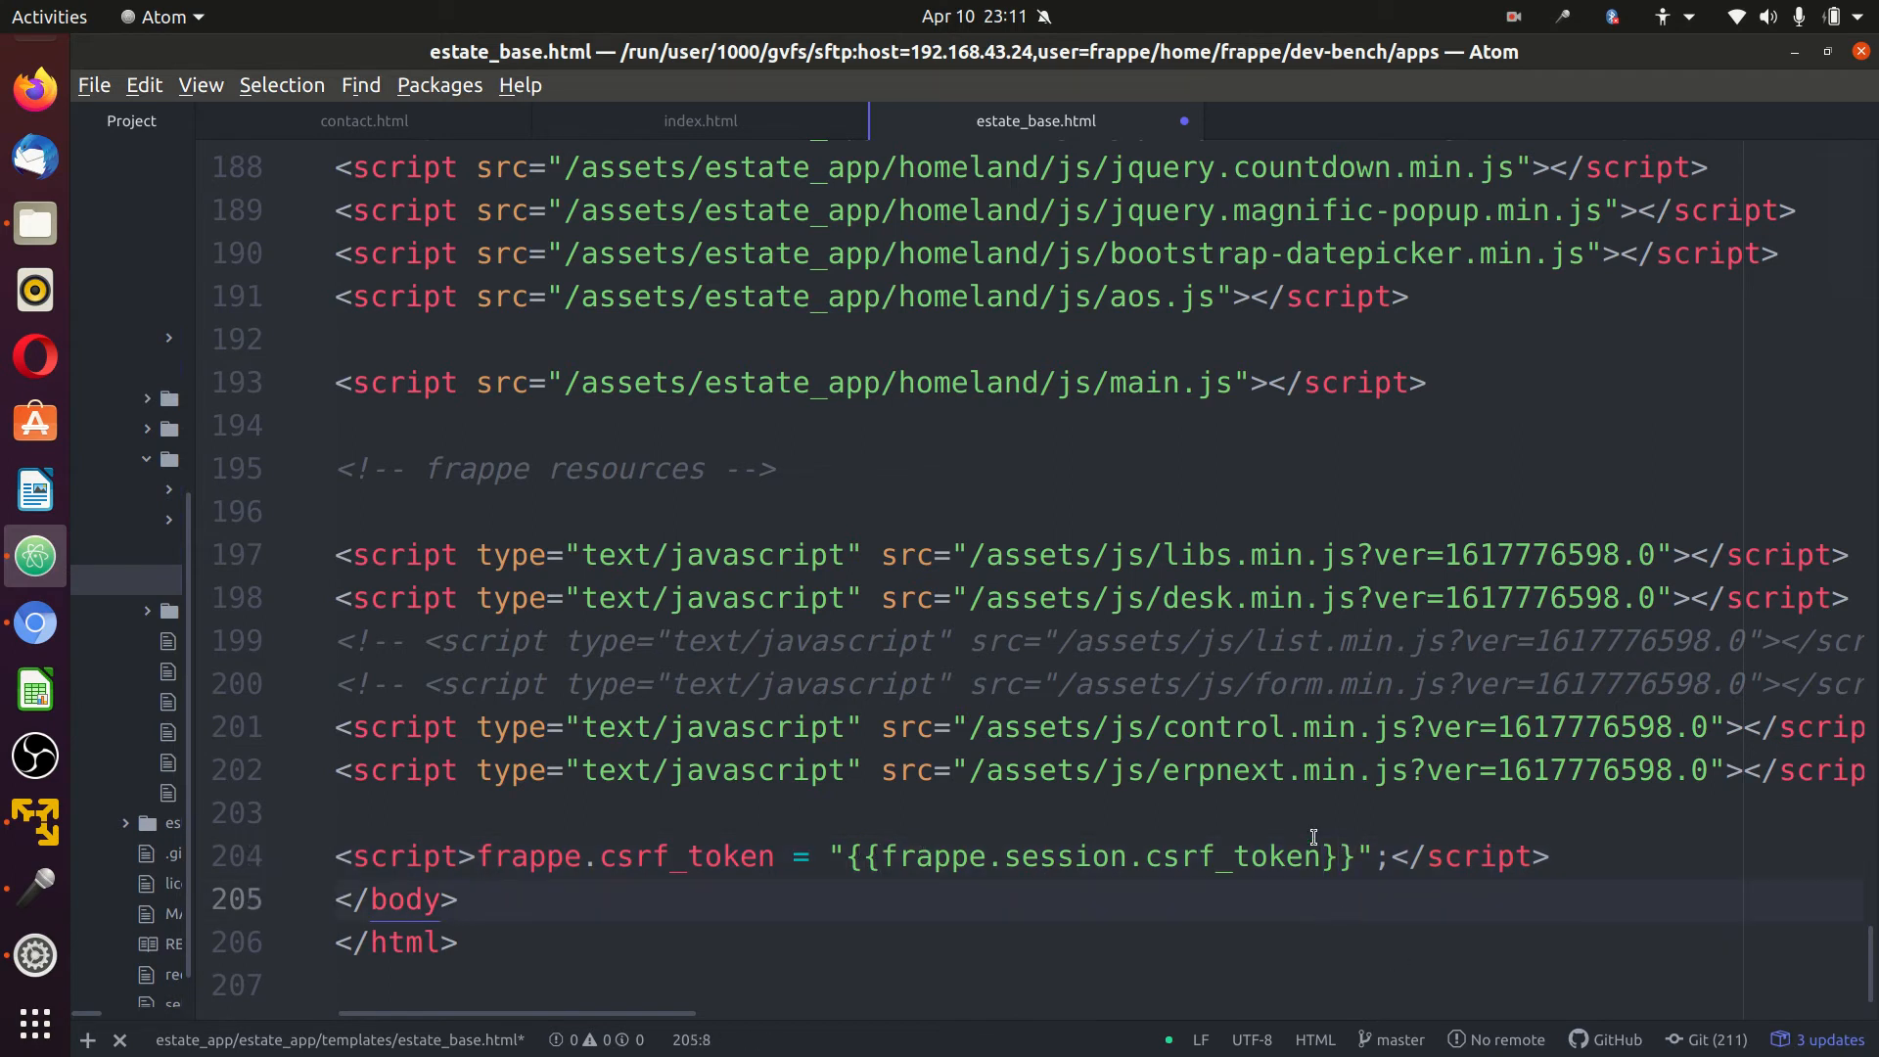
pyautogui.moveTo(33, 622)
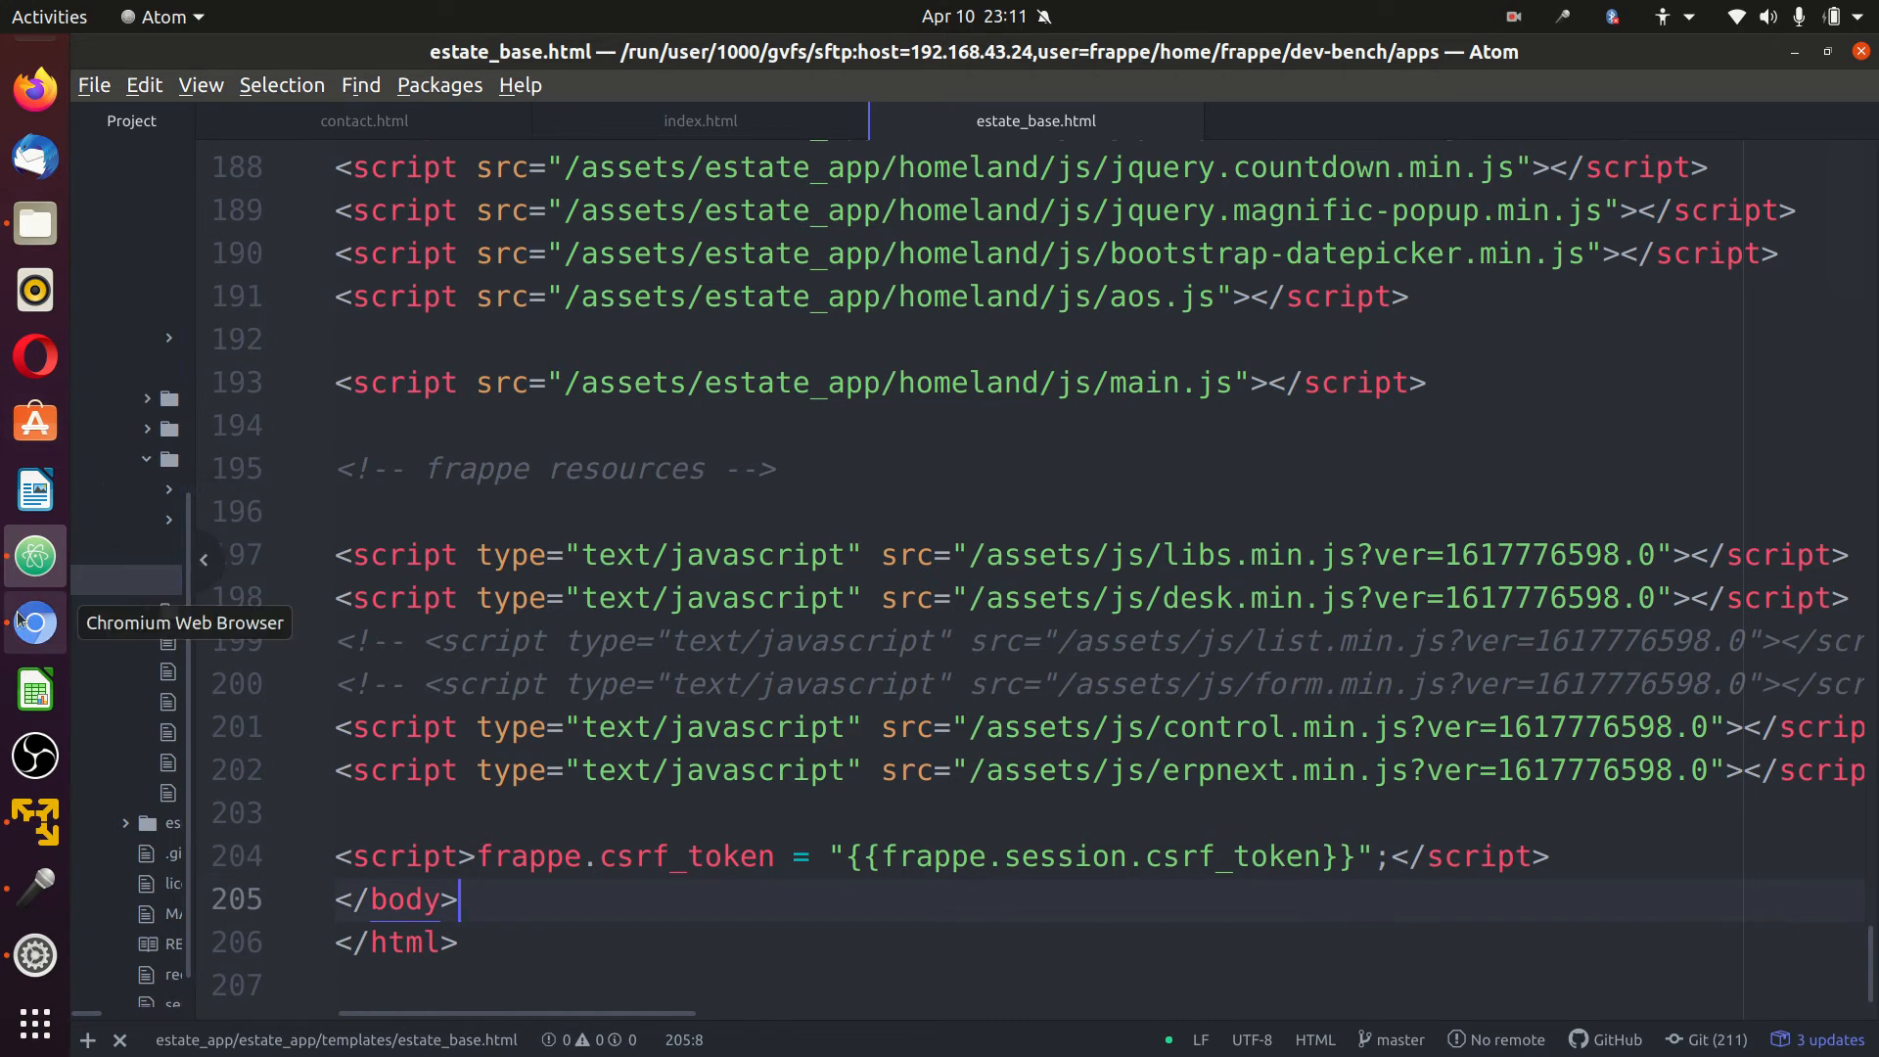
pyautogui.click(33, 623)
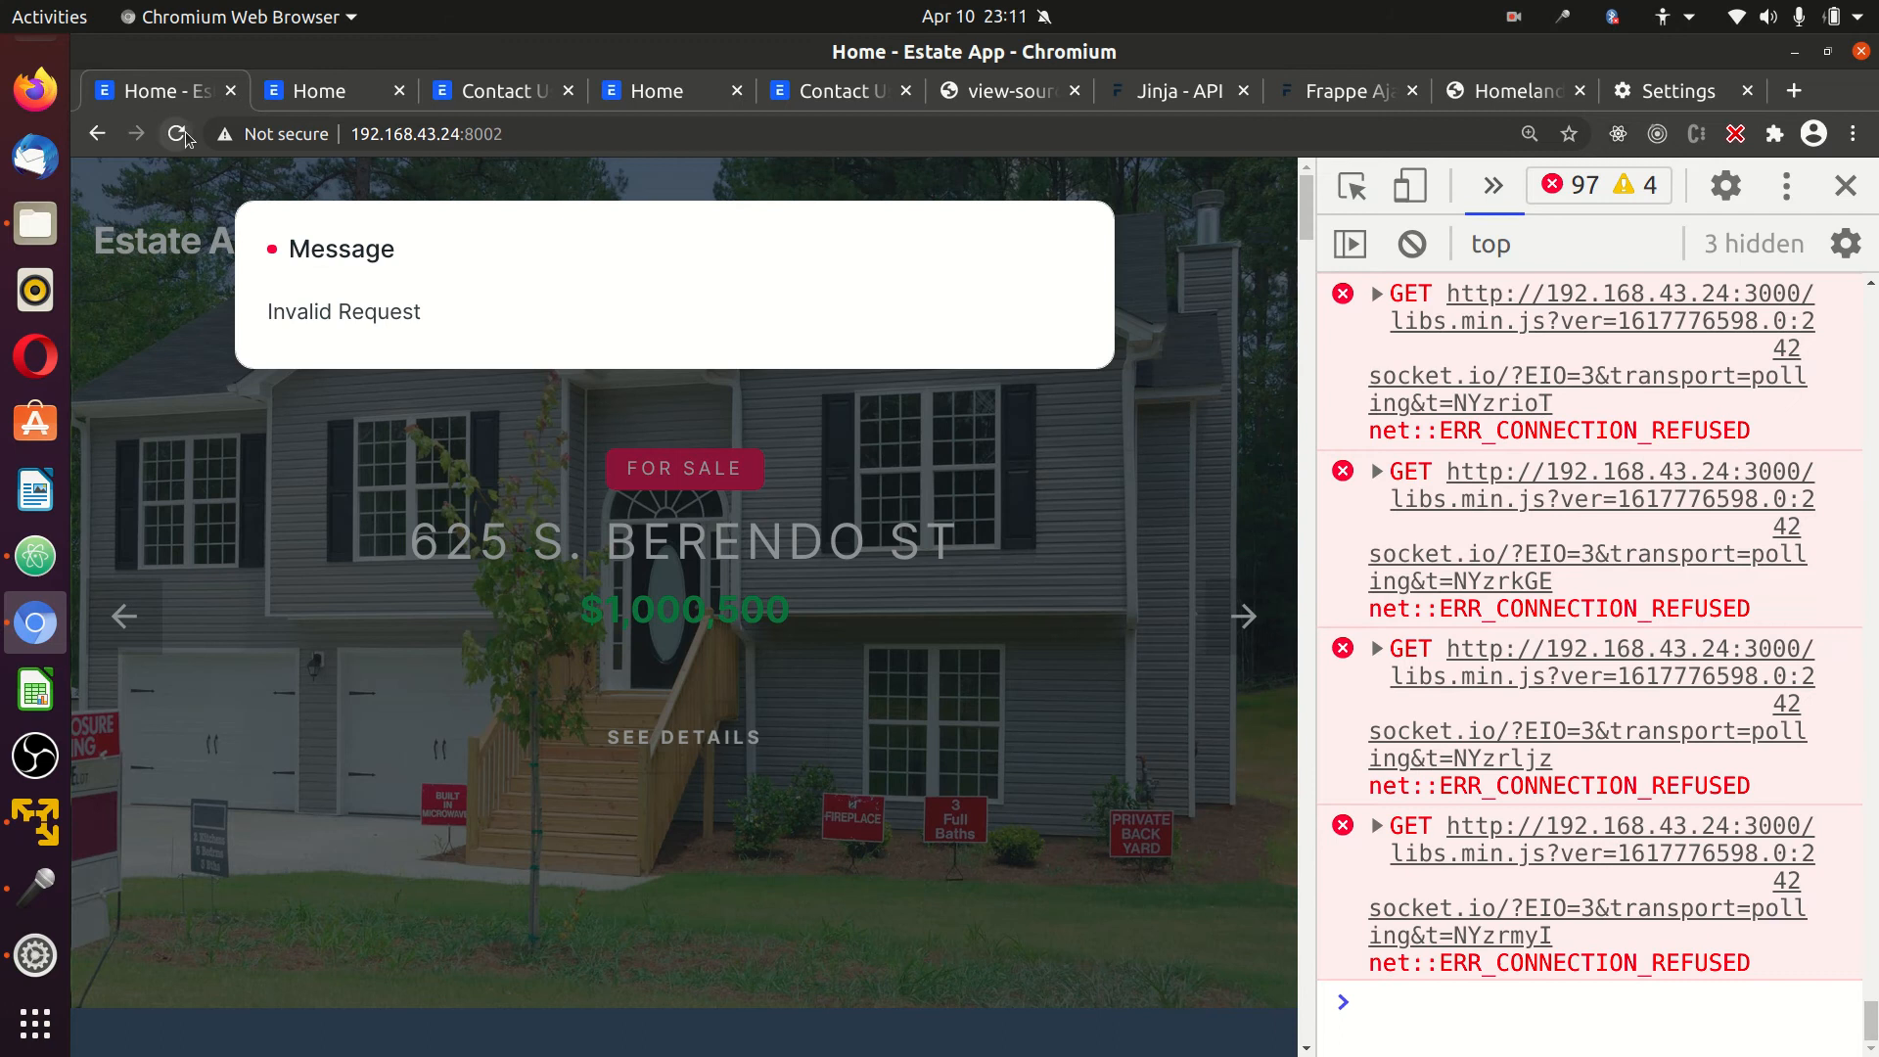
# Reload the Estate App home page and copy the frappe.call example from the docs again.
pyautogui.click(178, 133)
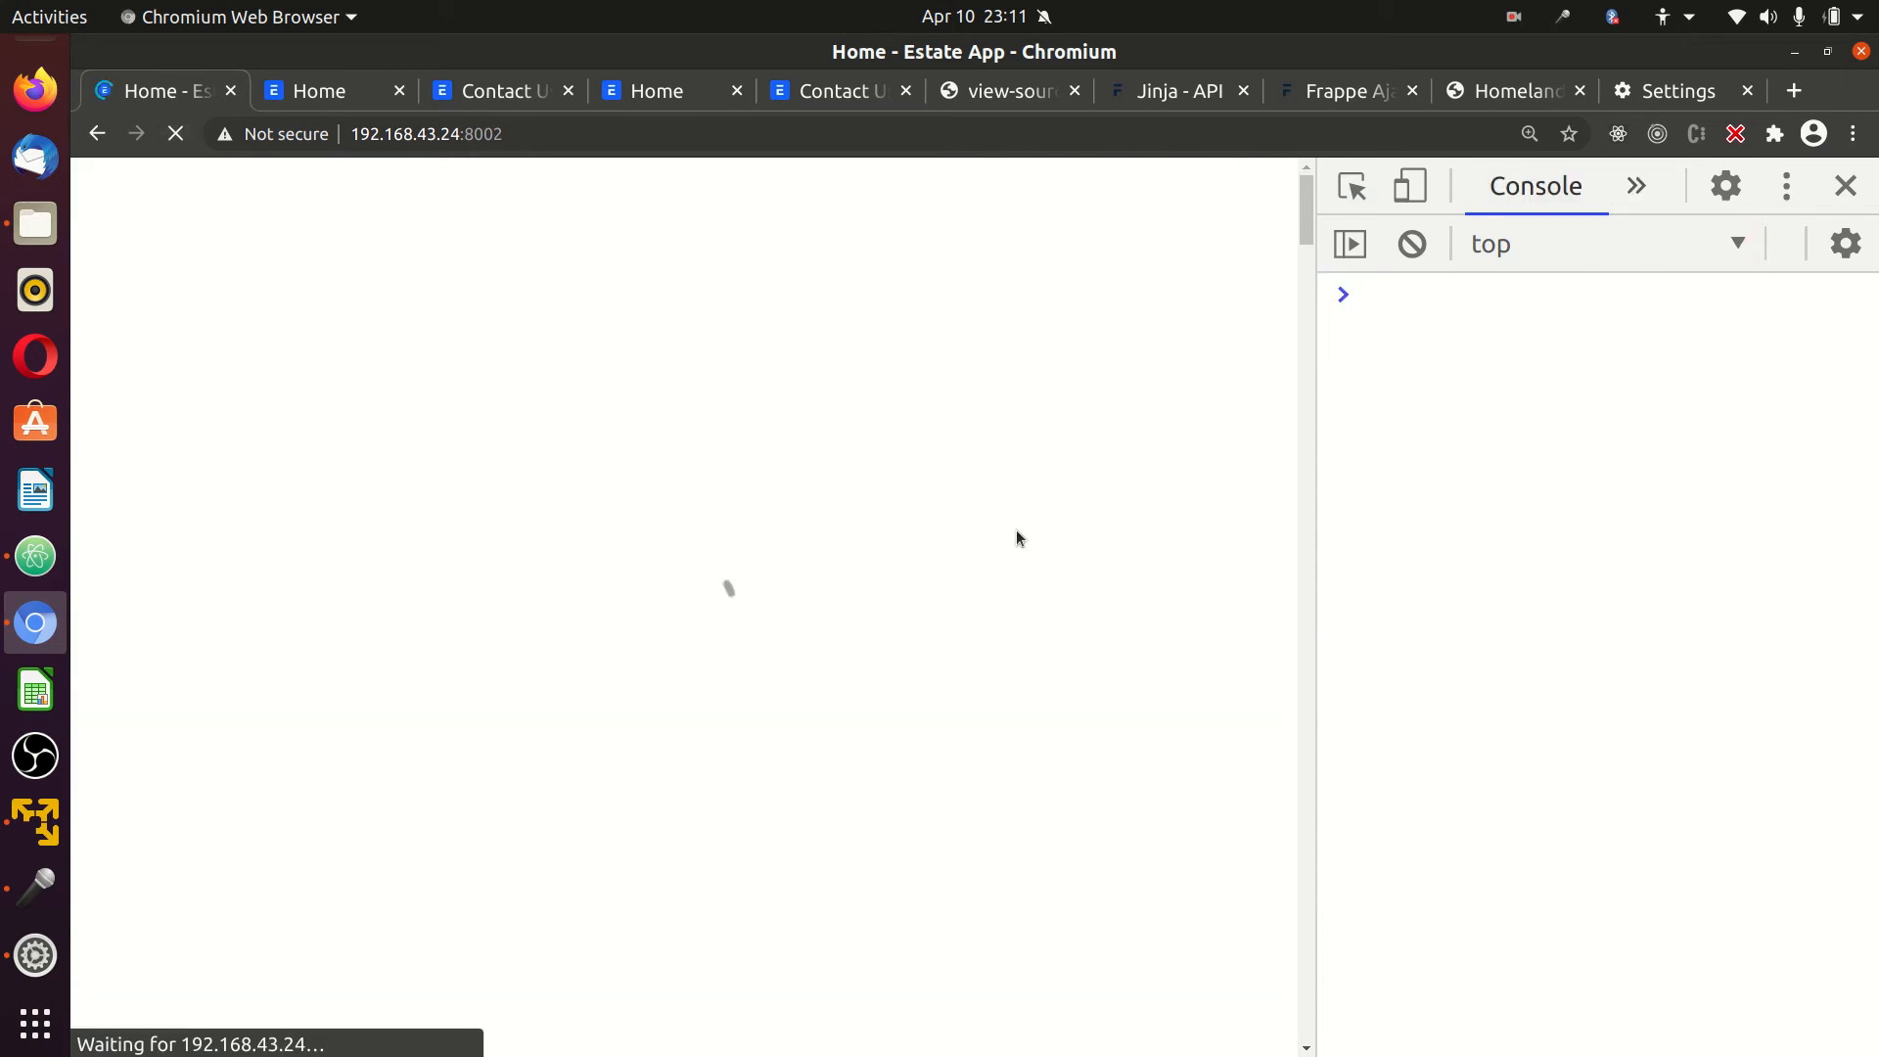
pyautogui.moveTo(660, 319)
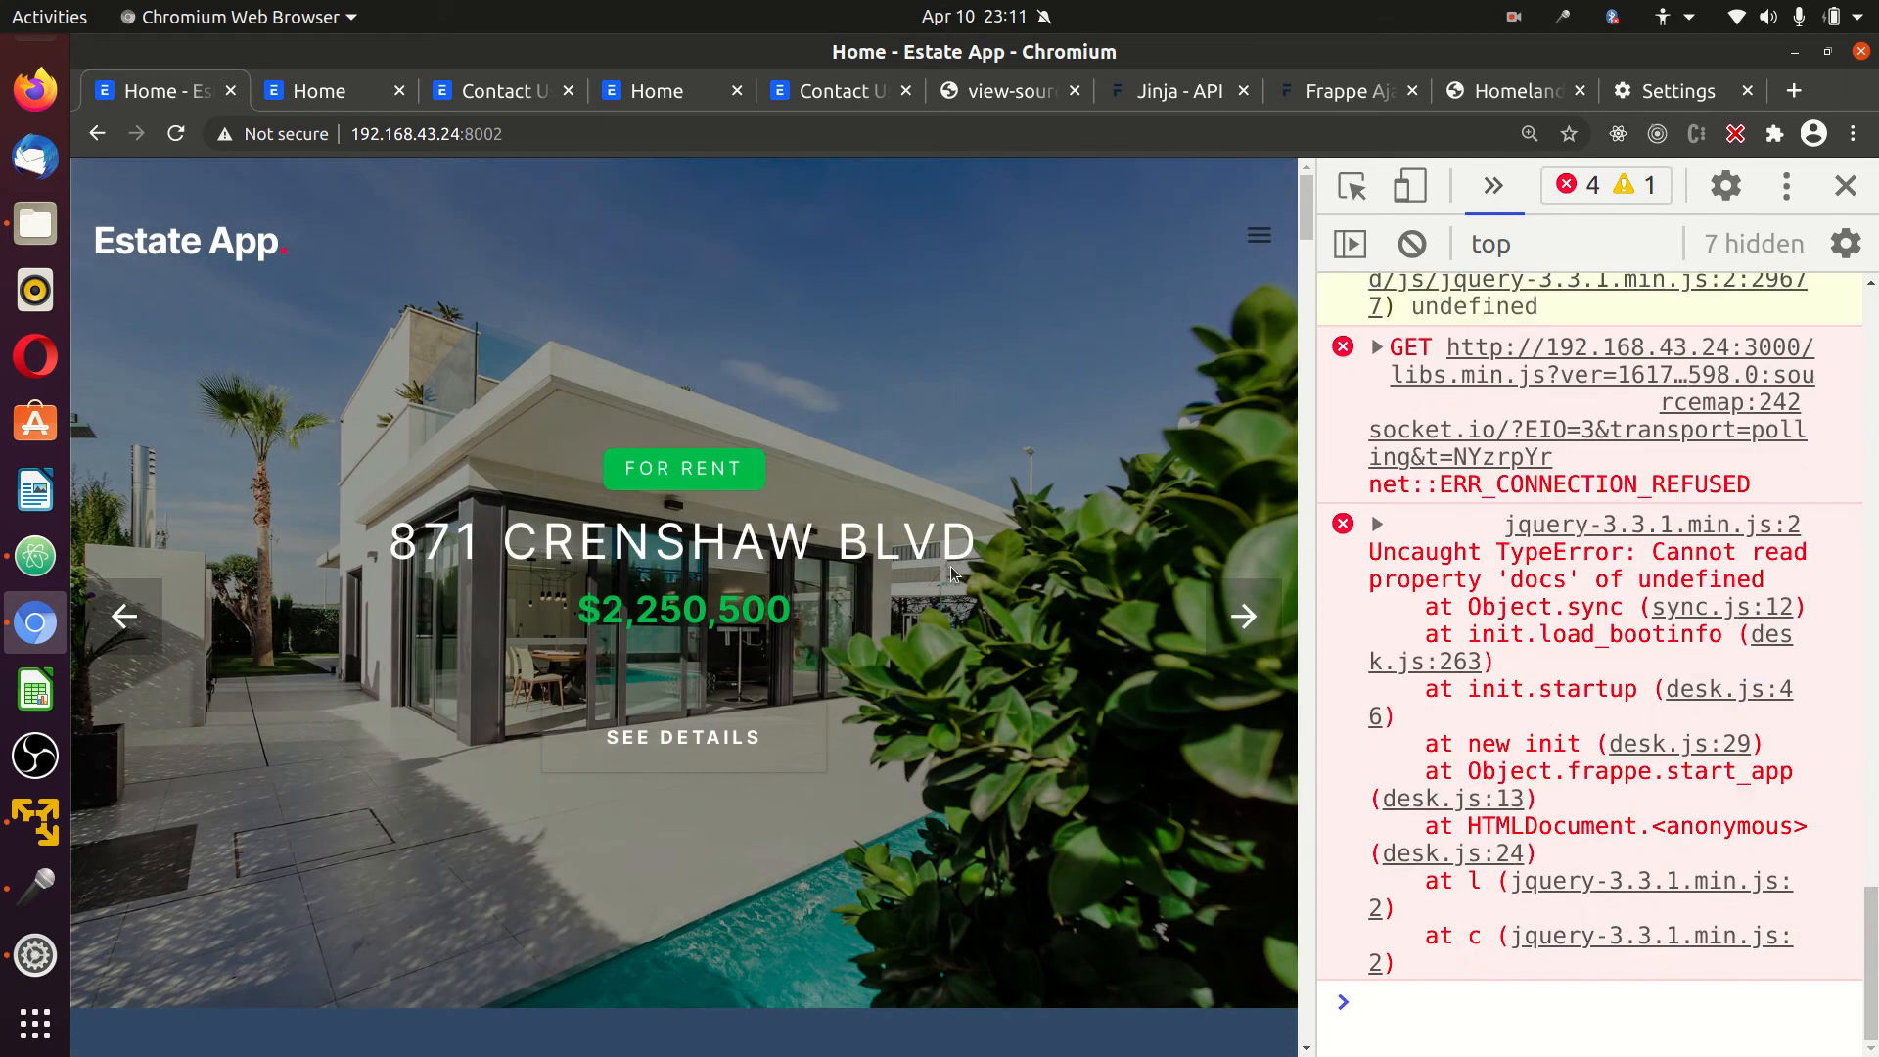
pyautogui.scroll(-3)
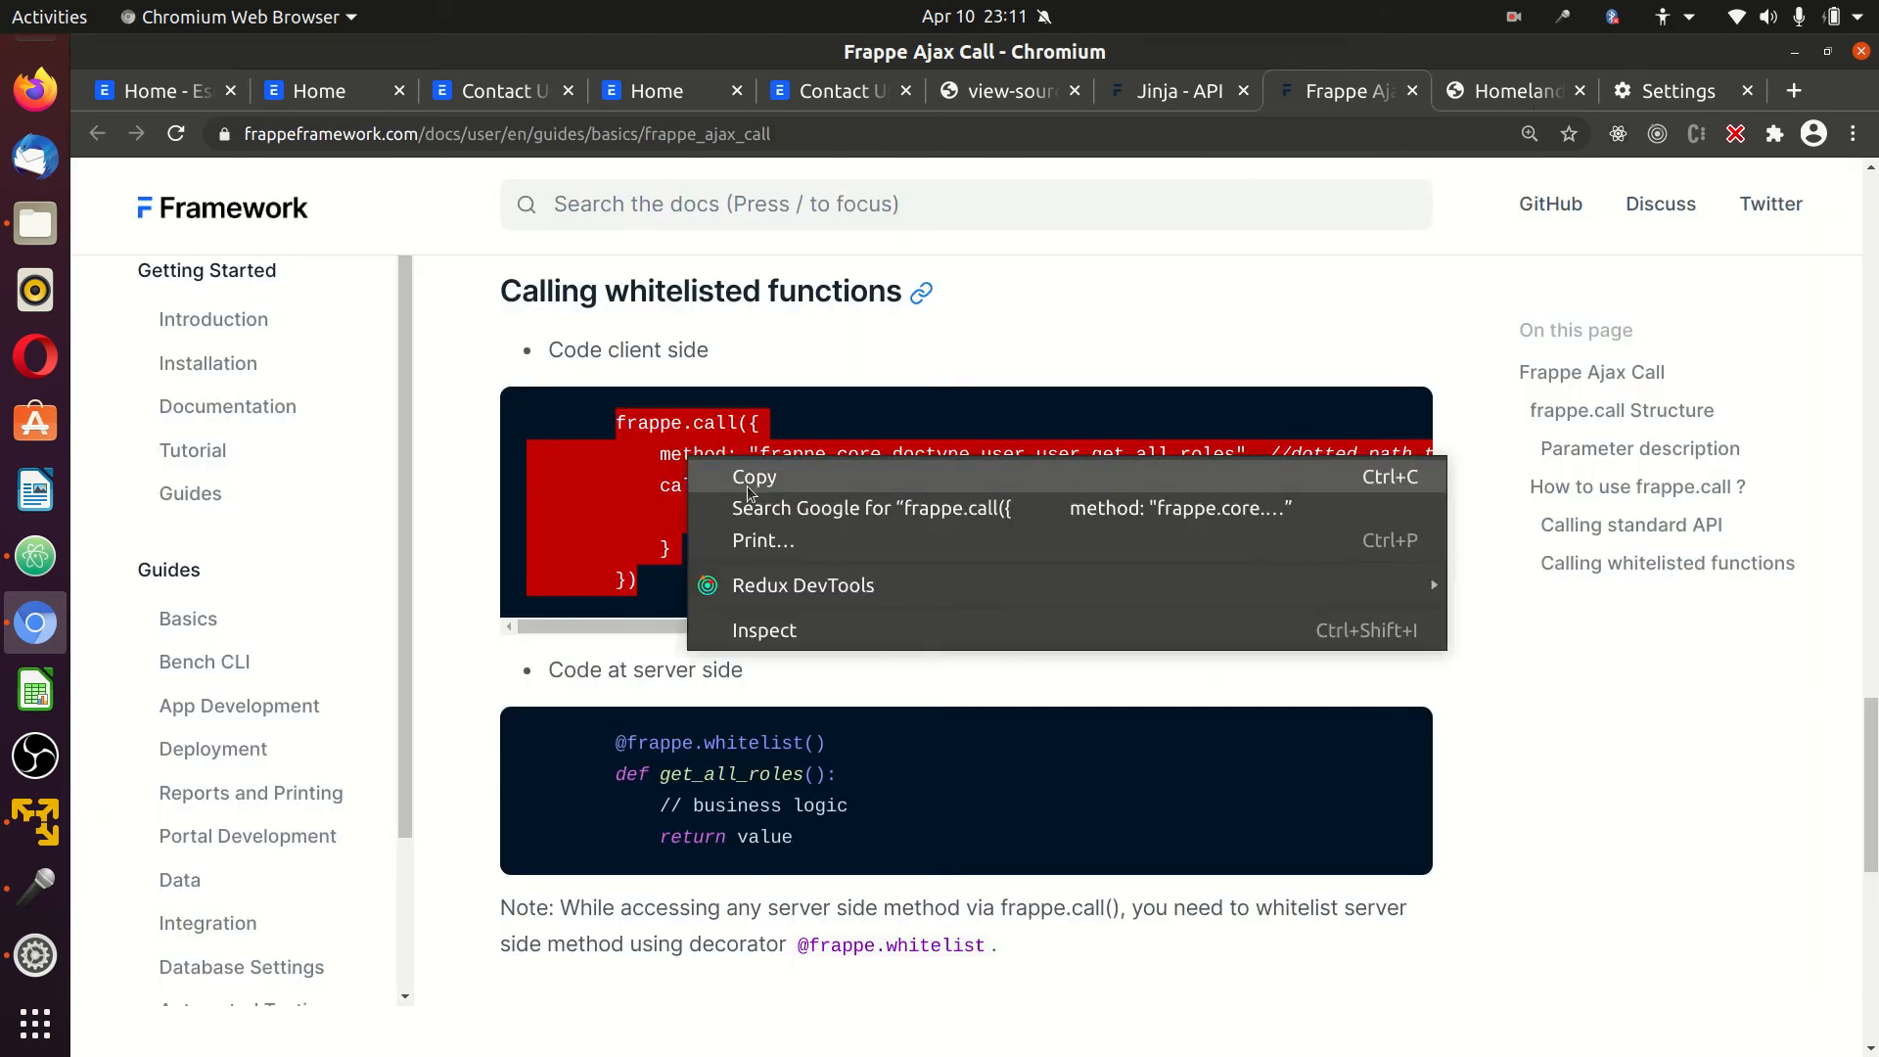
pyautogui.click(157, 92)
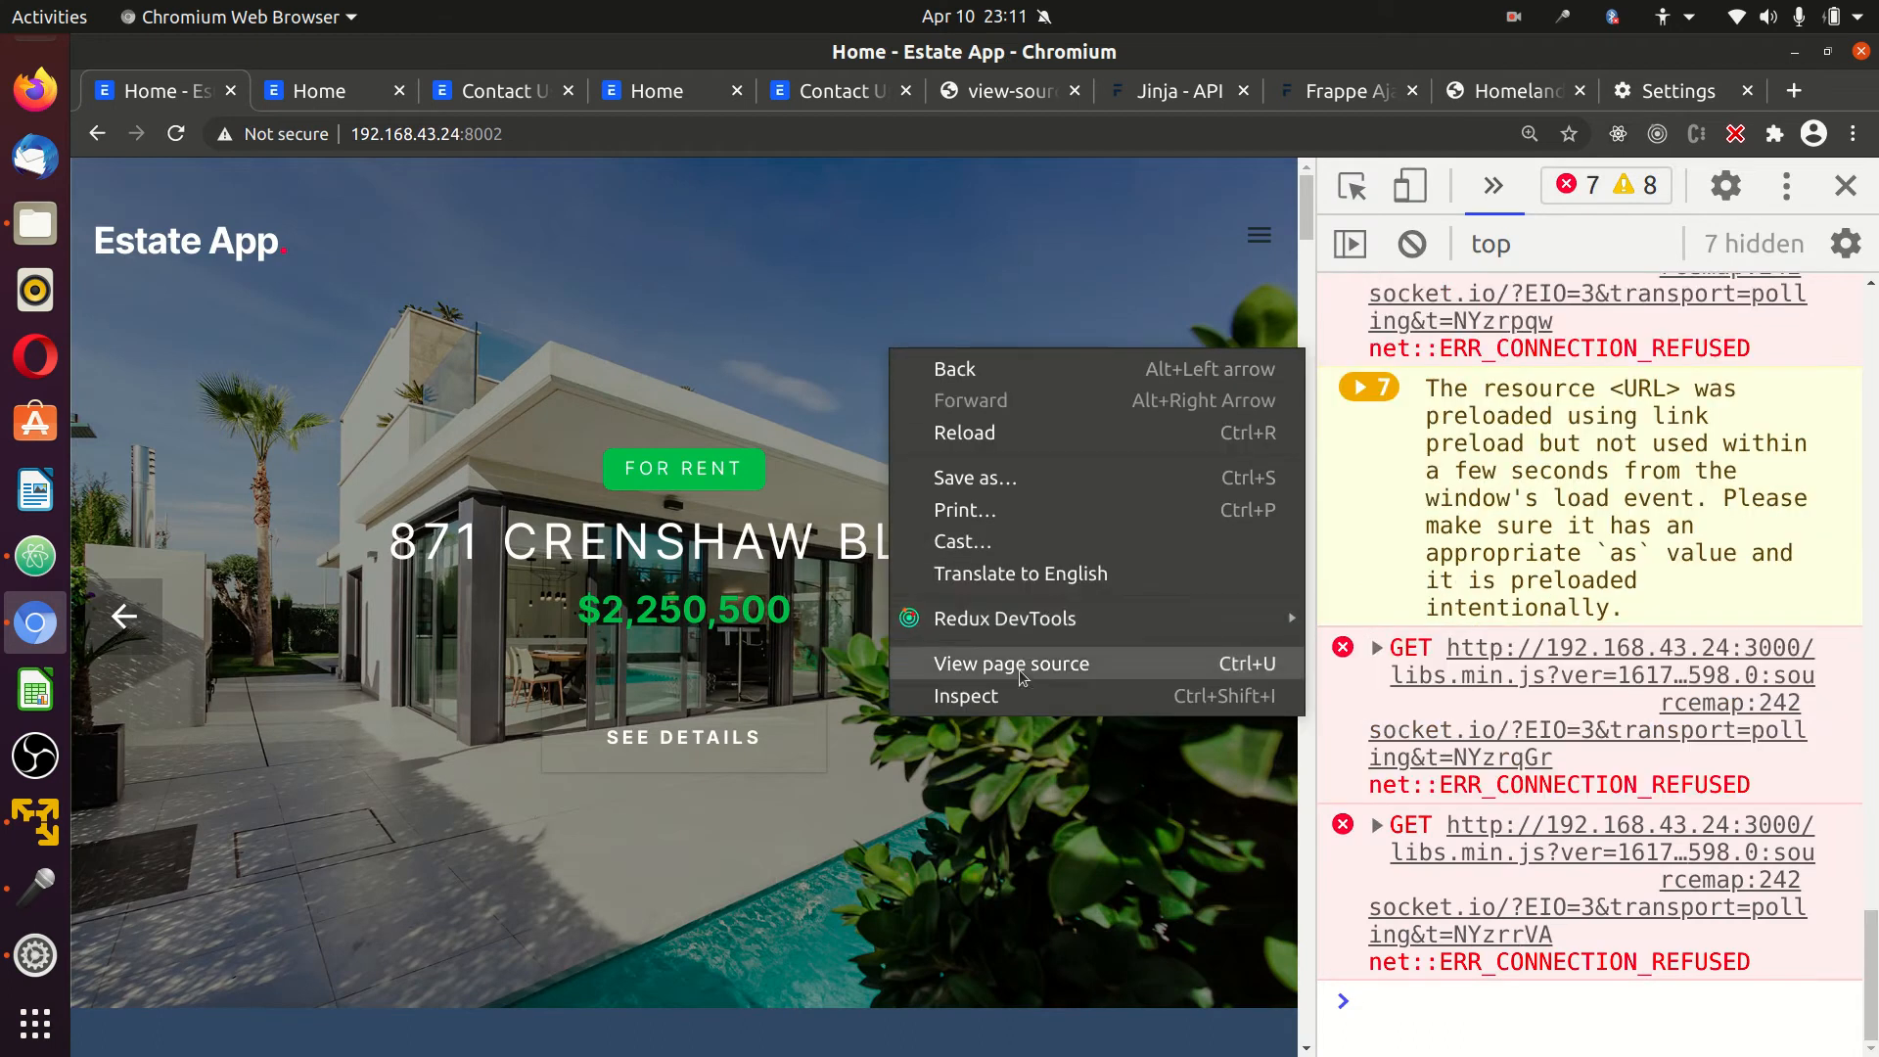
# Check the home page source for the token, recopy the snippet, and run it in the Estate App console.
pyautogui.click(1010, 664)
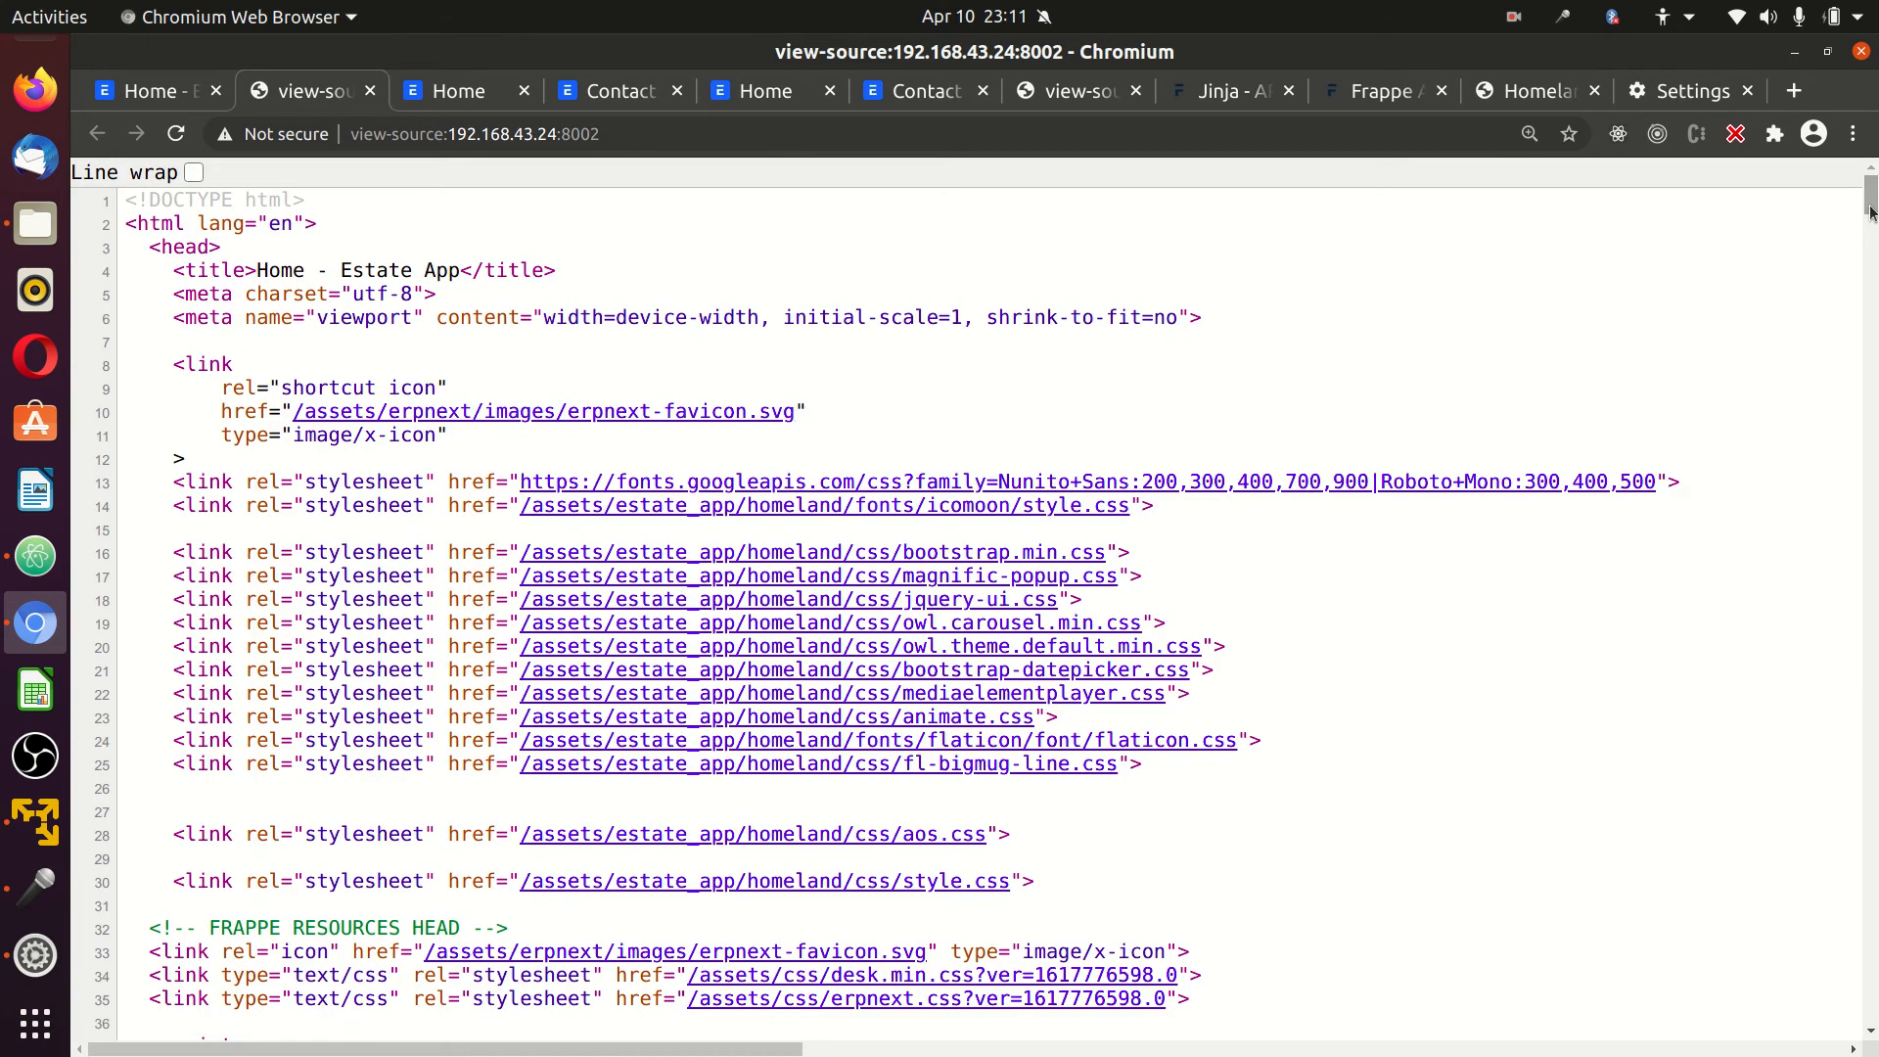
pyautogui.scroll(-3)
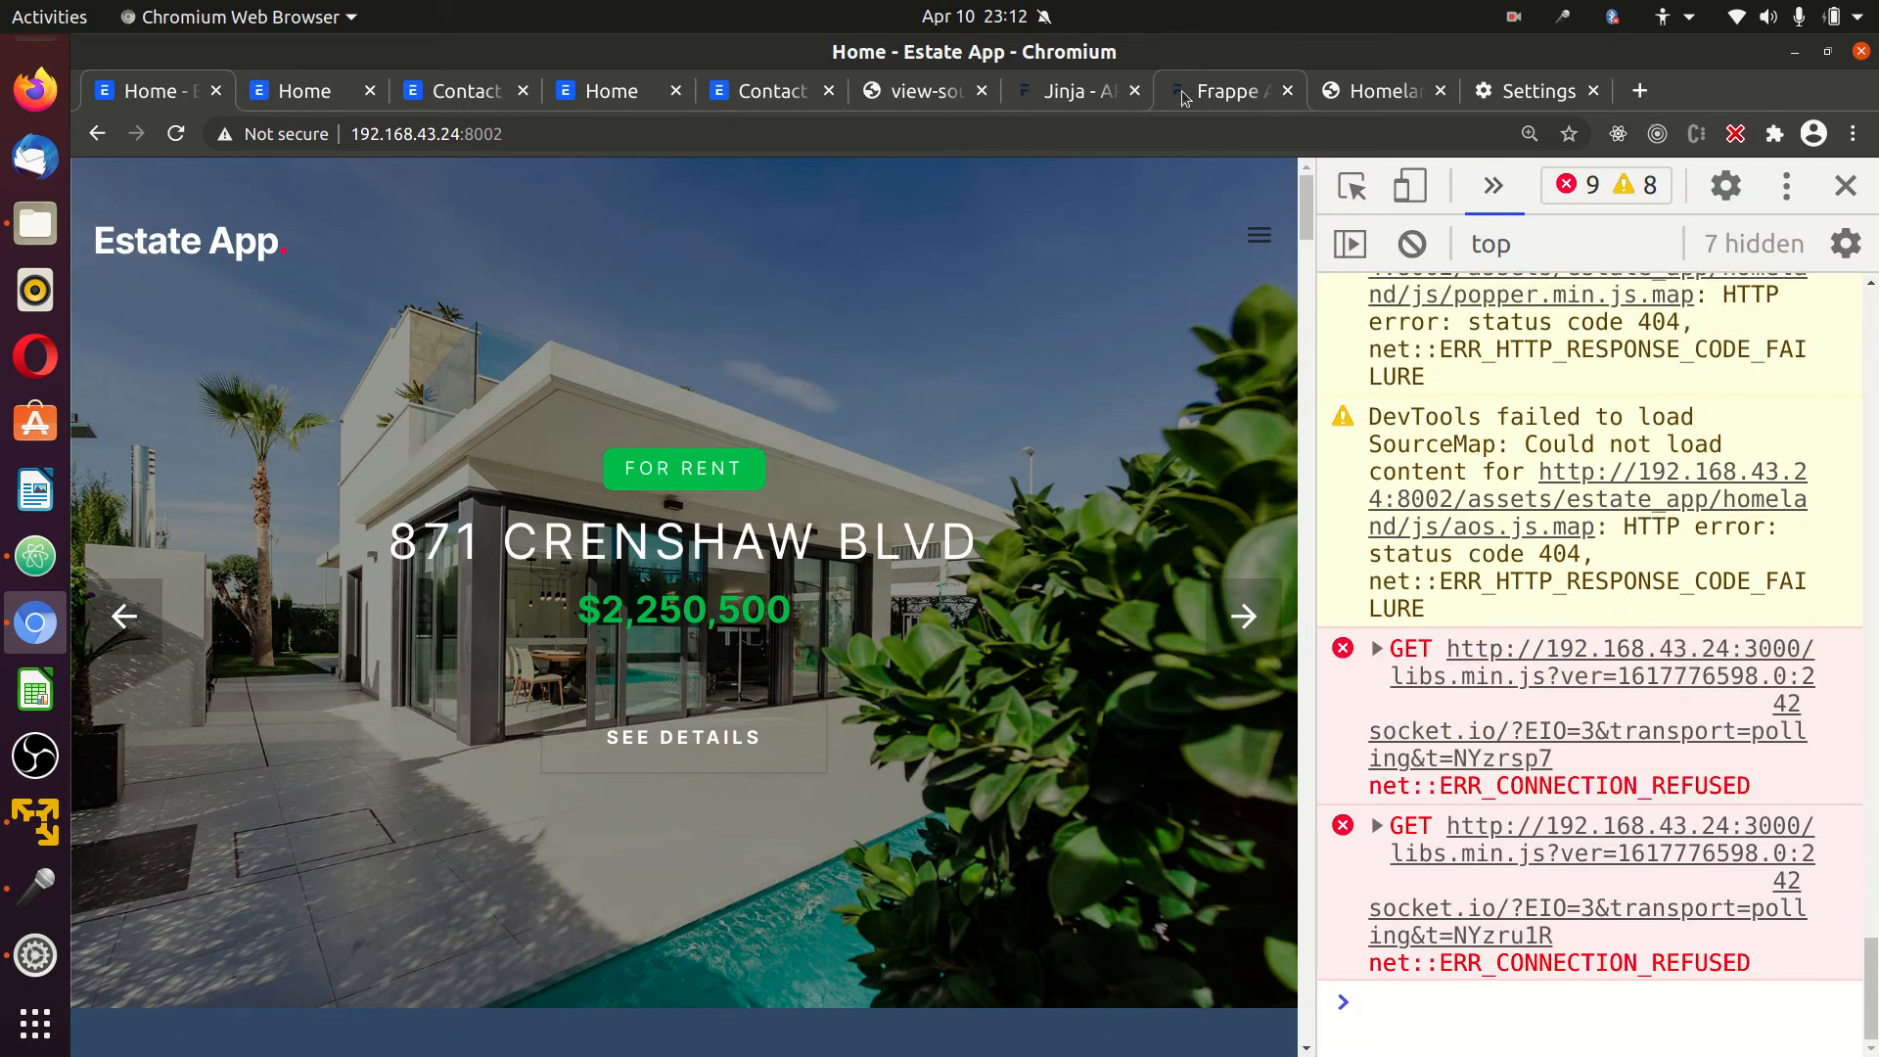
pyautogui.click(1226, 90)
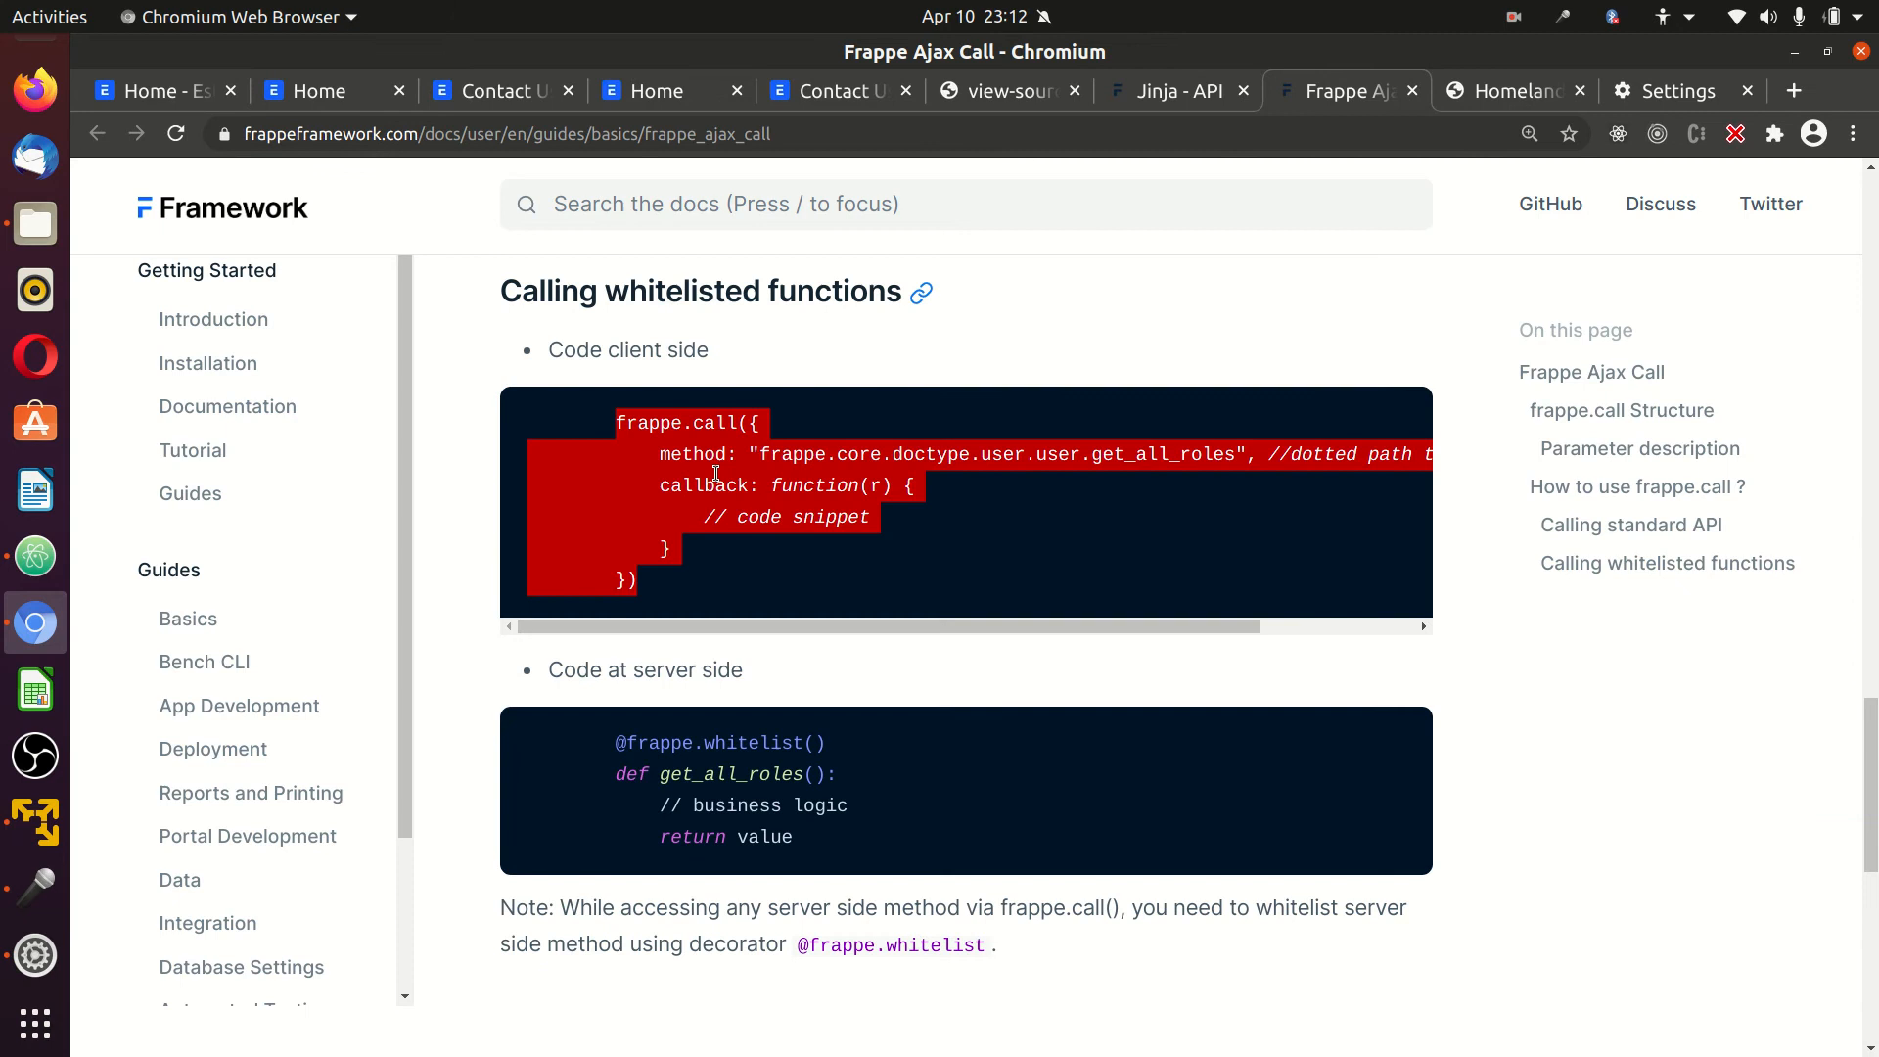
pyautogui.click(157, 92)
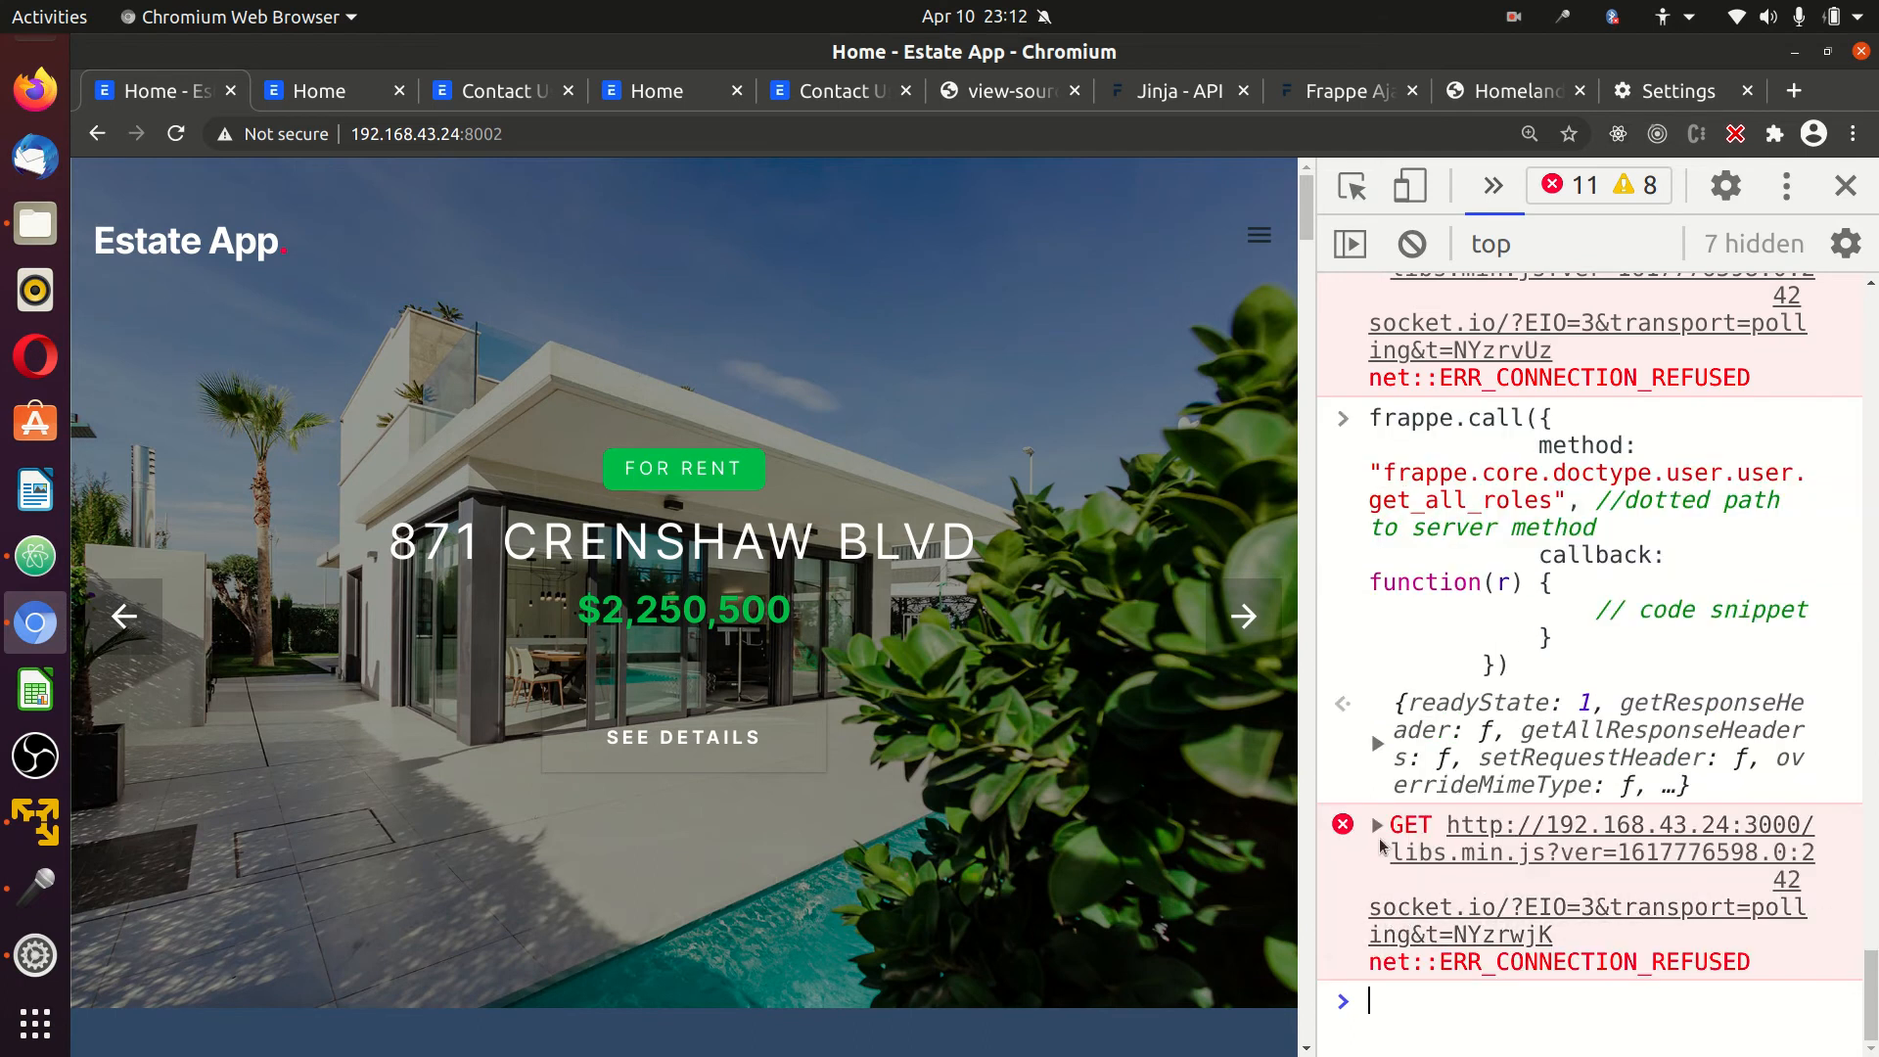
# Expand the failed GET request details to inspect the returned request object.
pyautogui.click(1377, 824)
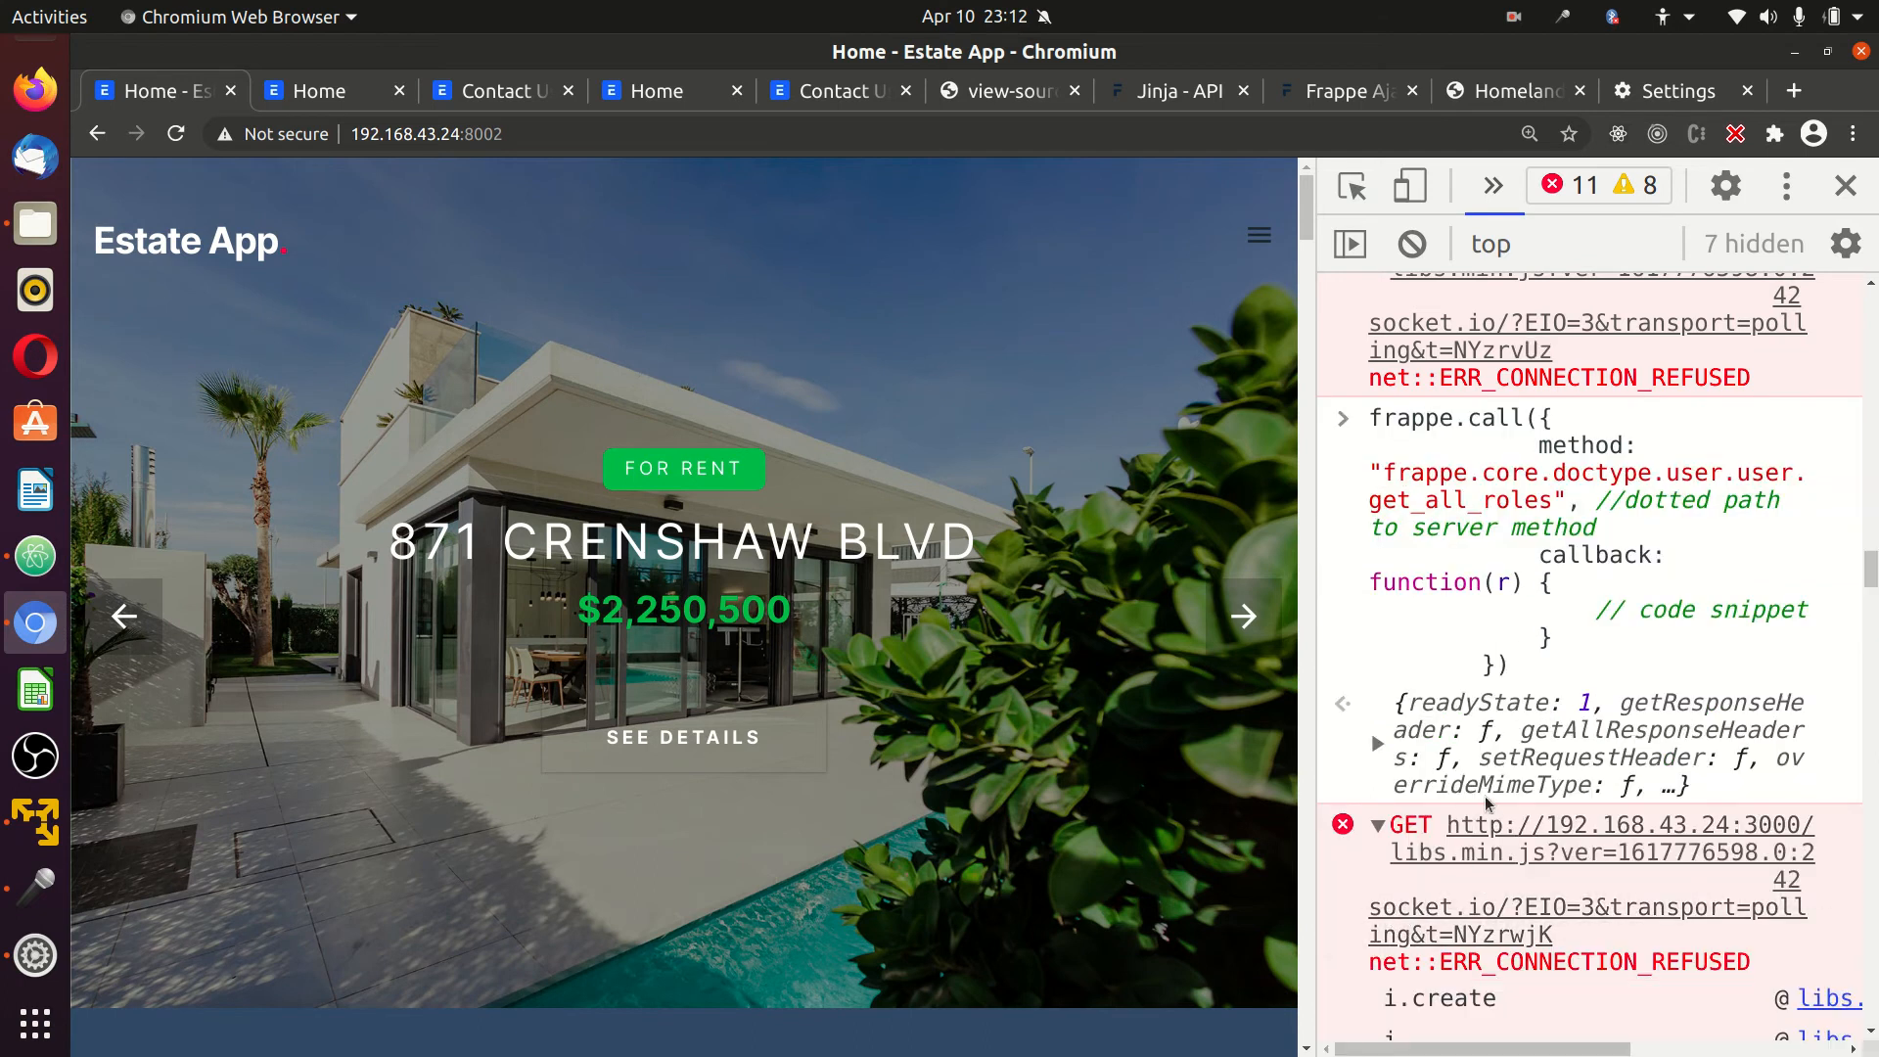
pyautogui.scroll(-3)
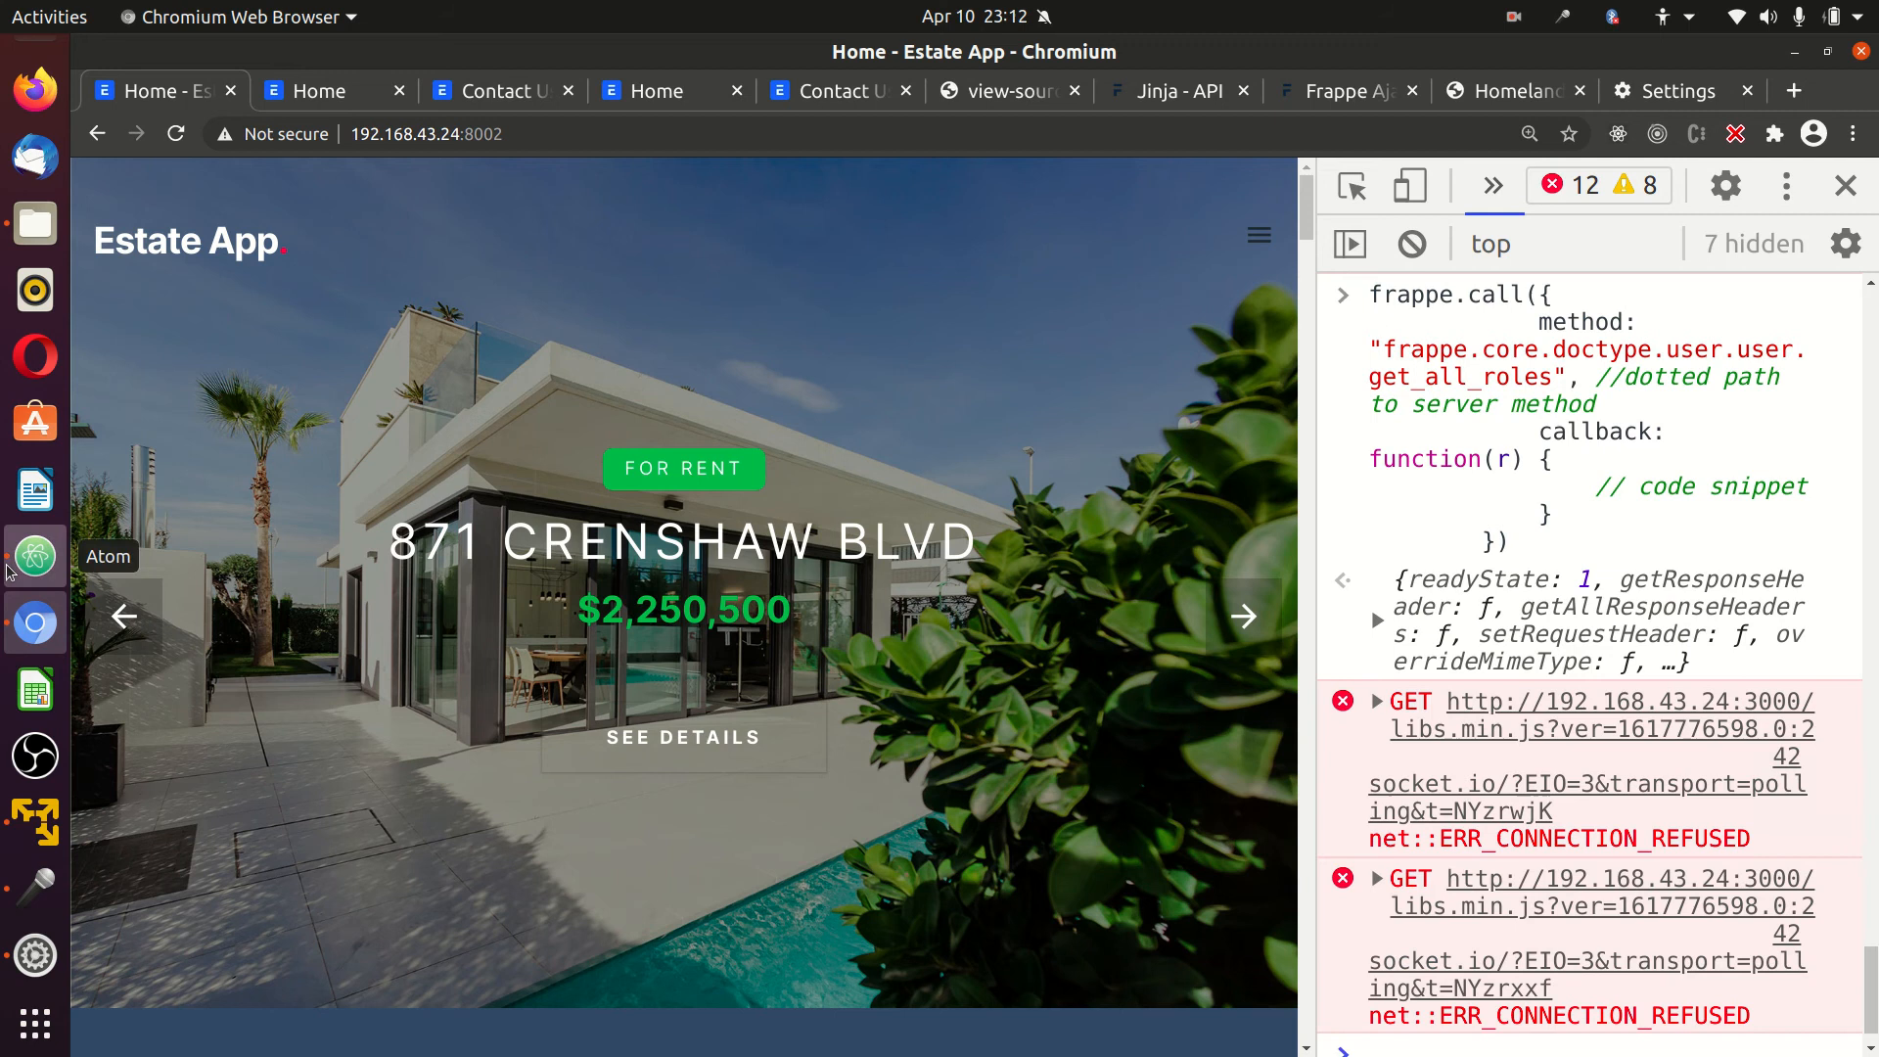
# In Atom's tree view, navigate estate_app > doctype > property and open property.js.
pyautogui.click(33, 554)
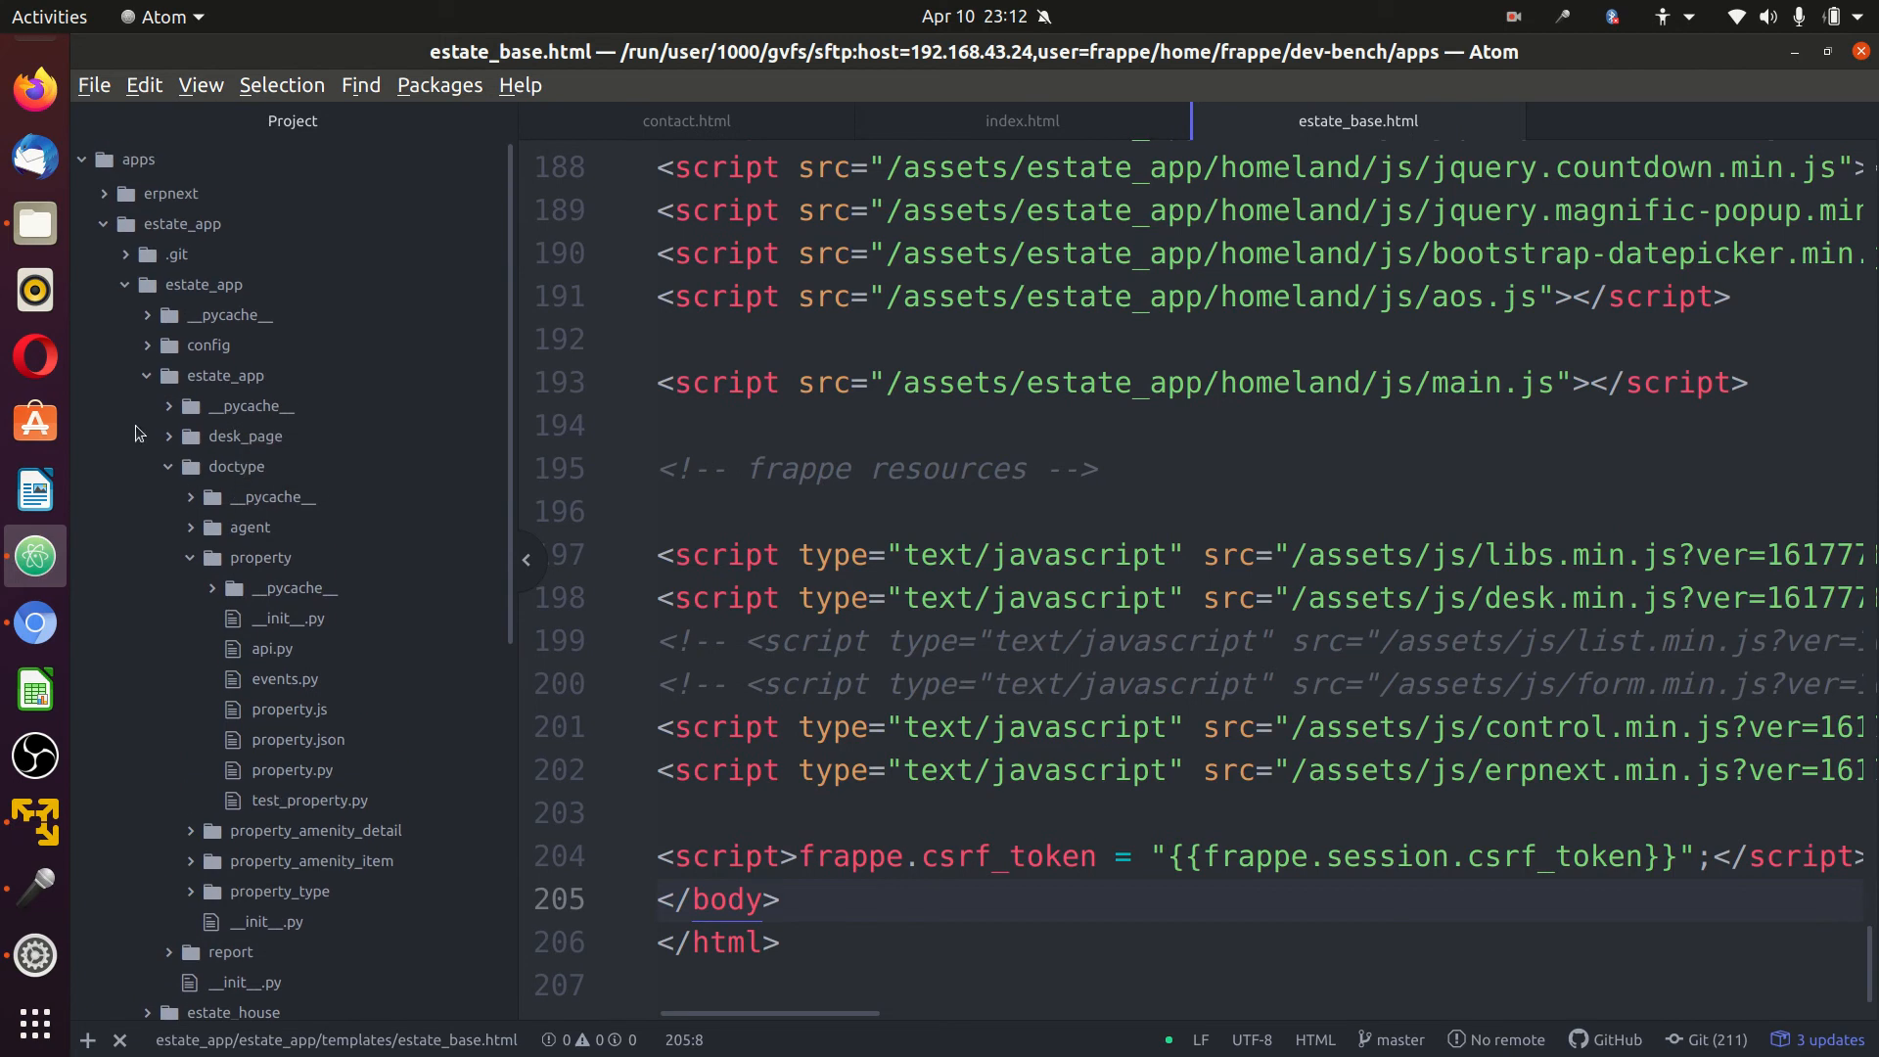
pyautogui.click(203, 284)
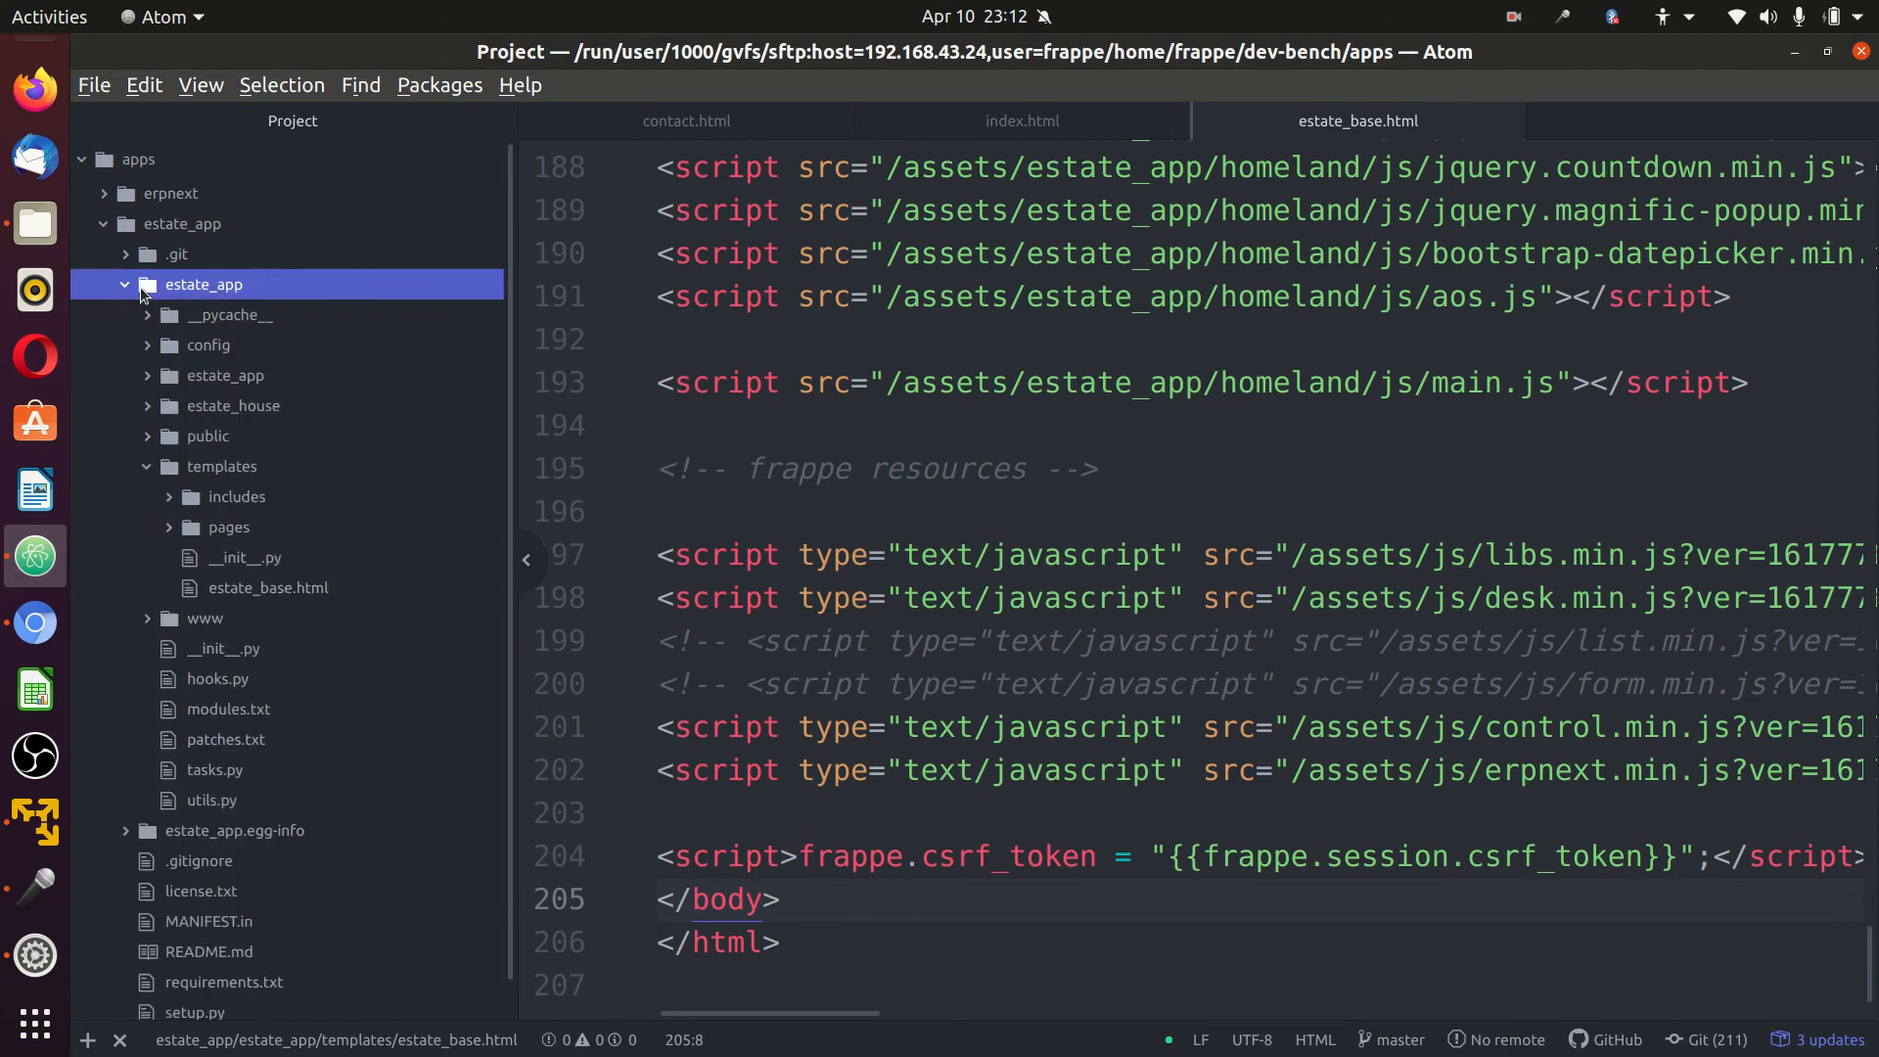
pyautogui.click(169, 466)
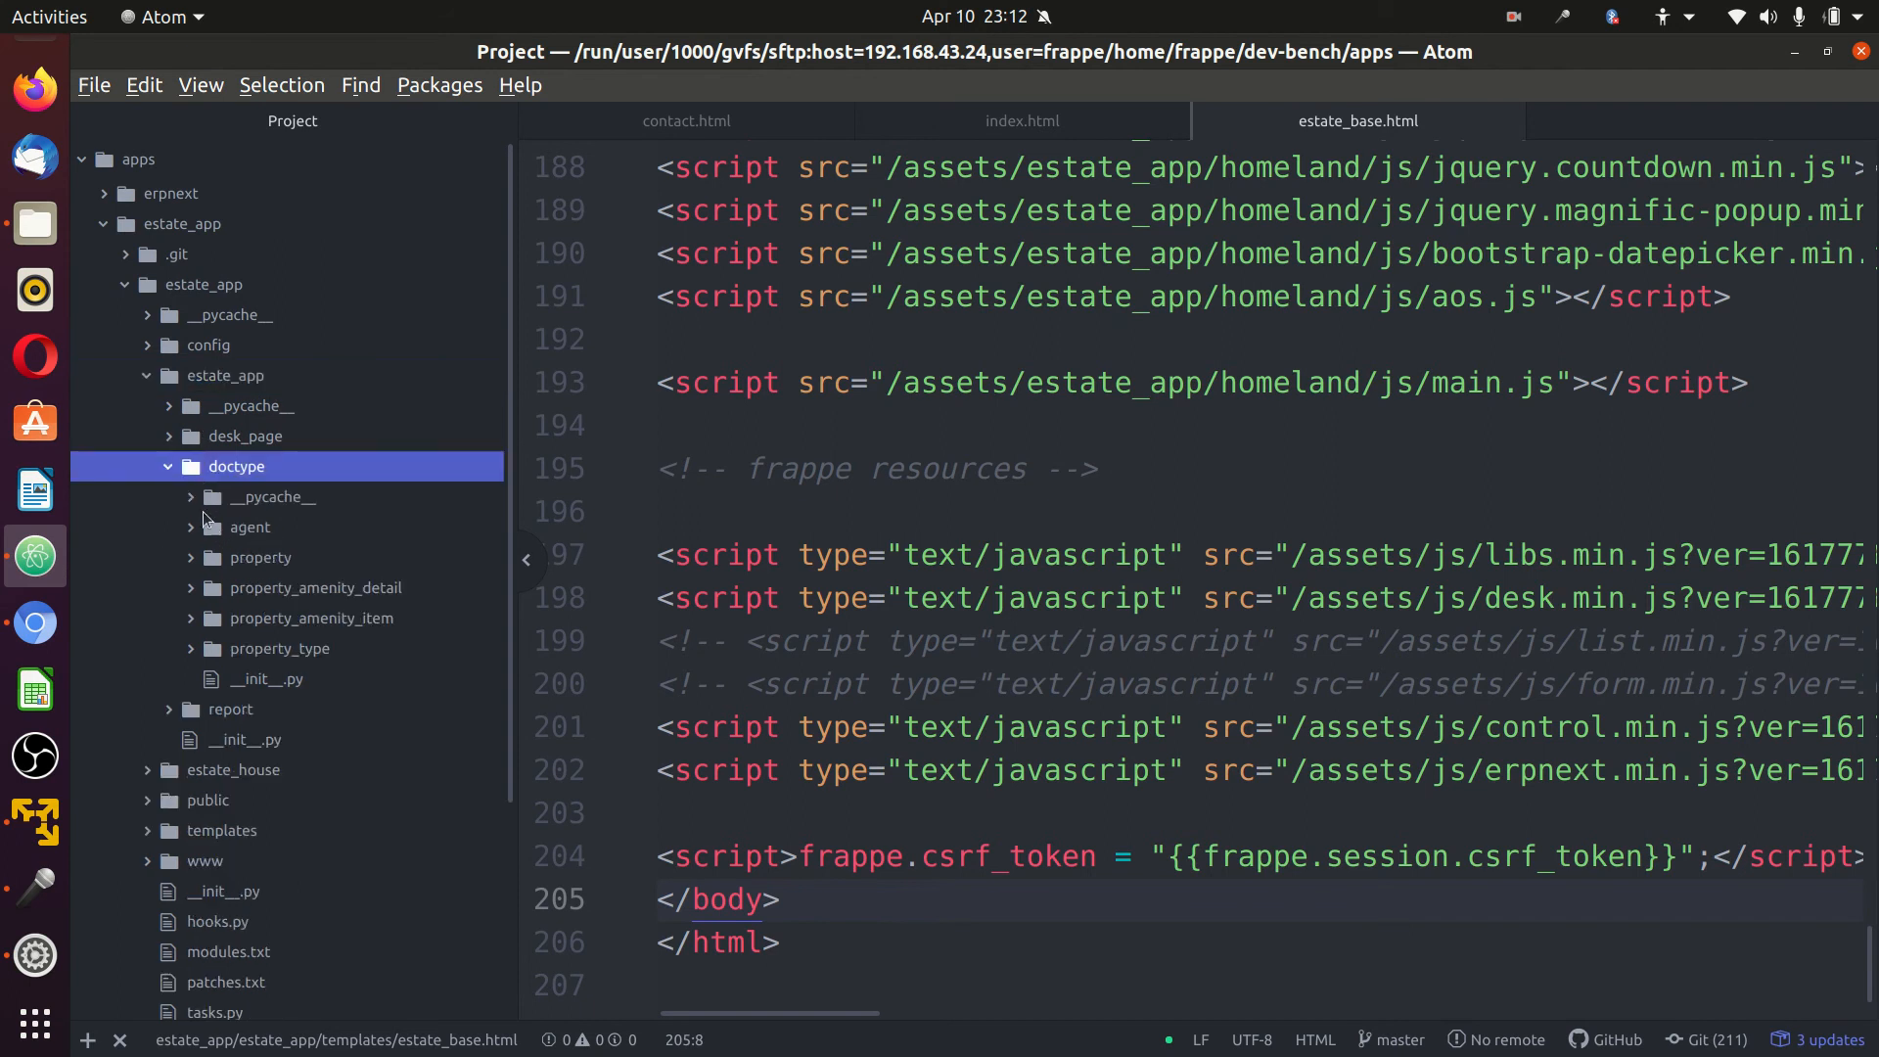
pyautogui.click(260, 558)
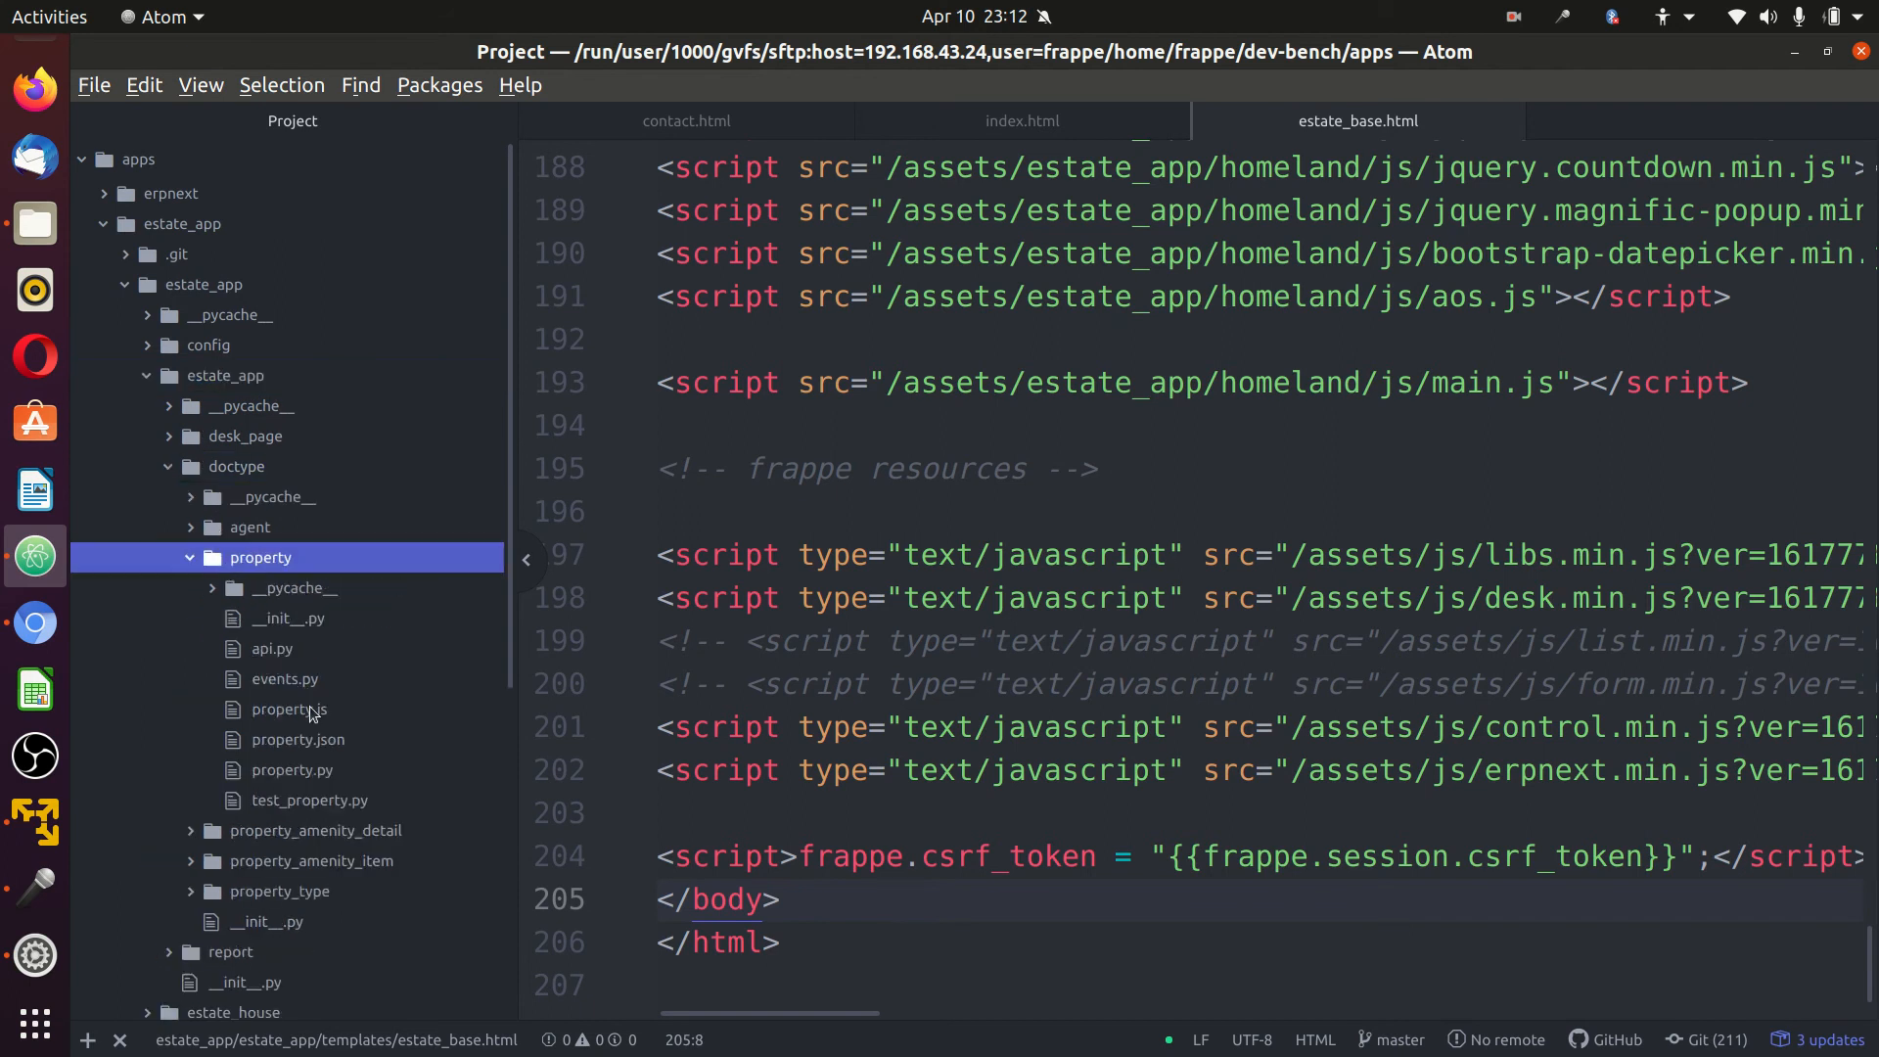
pyautogui.click(285, 708)
pyautogui.write('frappe.call')
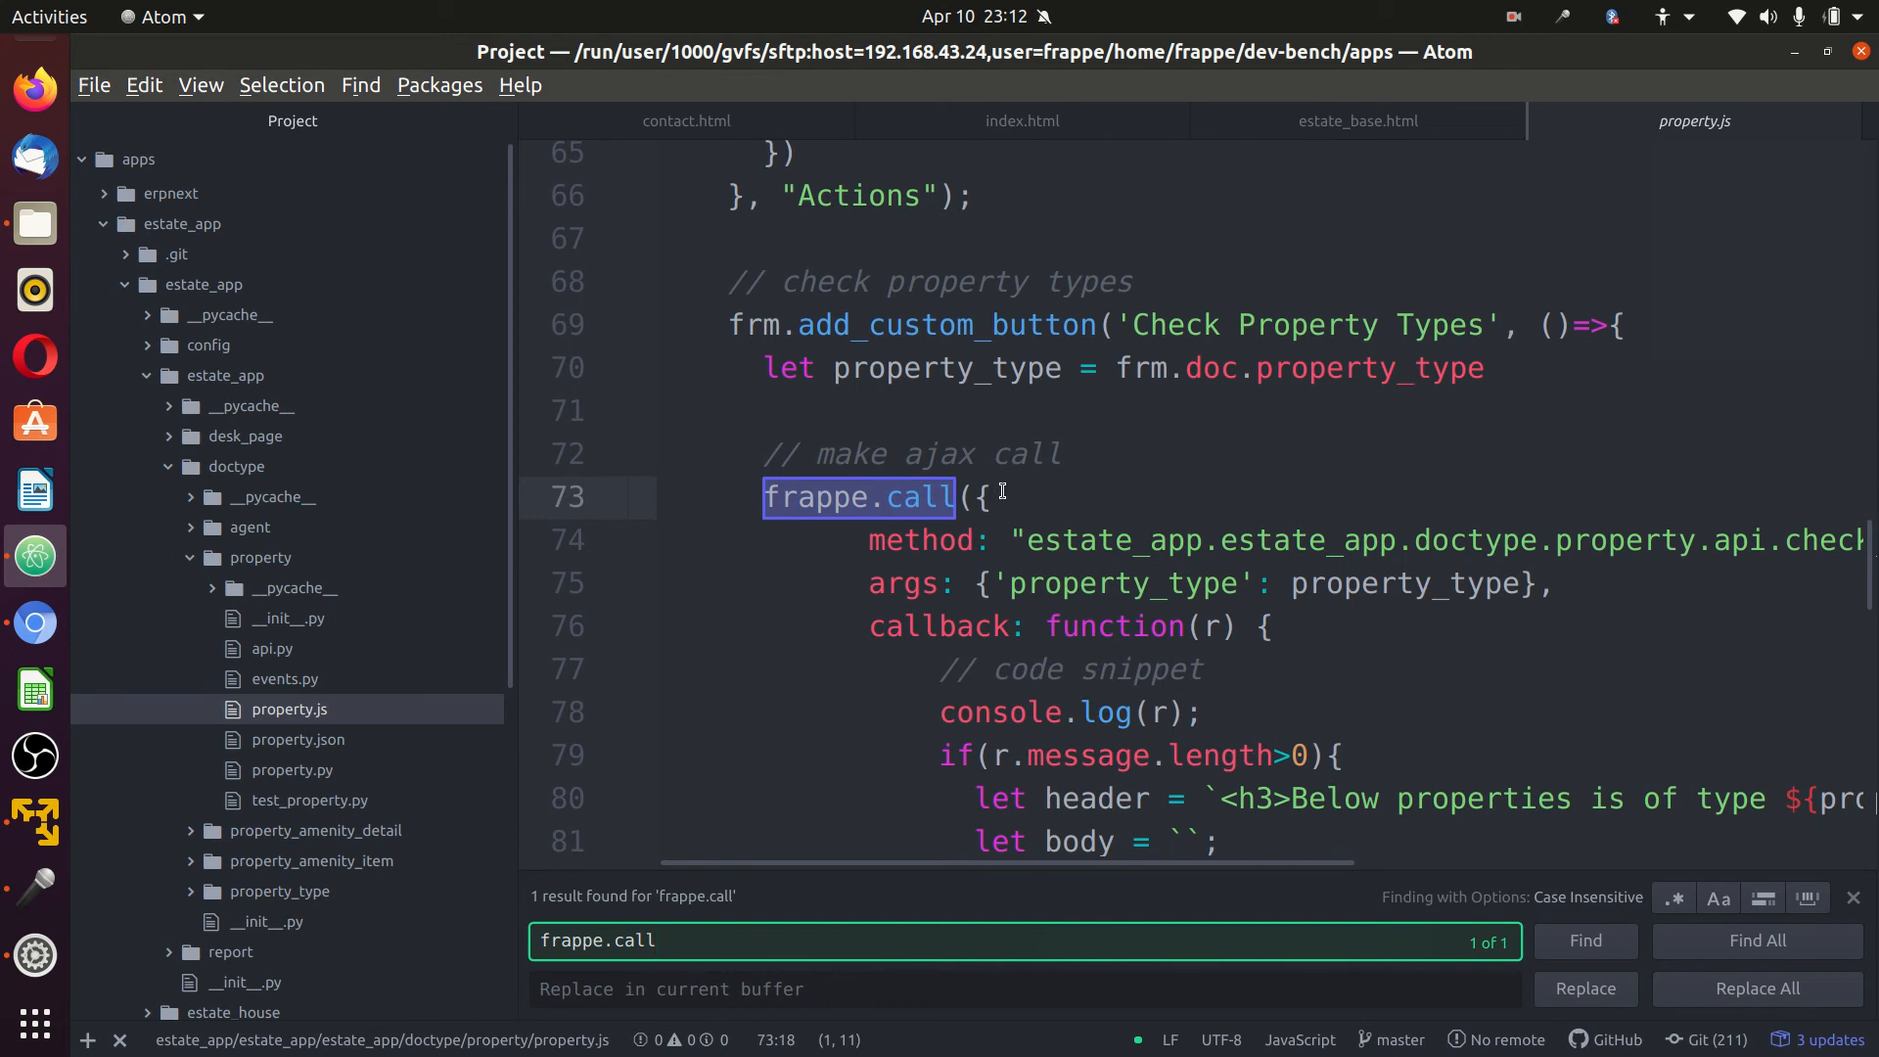
# Select the property-type frappe.call block through line 92 and switch back to the browser.
pyautogui.scroll(-3)
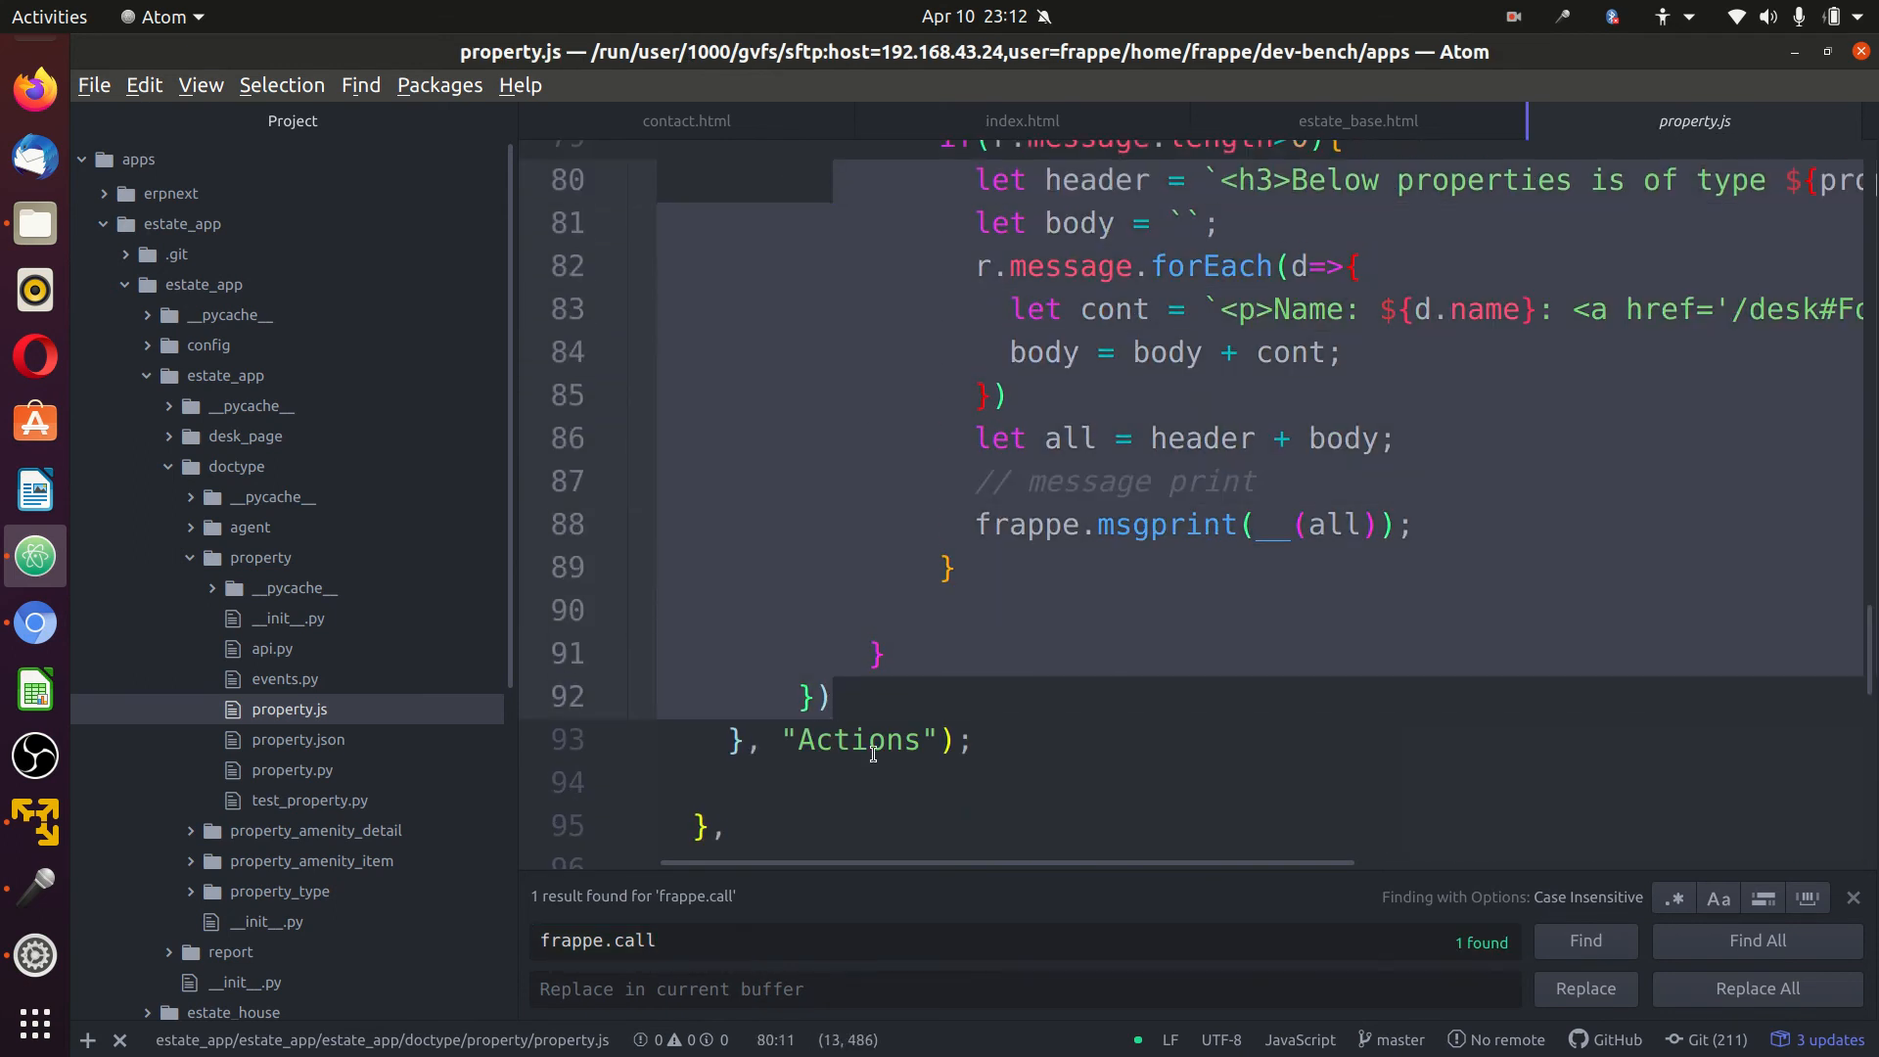
pyautogui.click(803, 308)
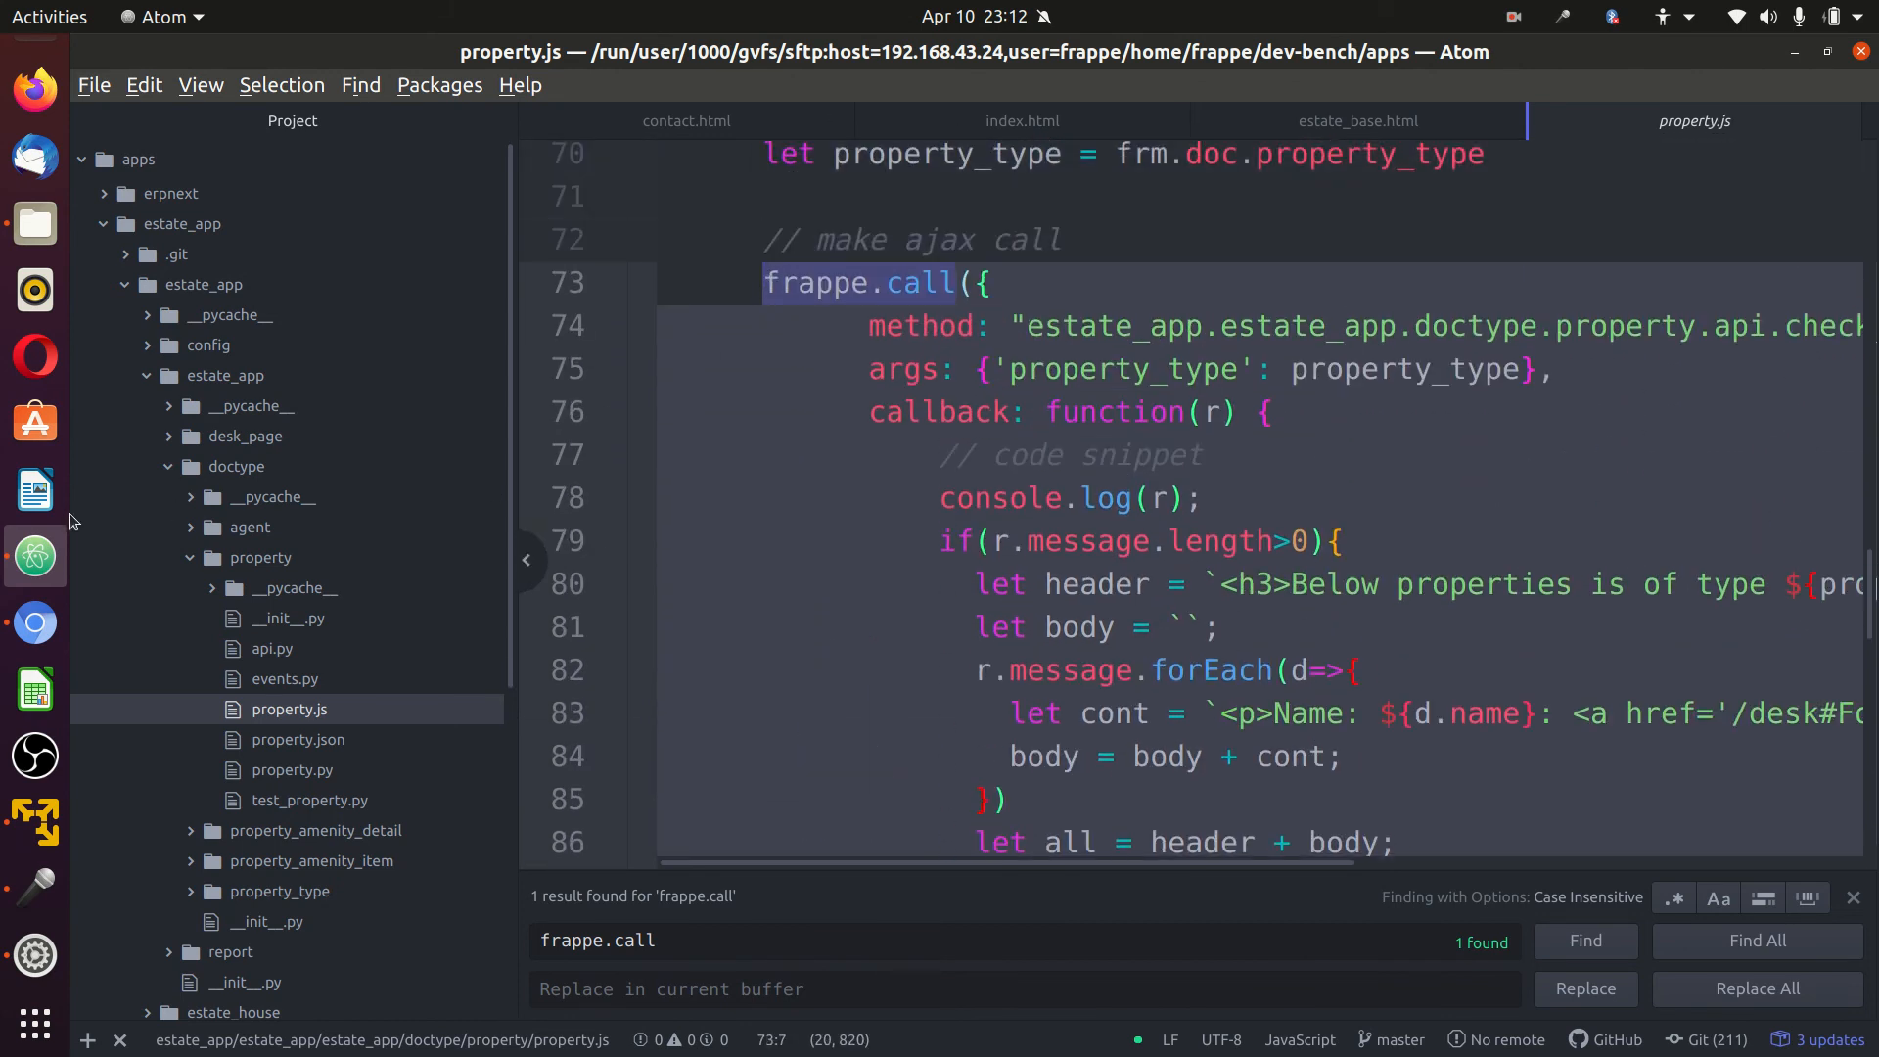
pyautogui.click(33, 623)
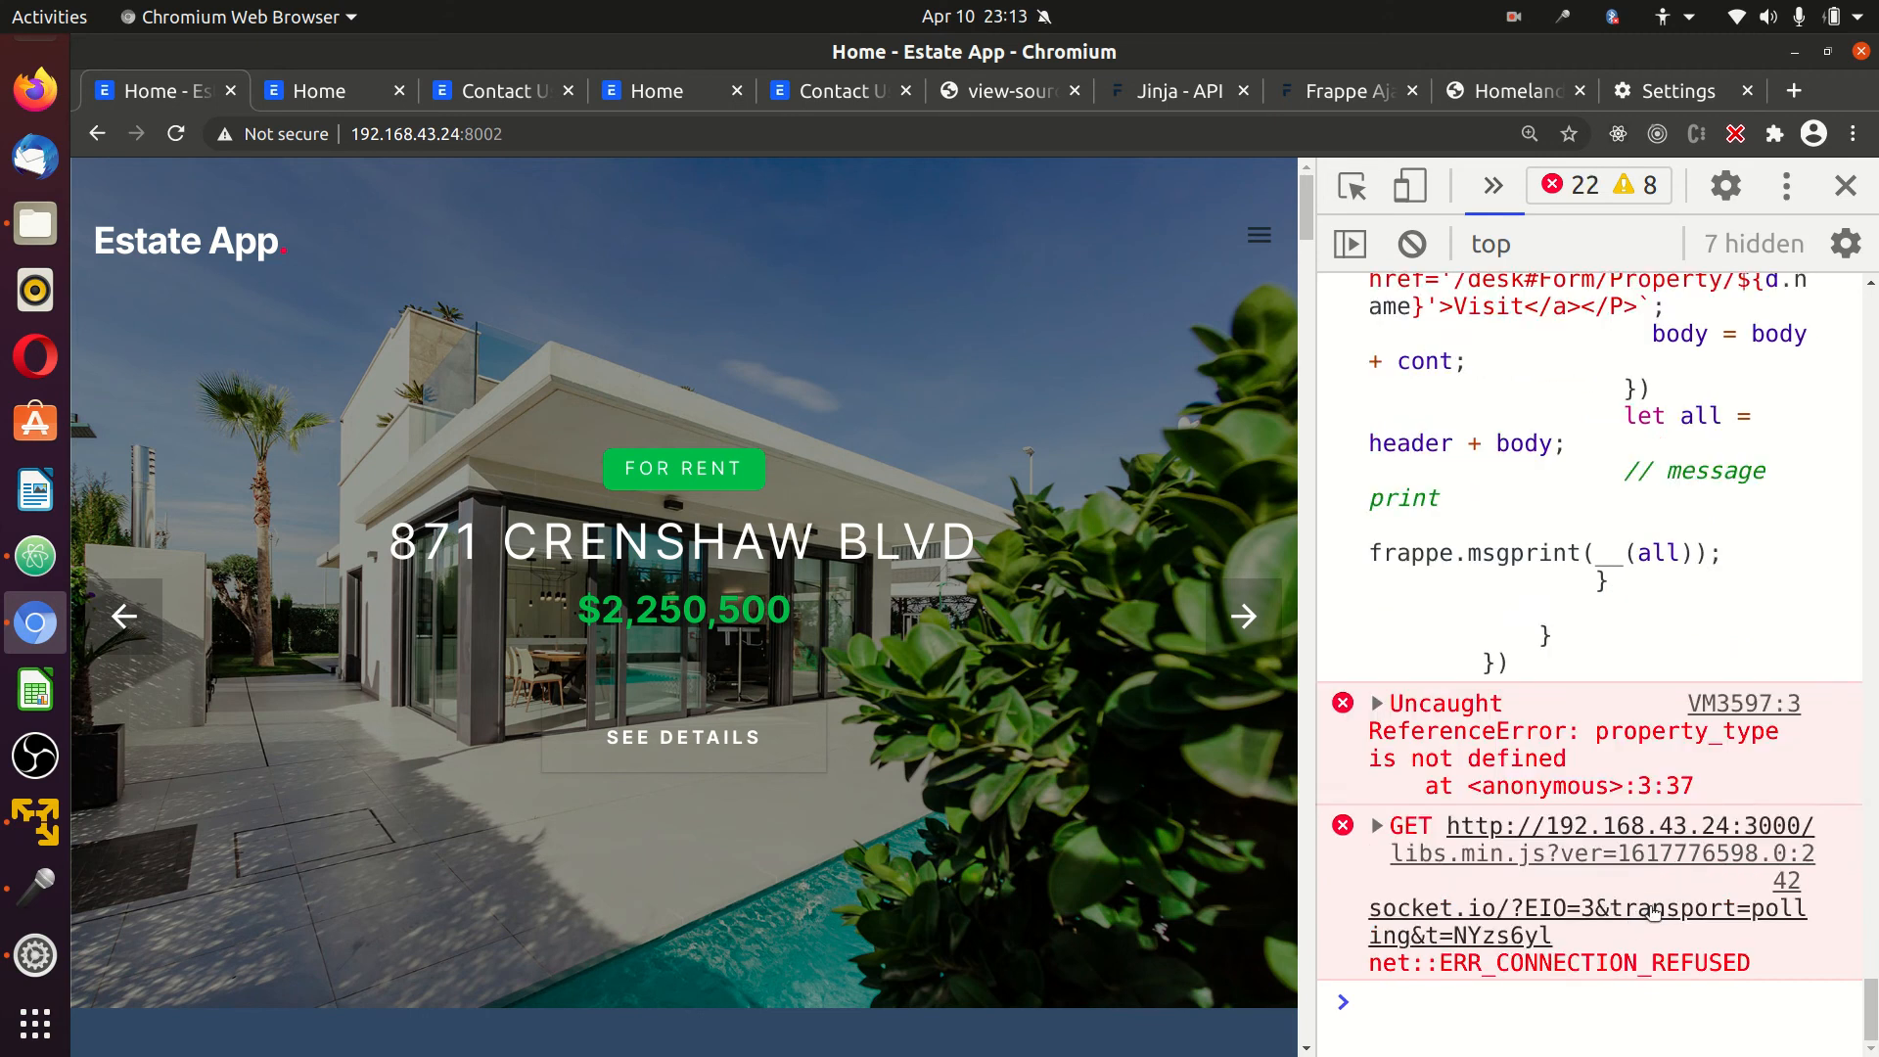
# Rerun the property.js frappe.call in the console with property_type replaced by 'Flat', popping the Flat properties message.
pyautogui.click(1491, 186)
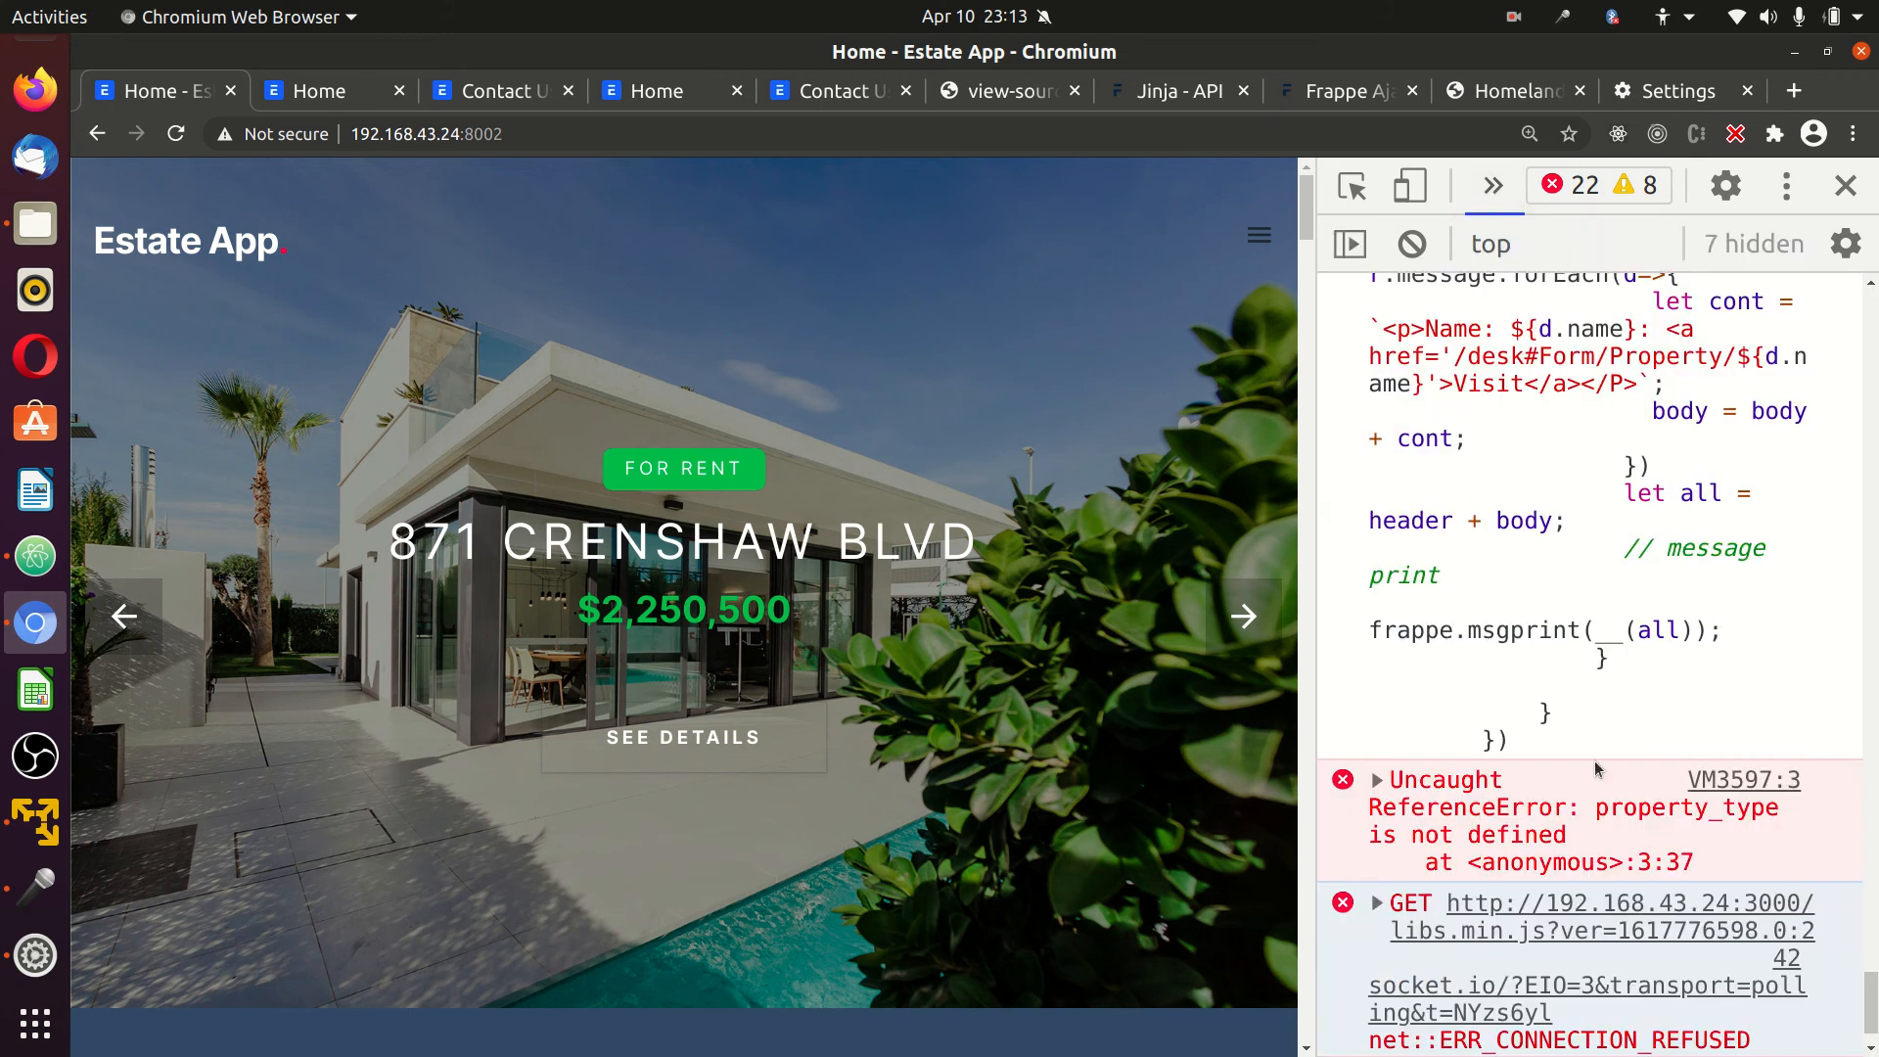
pyautogui.scroll(3)
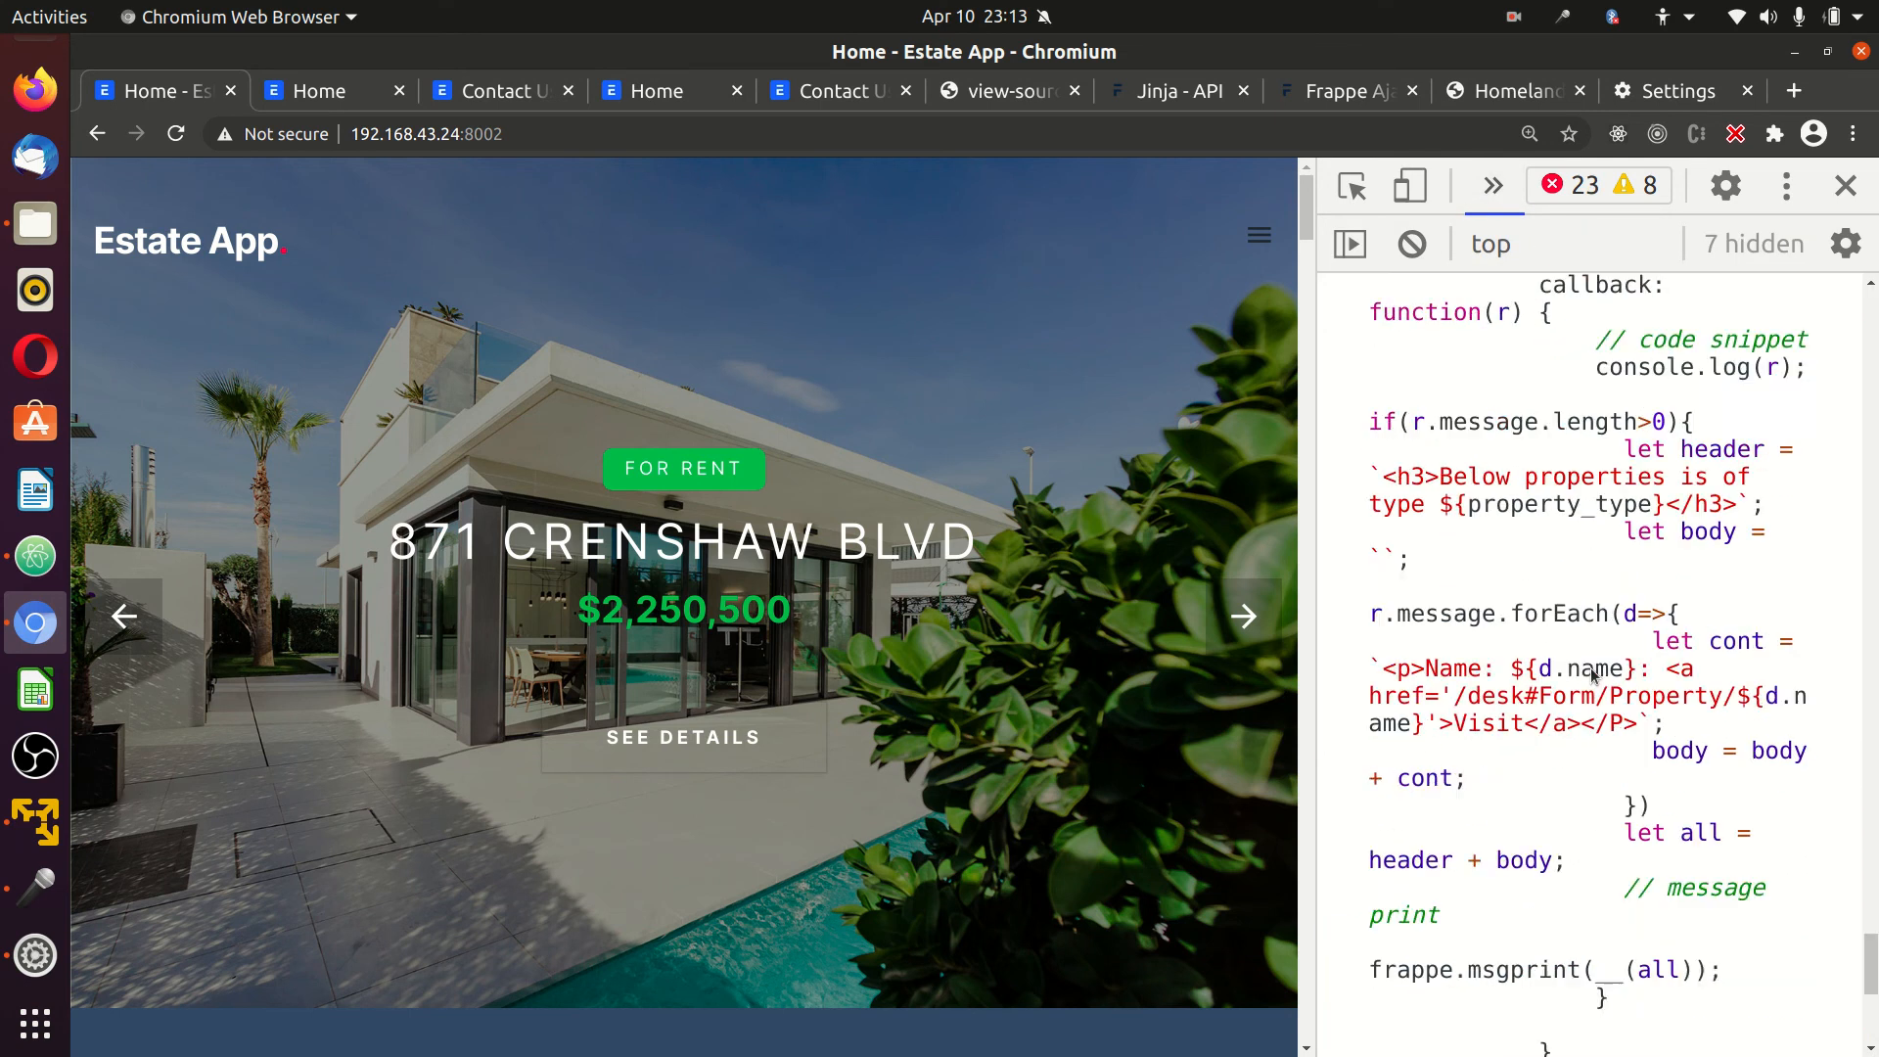
pyautogui.scroll(-3)
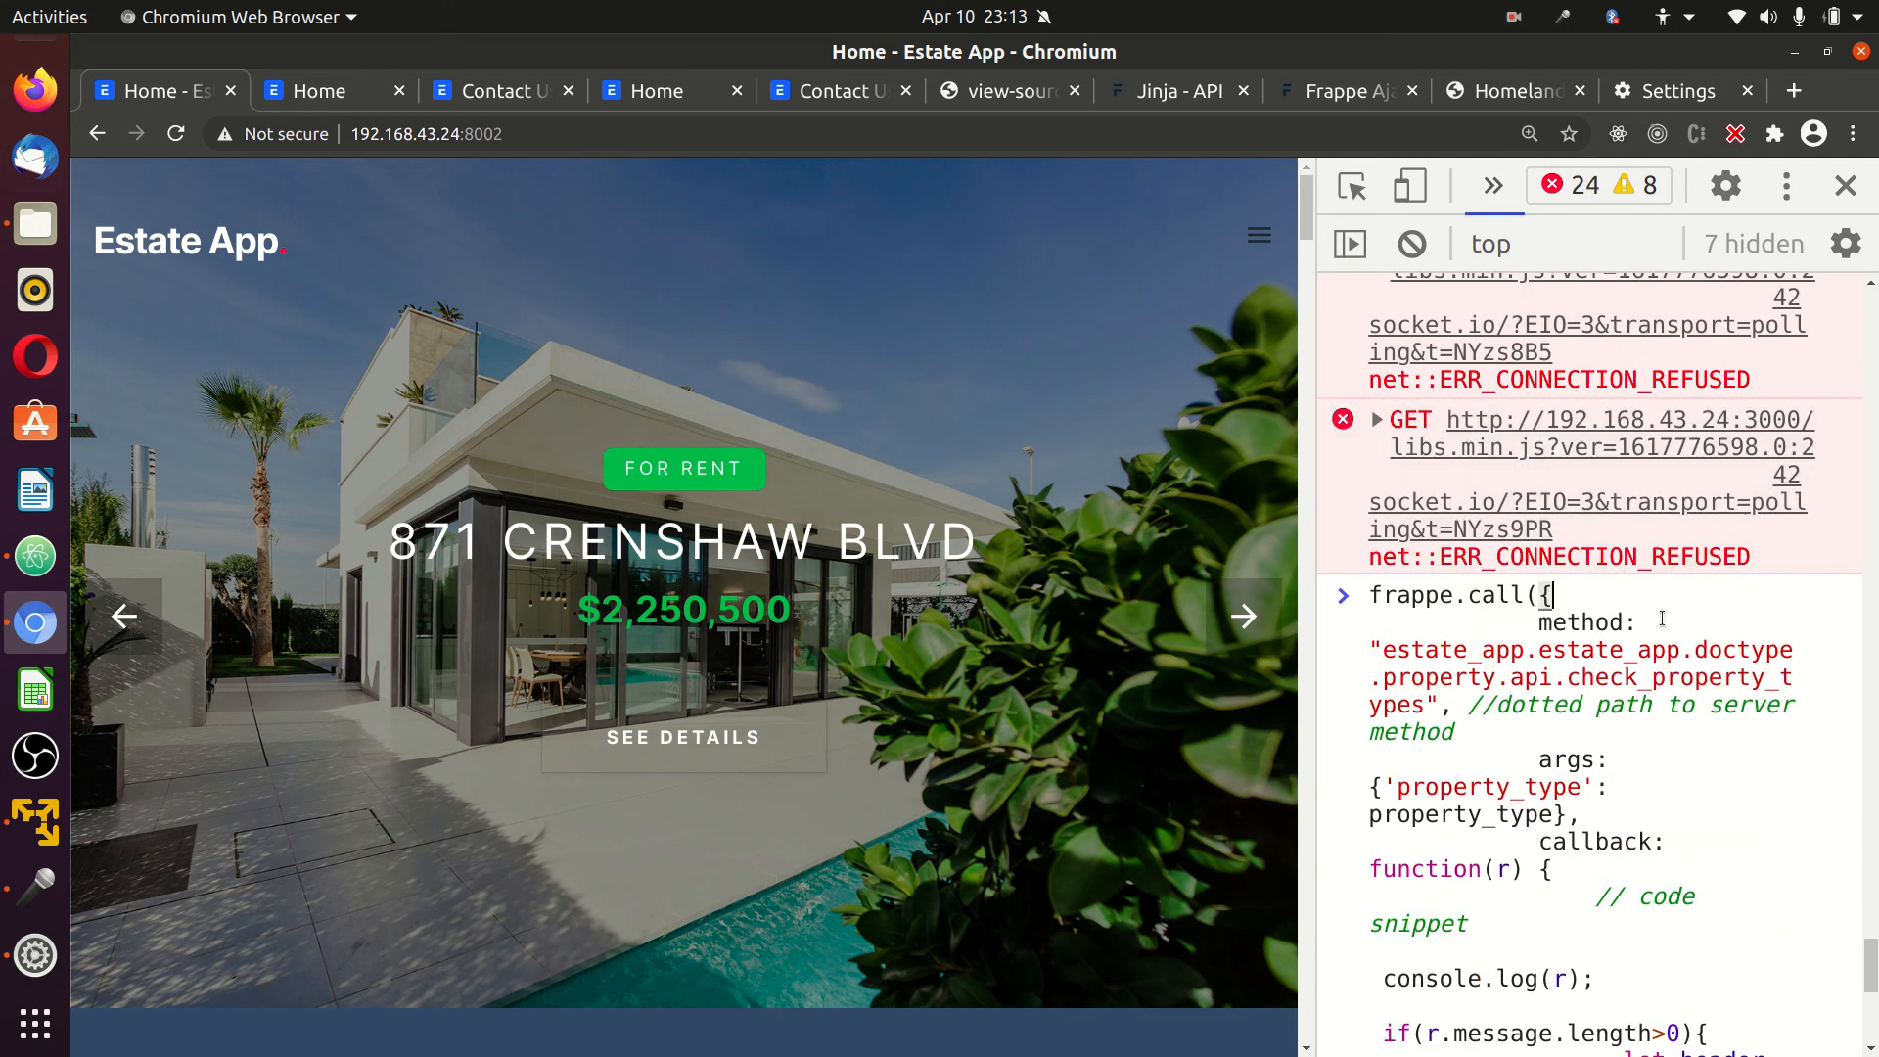
pyautogui.scroll(-3)
pyautogui.write("'")
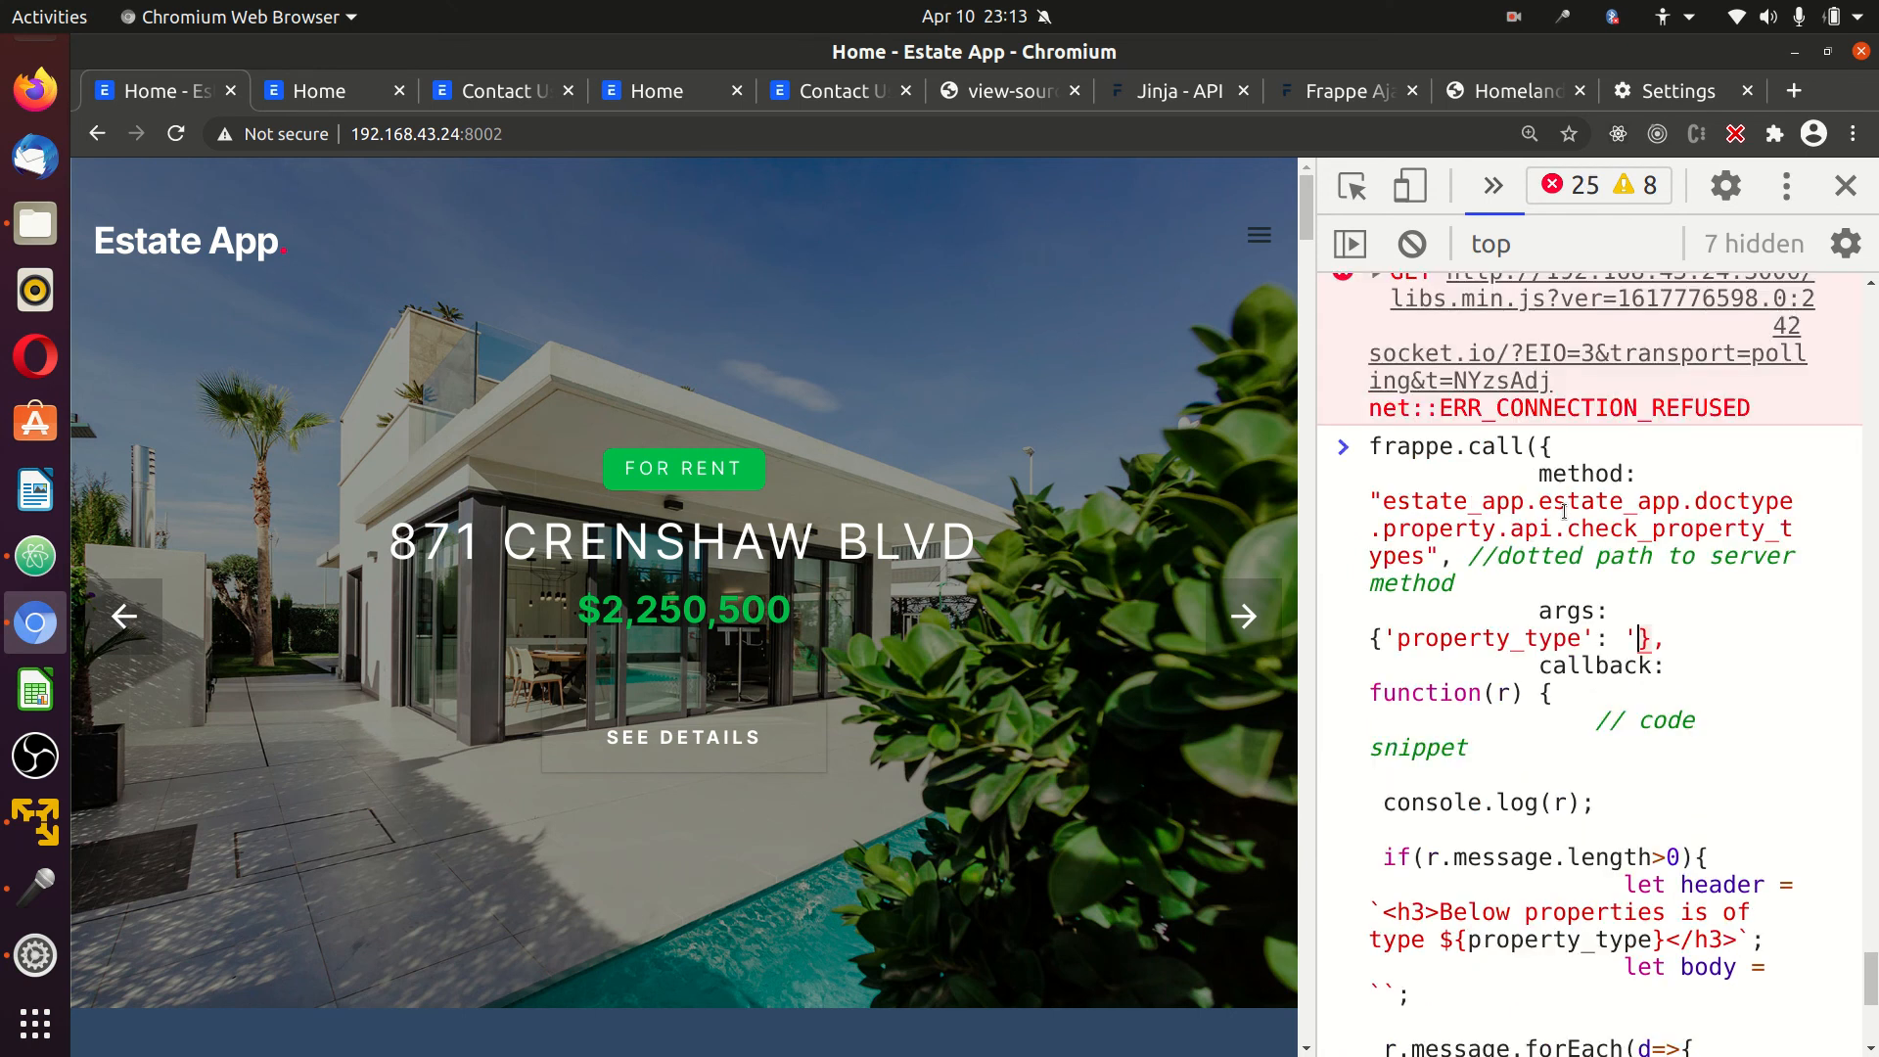
pyautogui.write("Flat'")
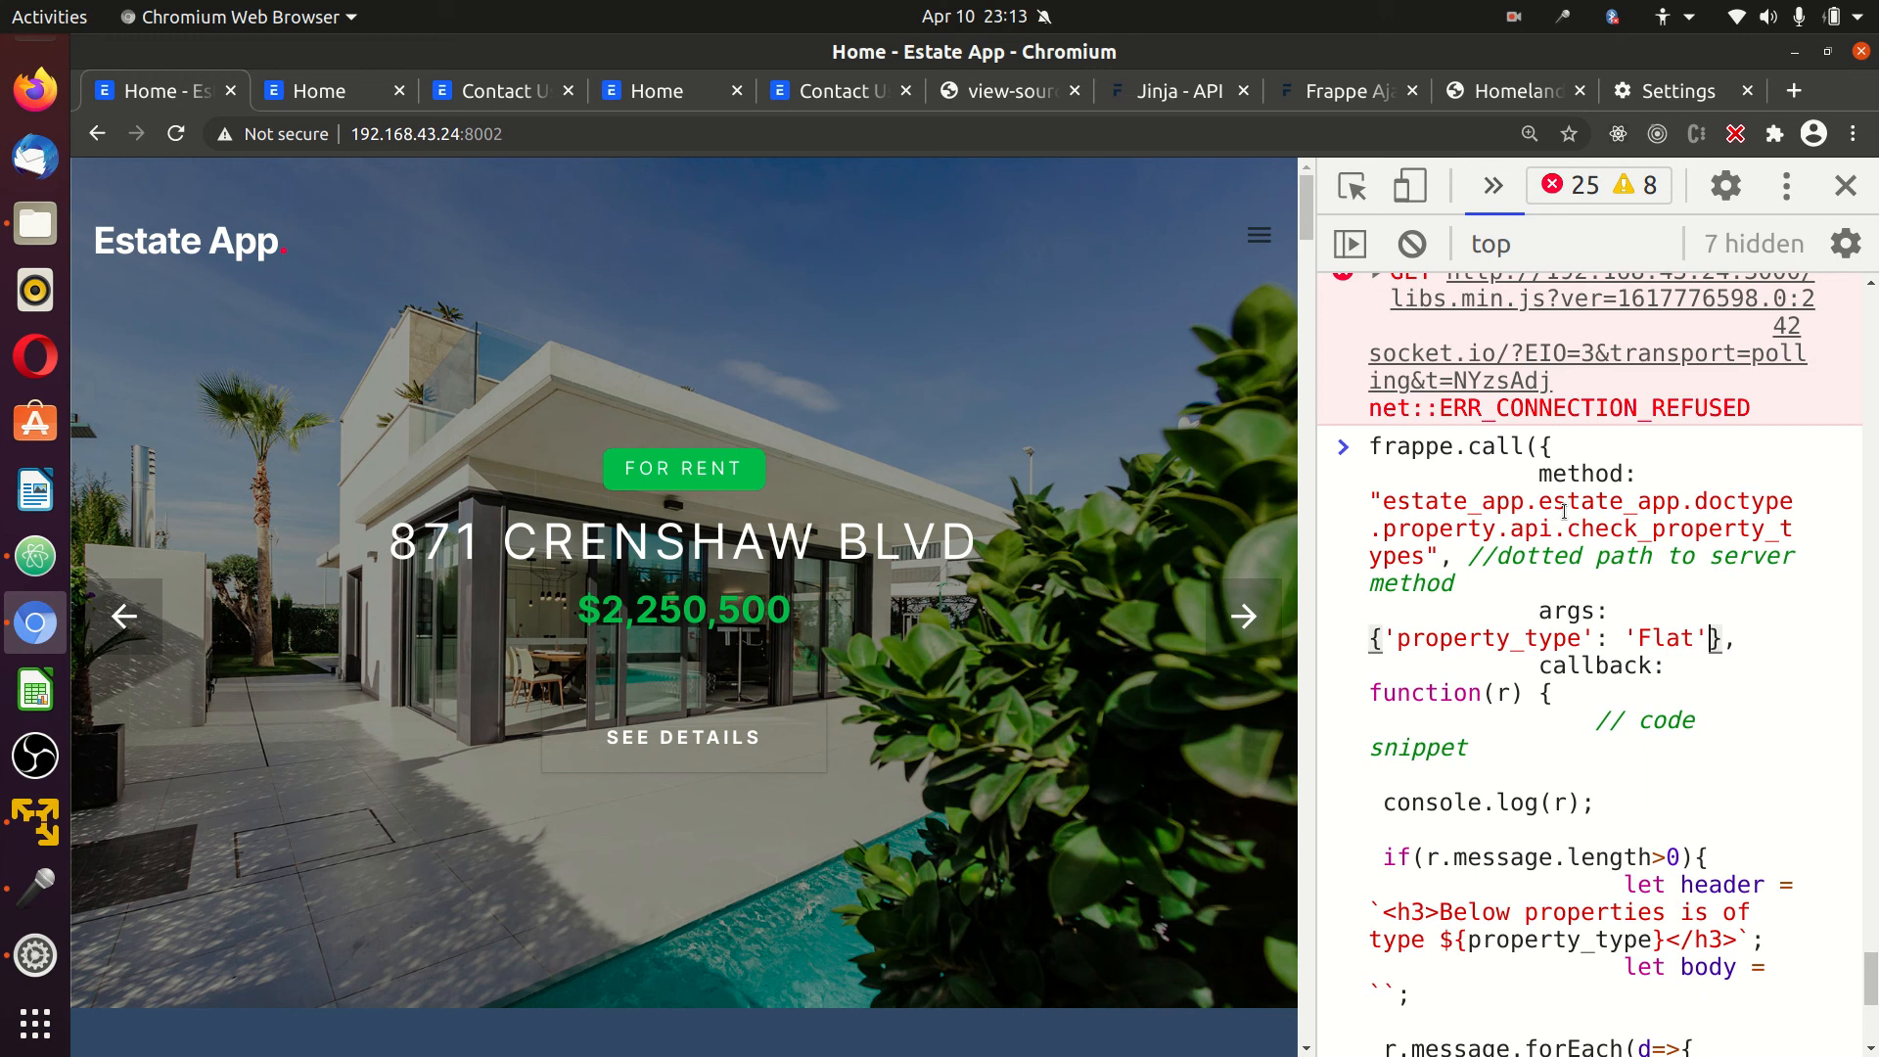
pyautogui.scroll(-3)
pyautogui.write('Fla')
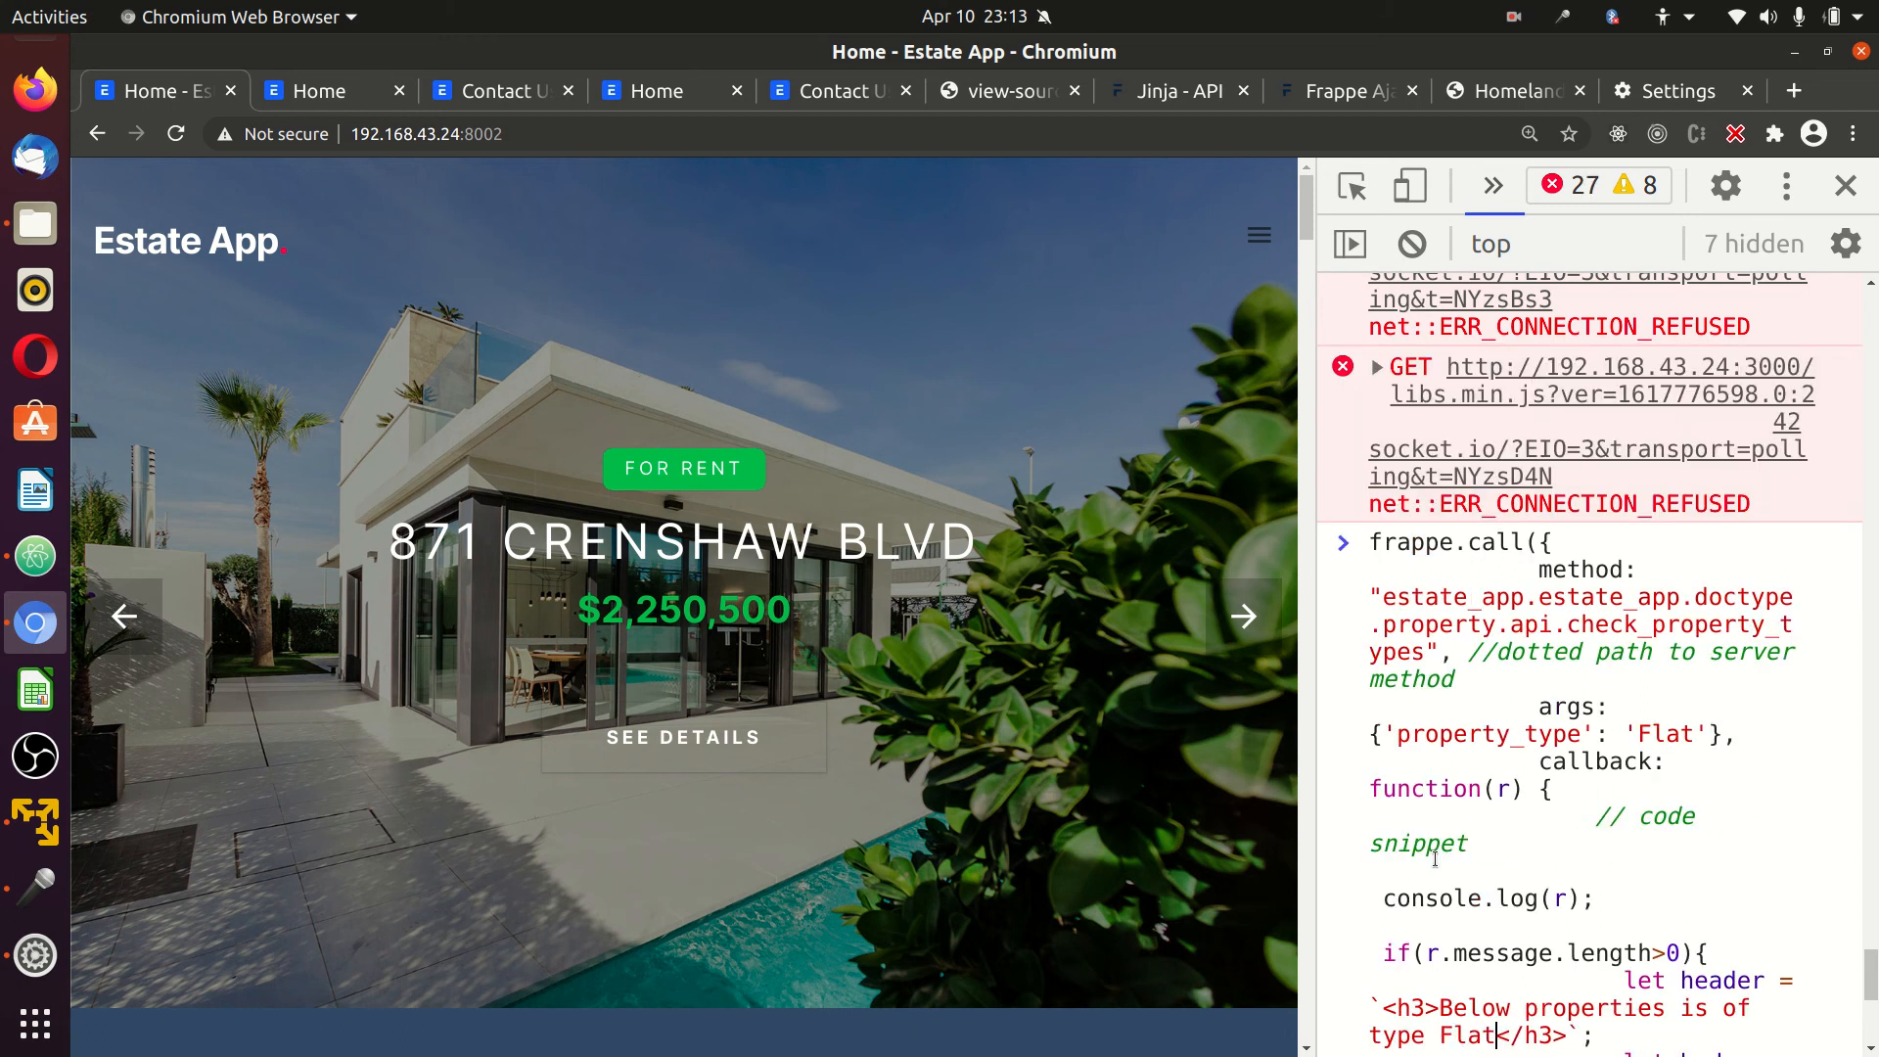
pyautogui.scroll(-3)
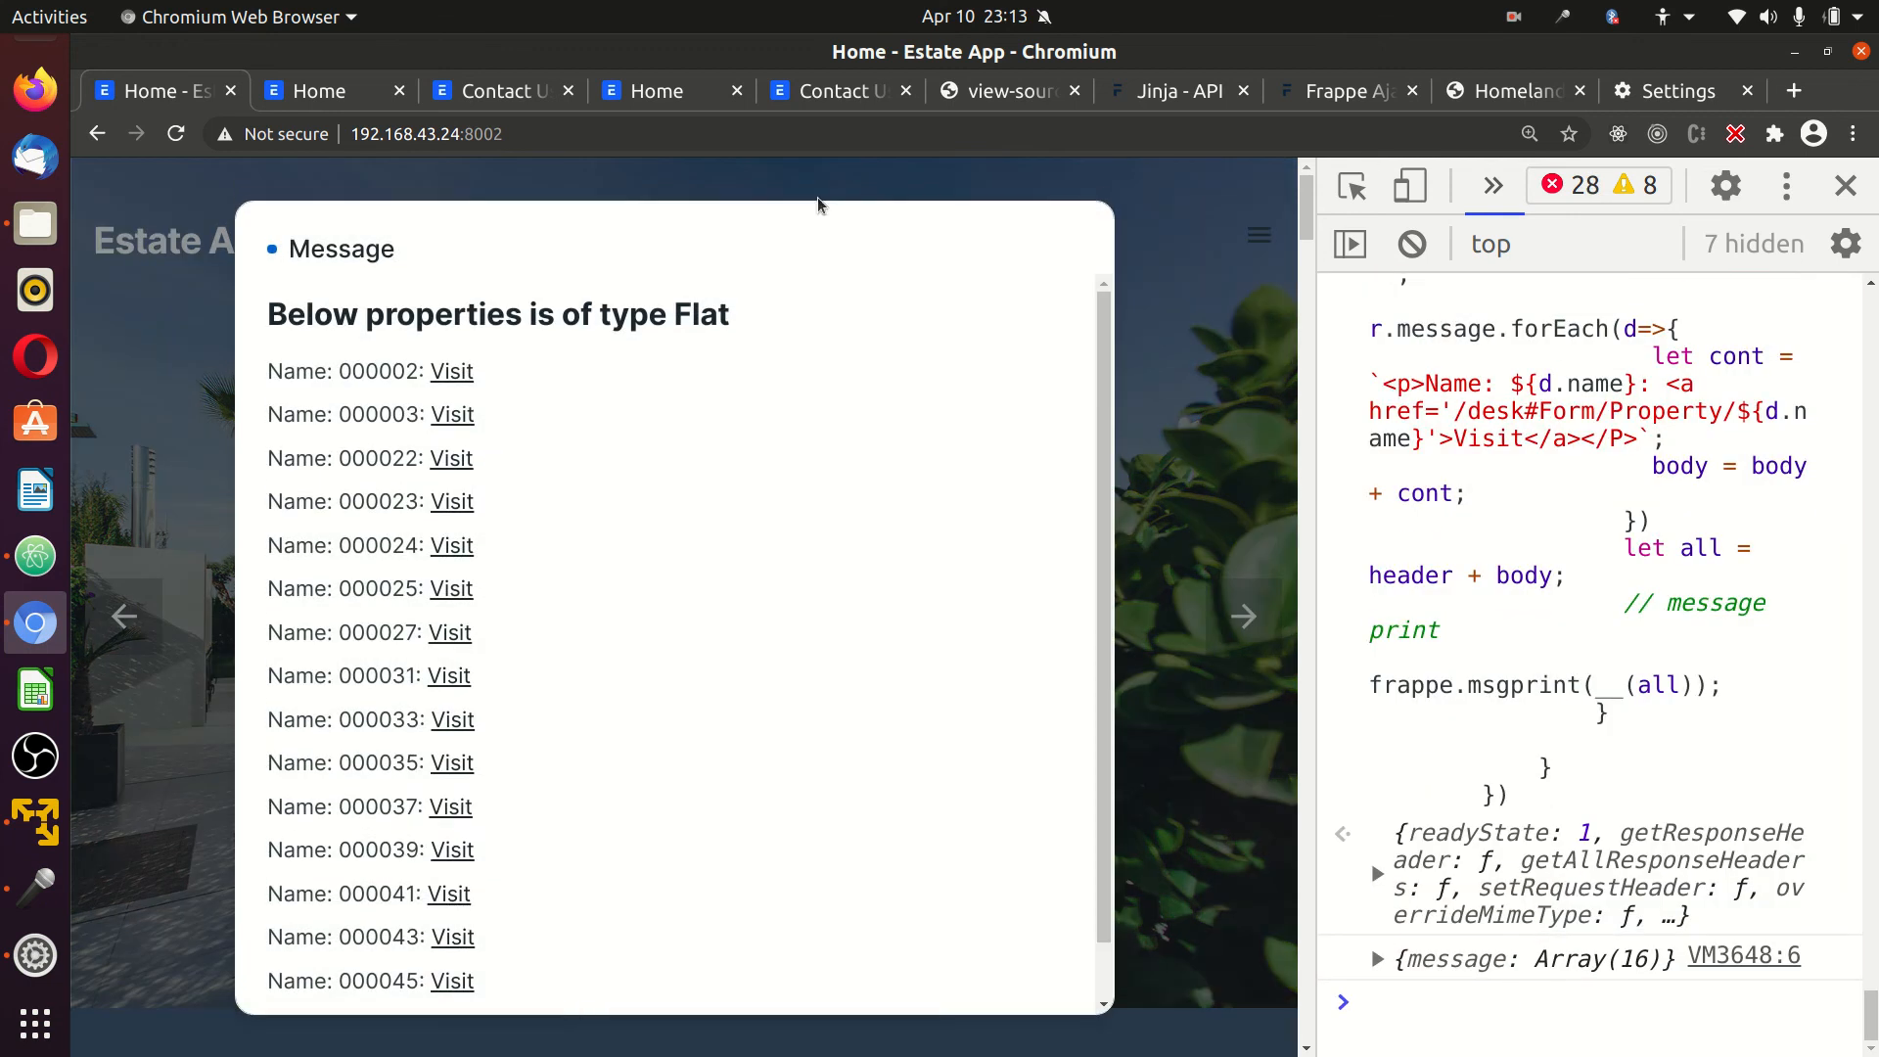
# Scroll through the Flat properties message dialog, then return to the Atom editor with property.js.
pyautogui.scroll(3)
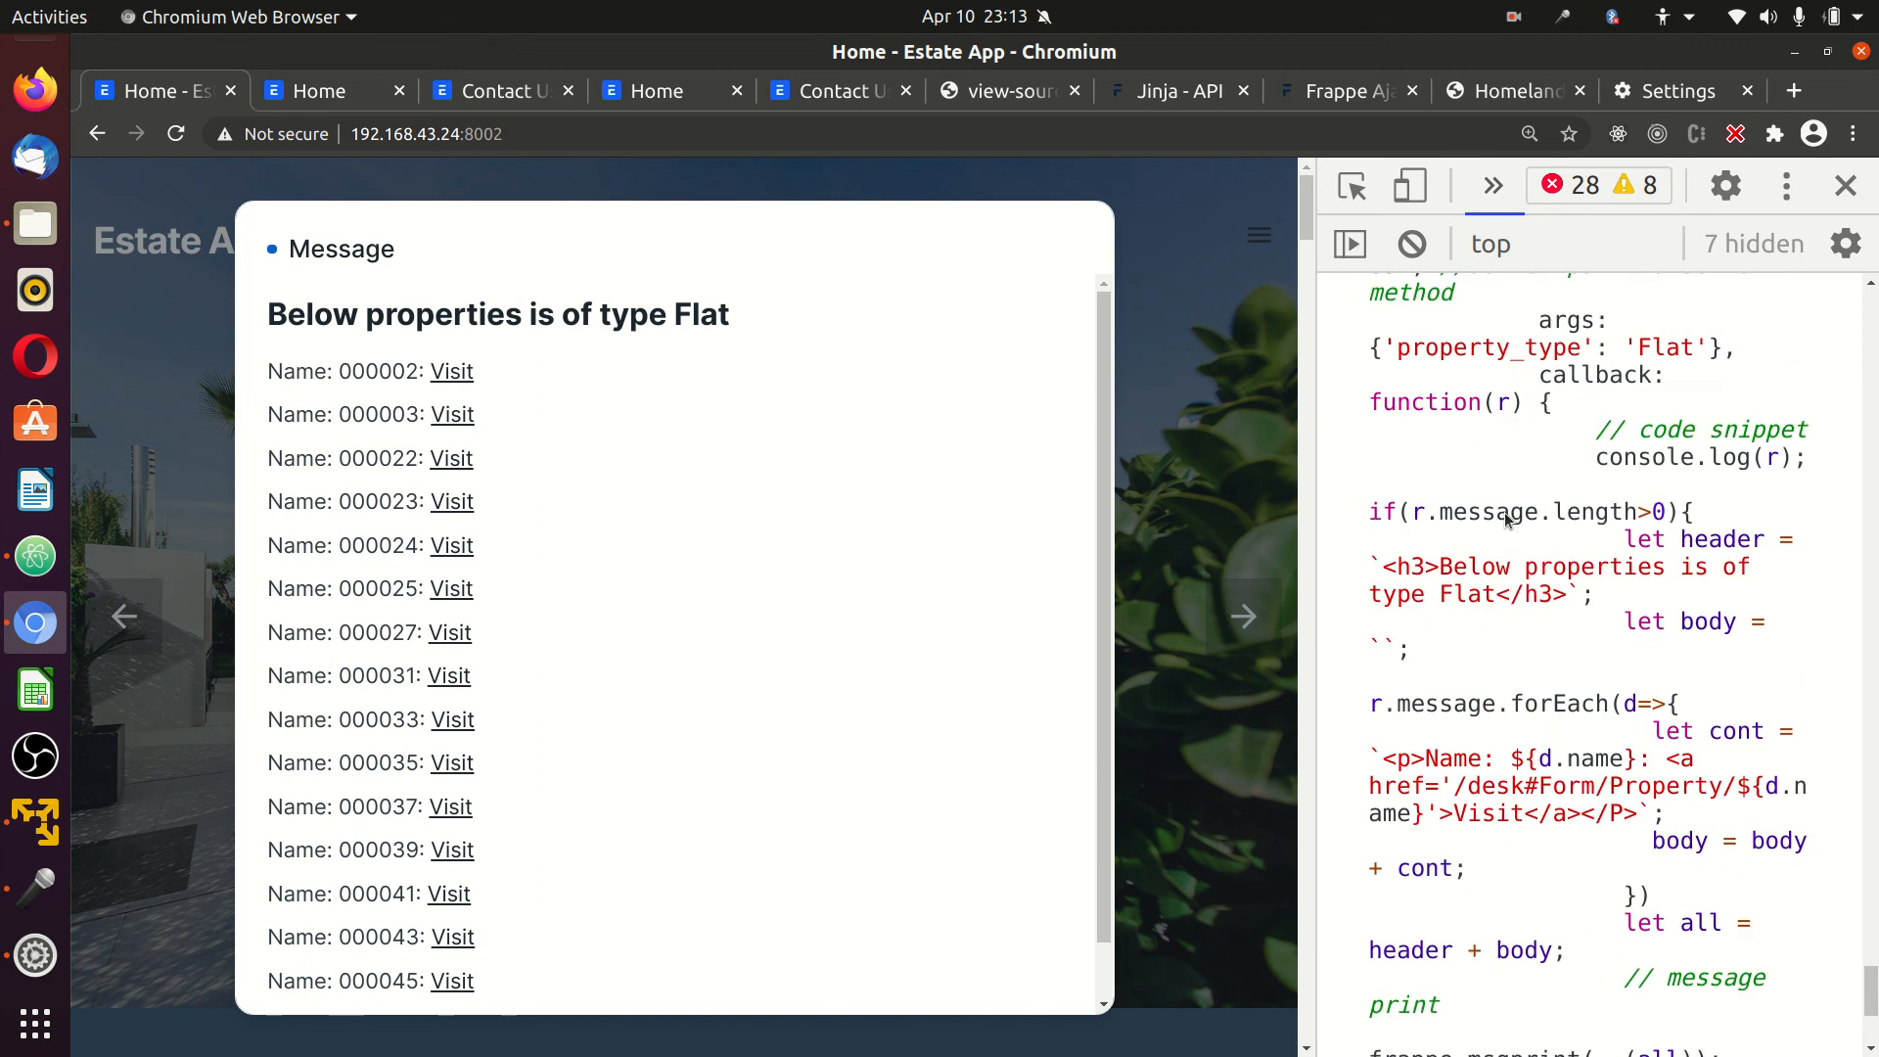
pyautogui.scroll(3)
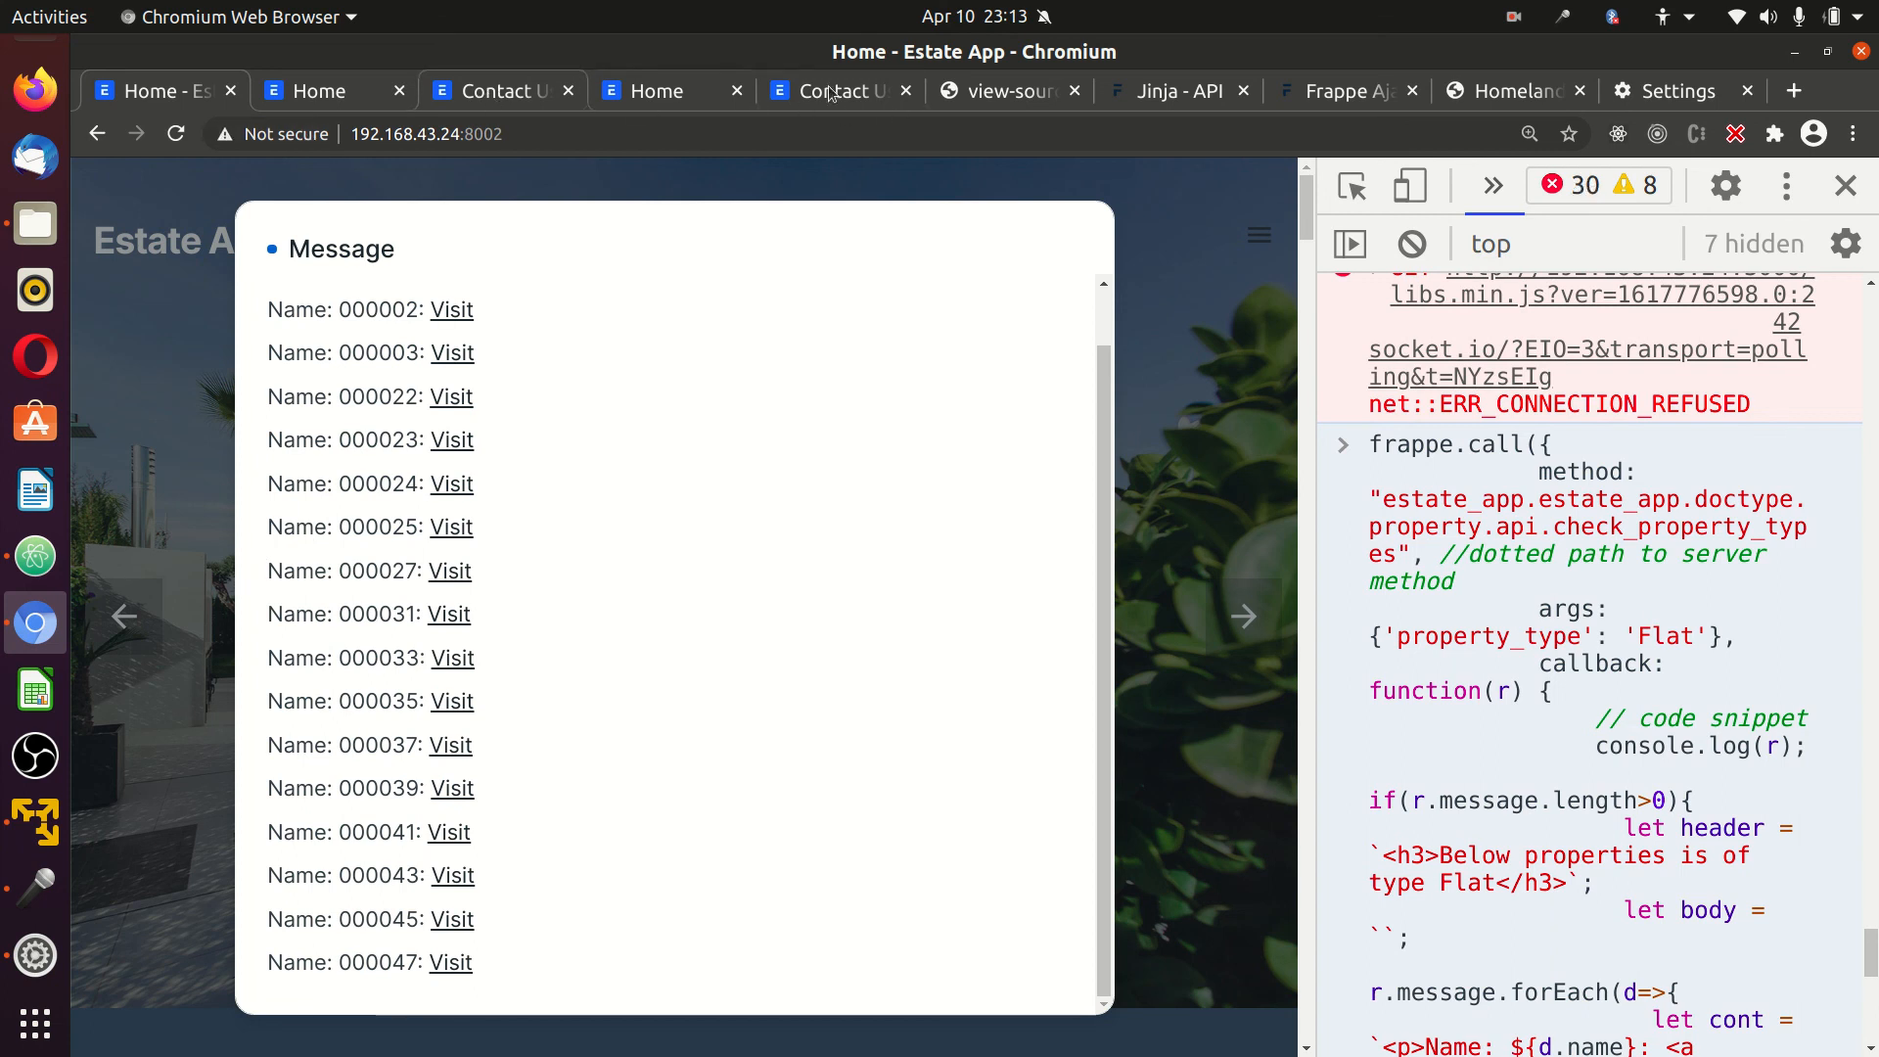
pyautogui.click(1002, 92)
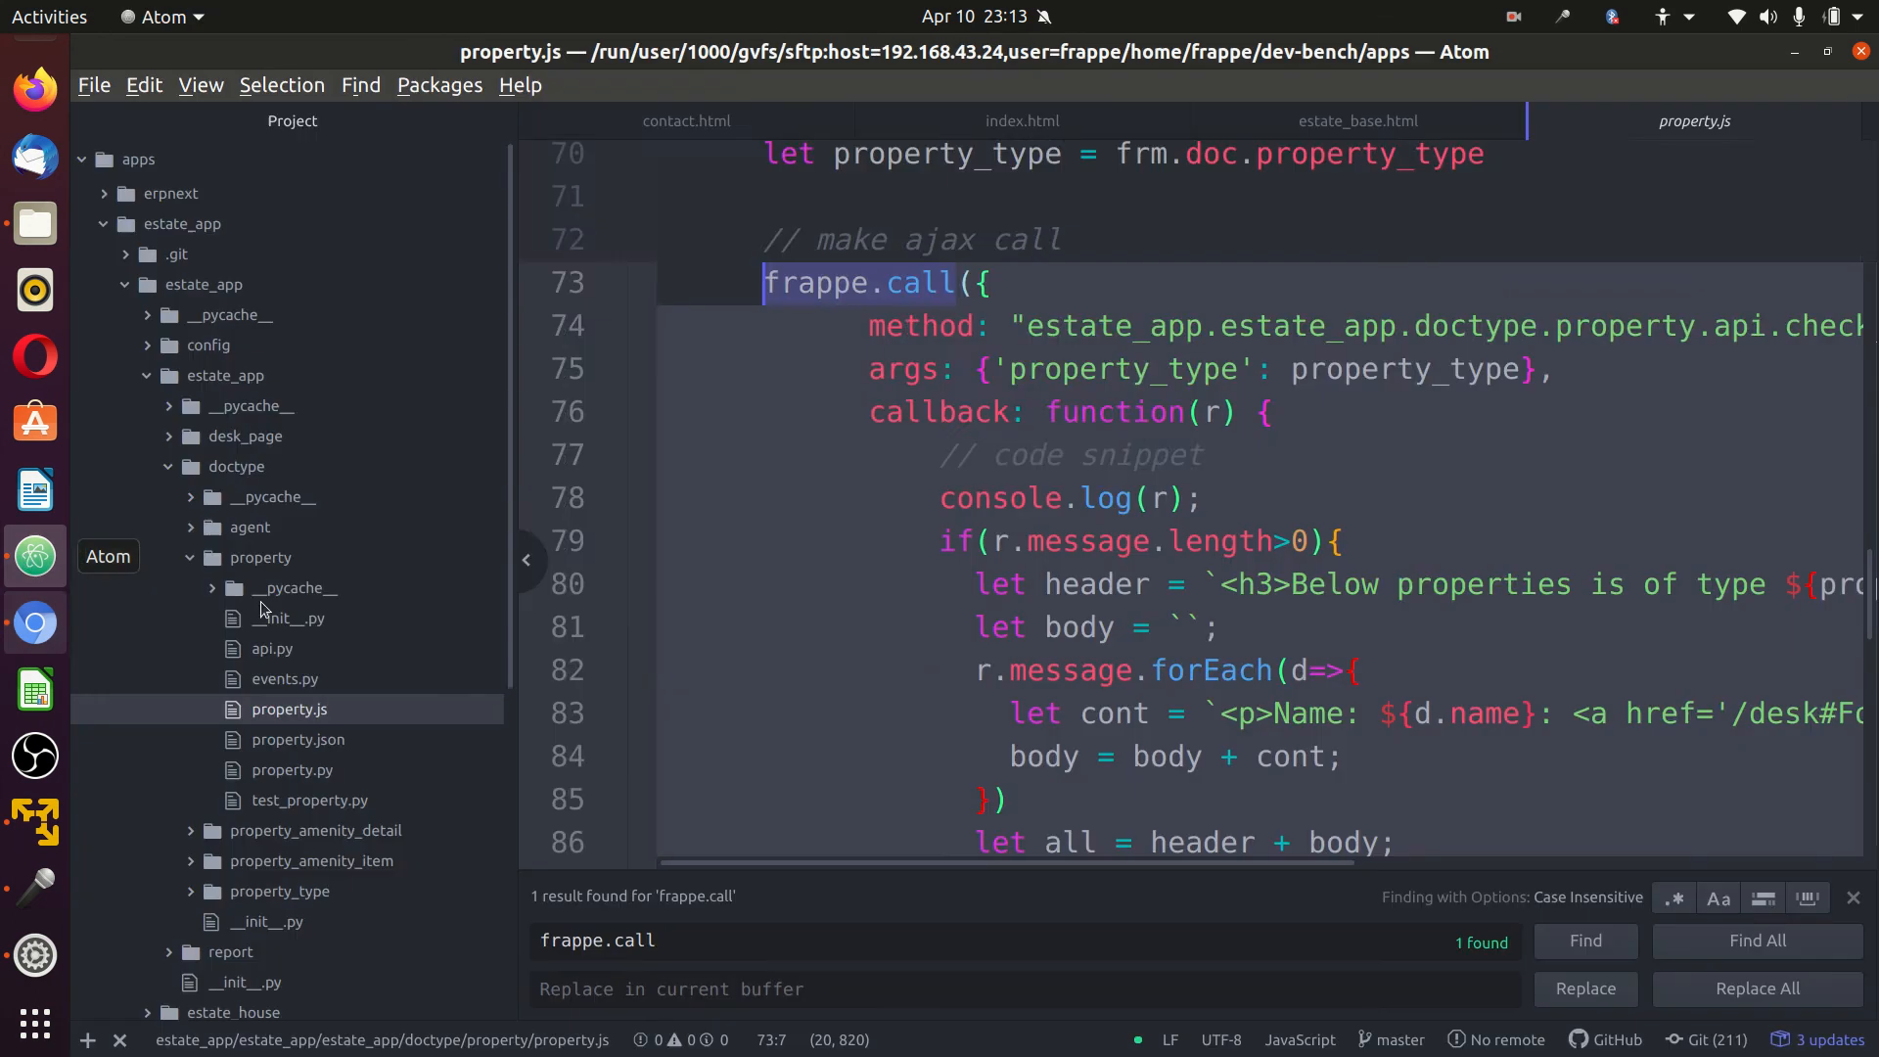
# Scroll property.js, then show estate_base.html again down to the csrf_token script.
pyautogui.scroll(-3)
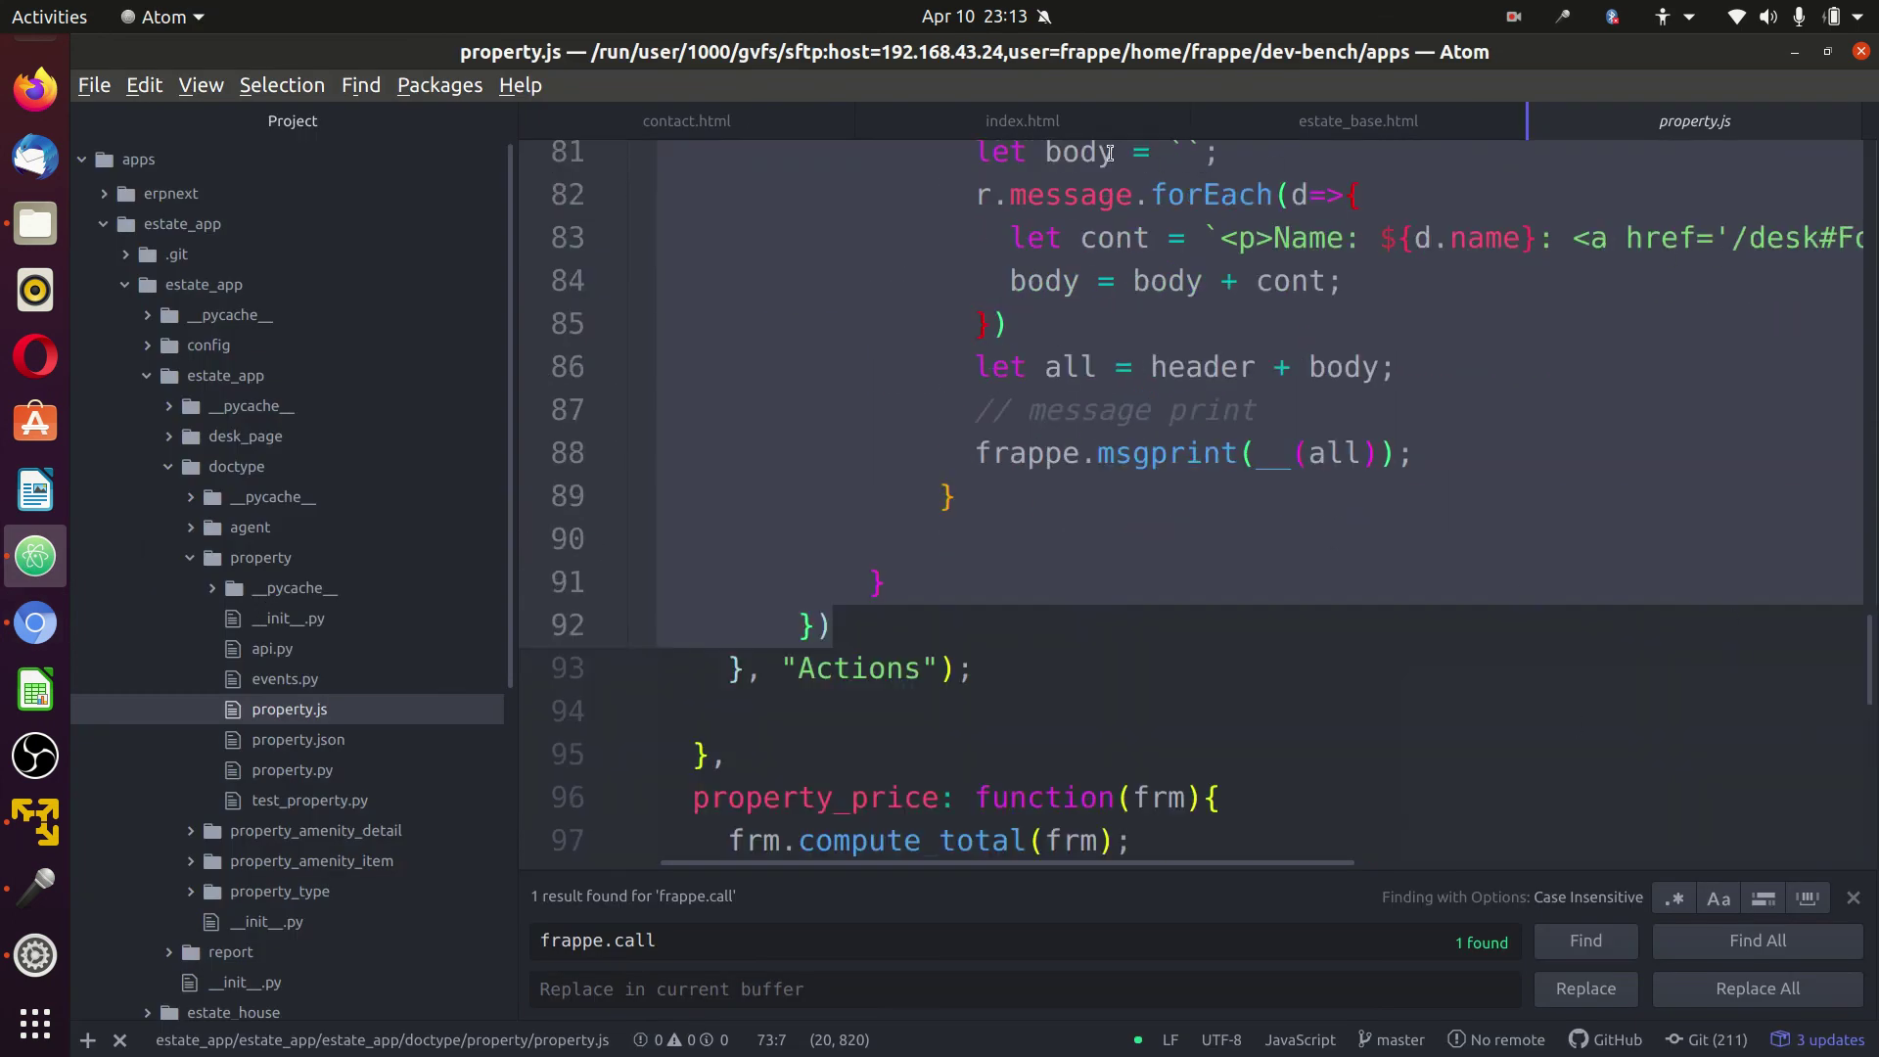
pyautogui.click(1359, 119)
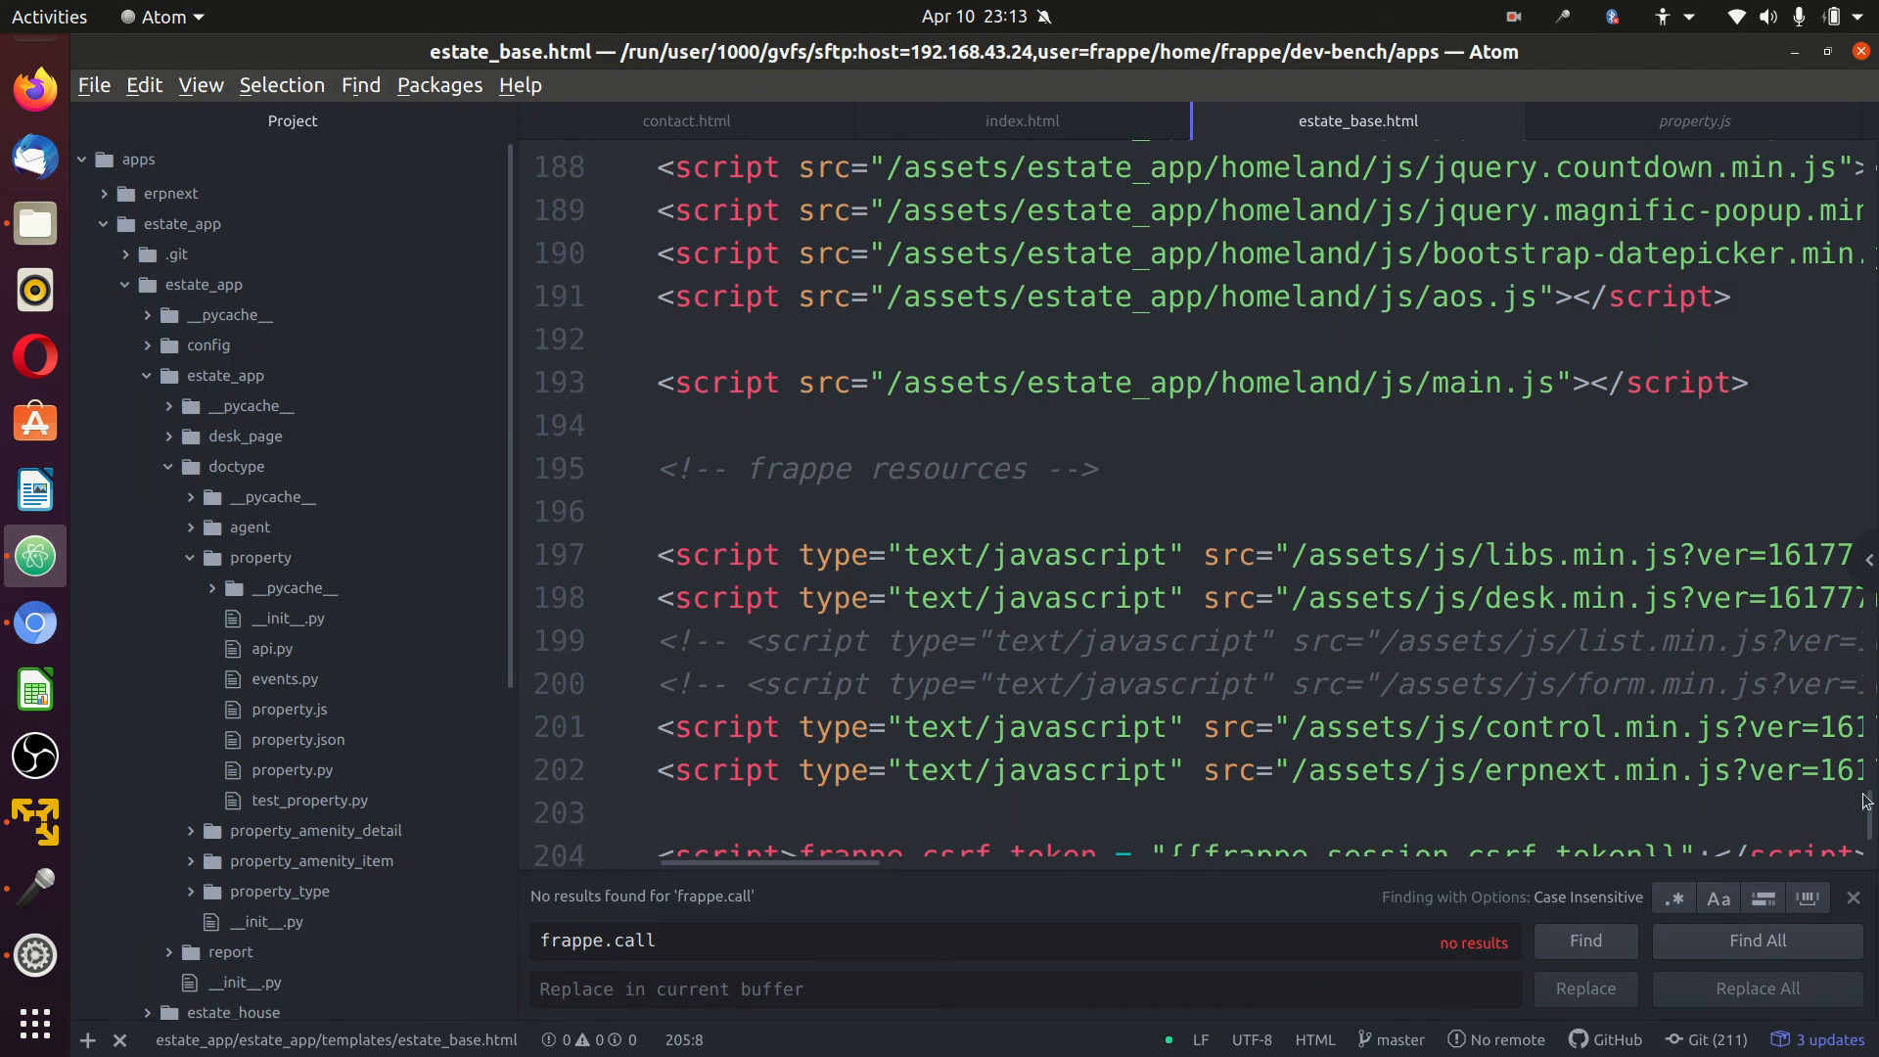
pyautogui.scroll(-3)
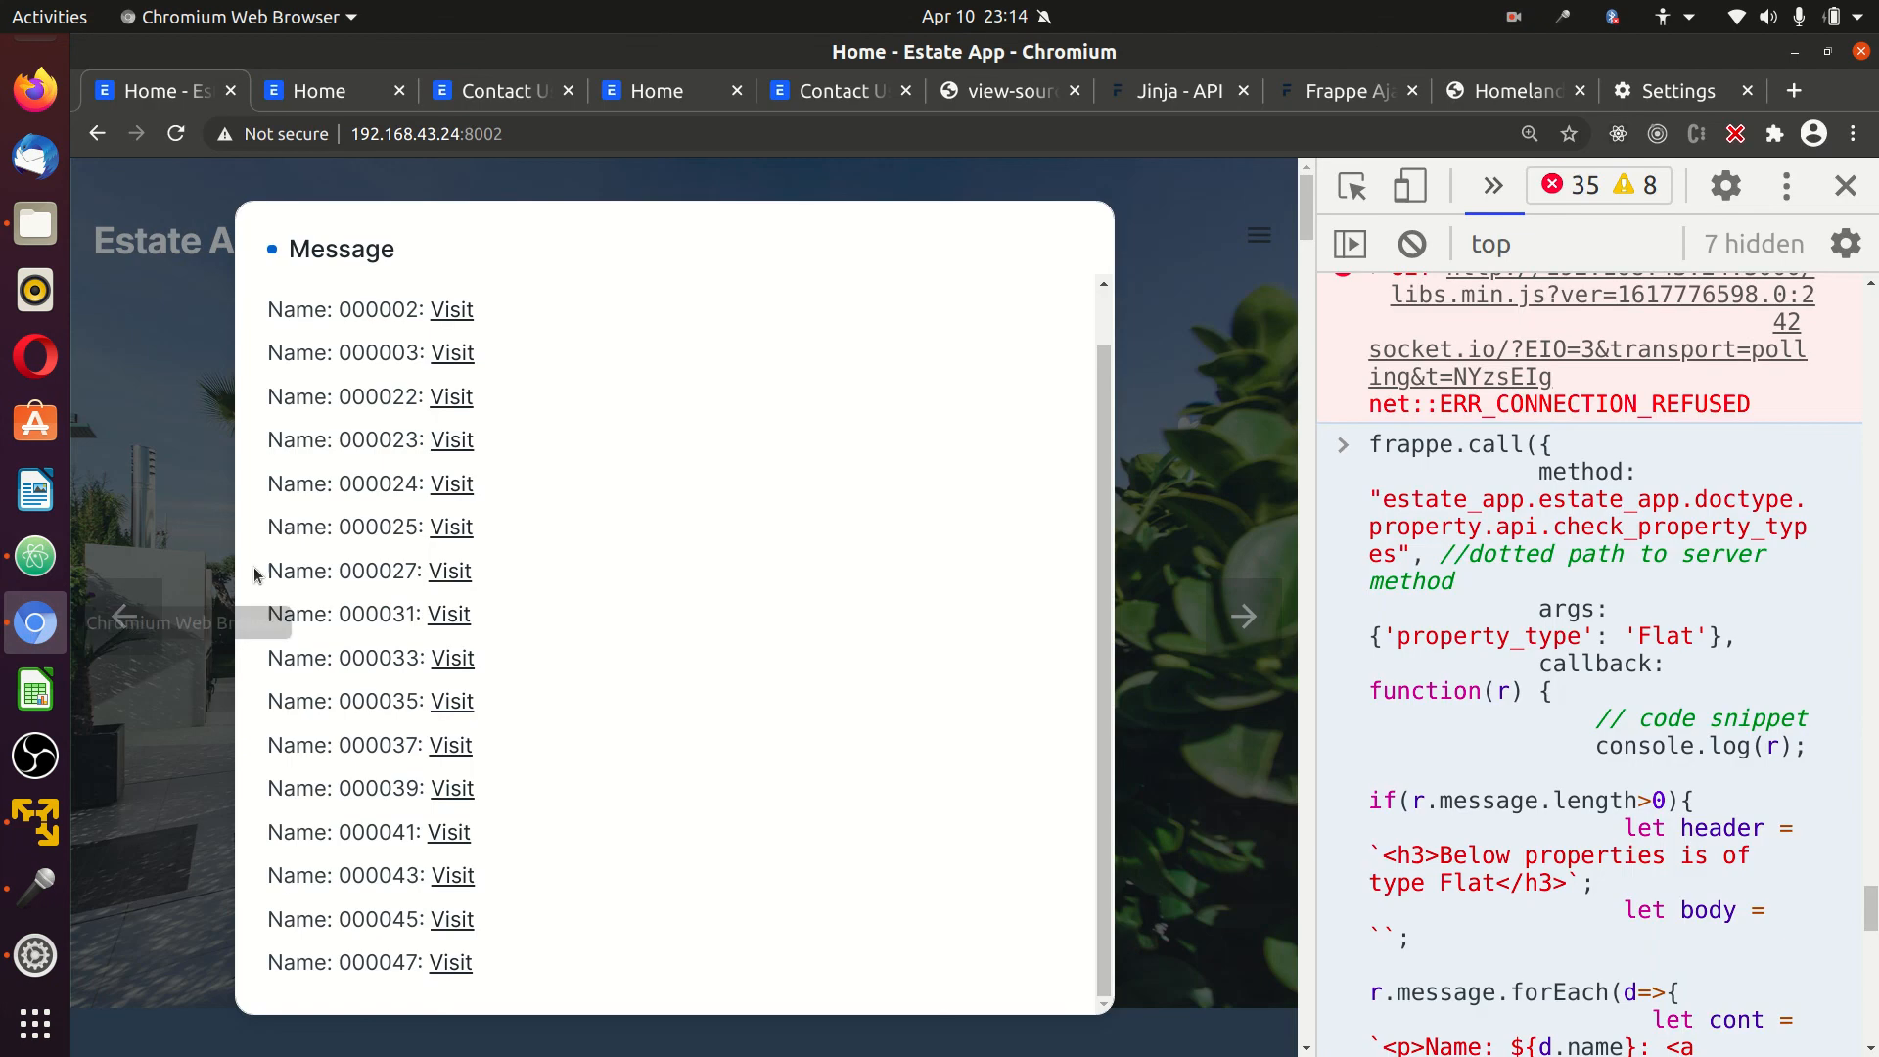
pyautogui.moveTo(644, 419)
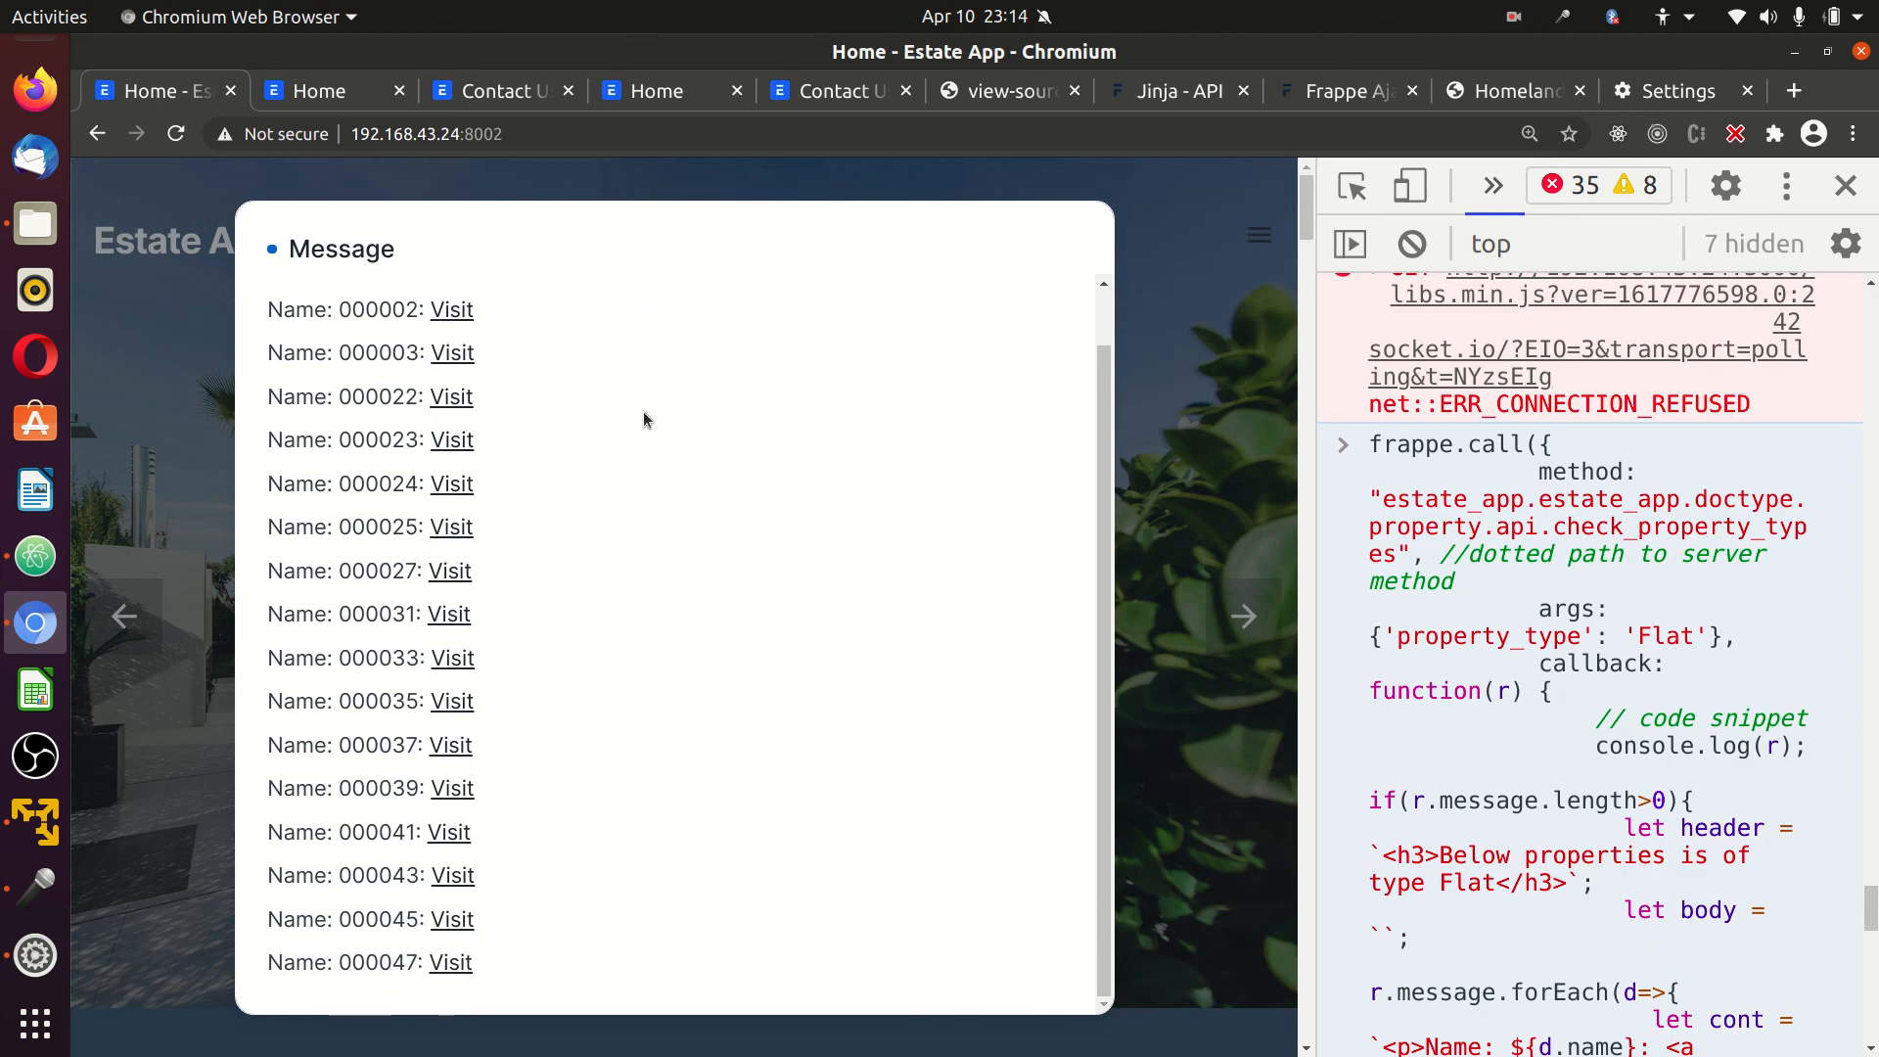